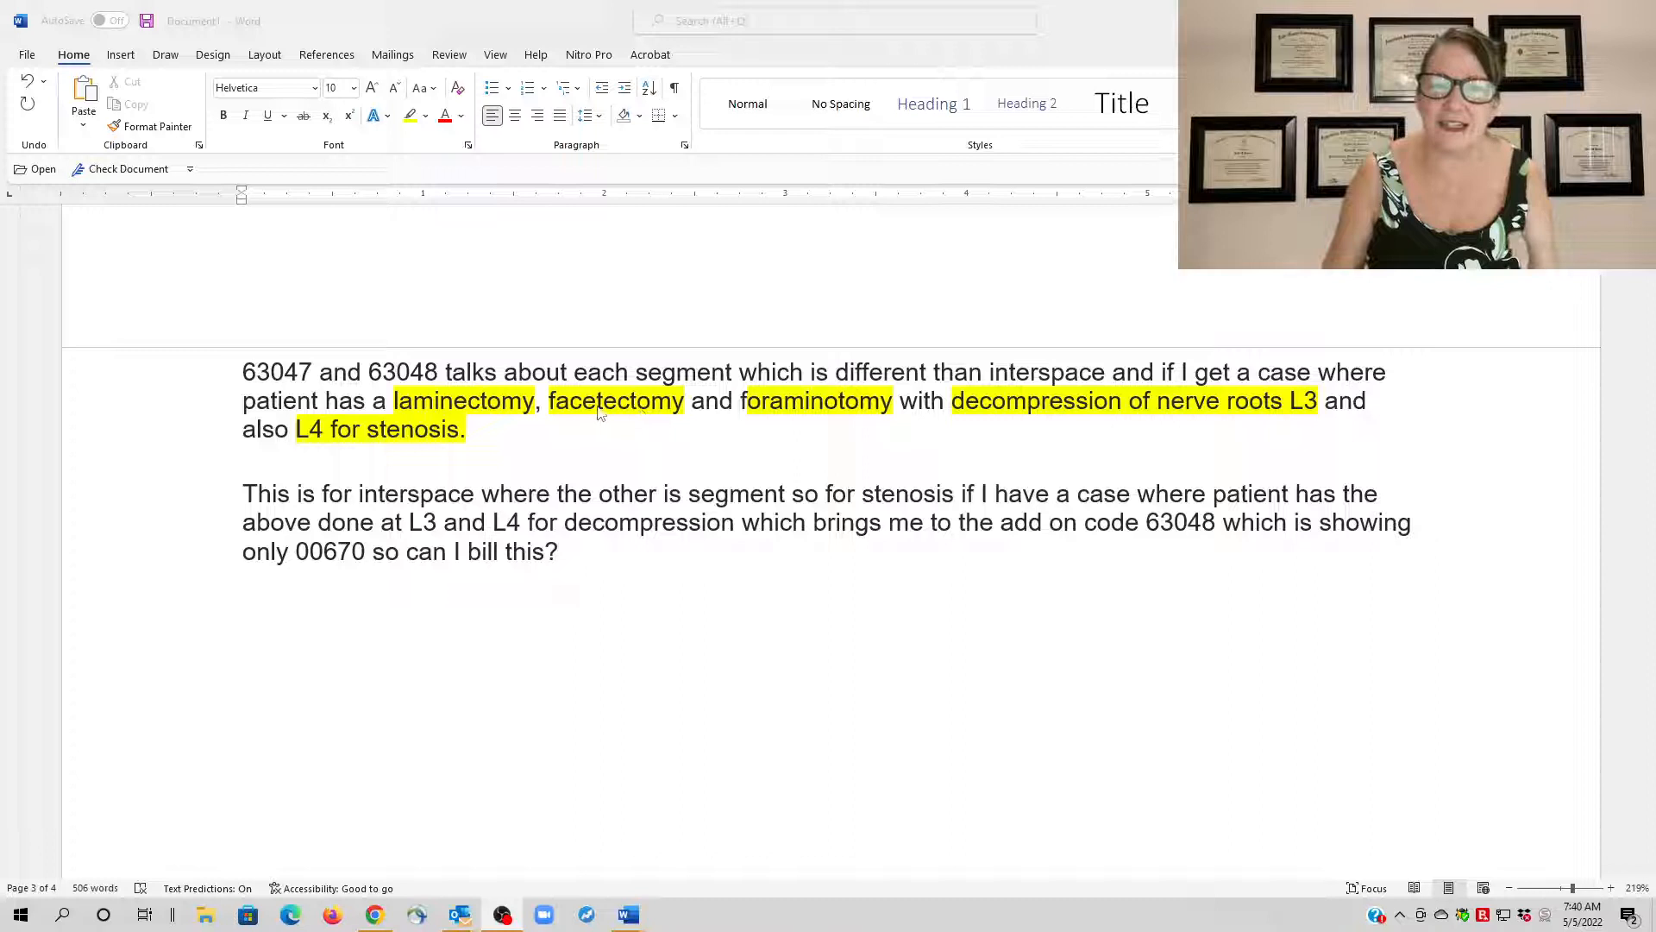
mouse_move(766, 421)
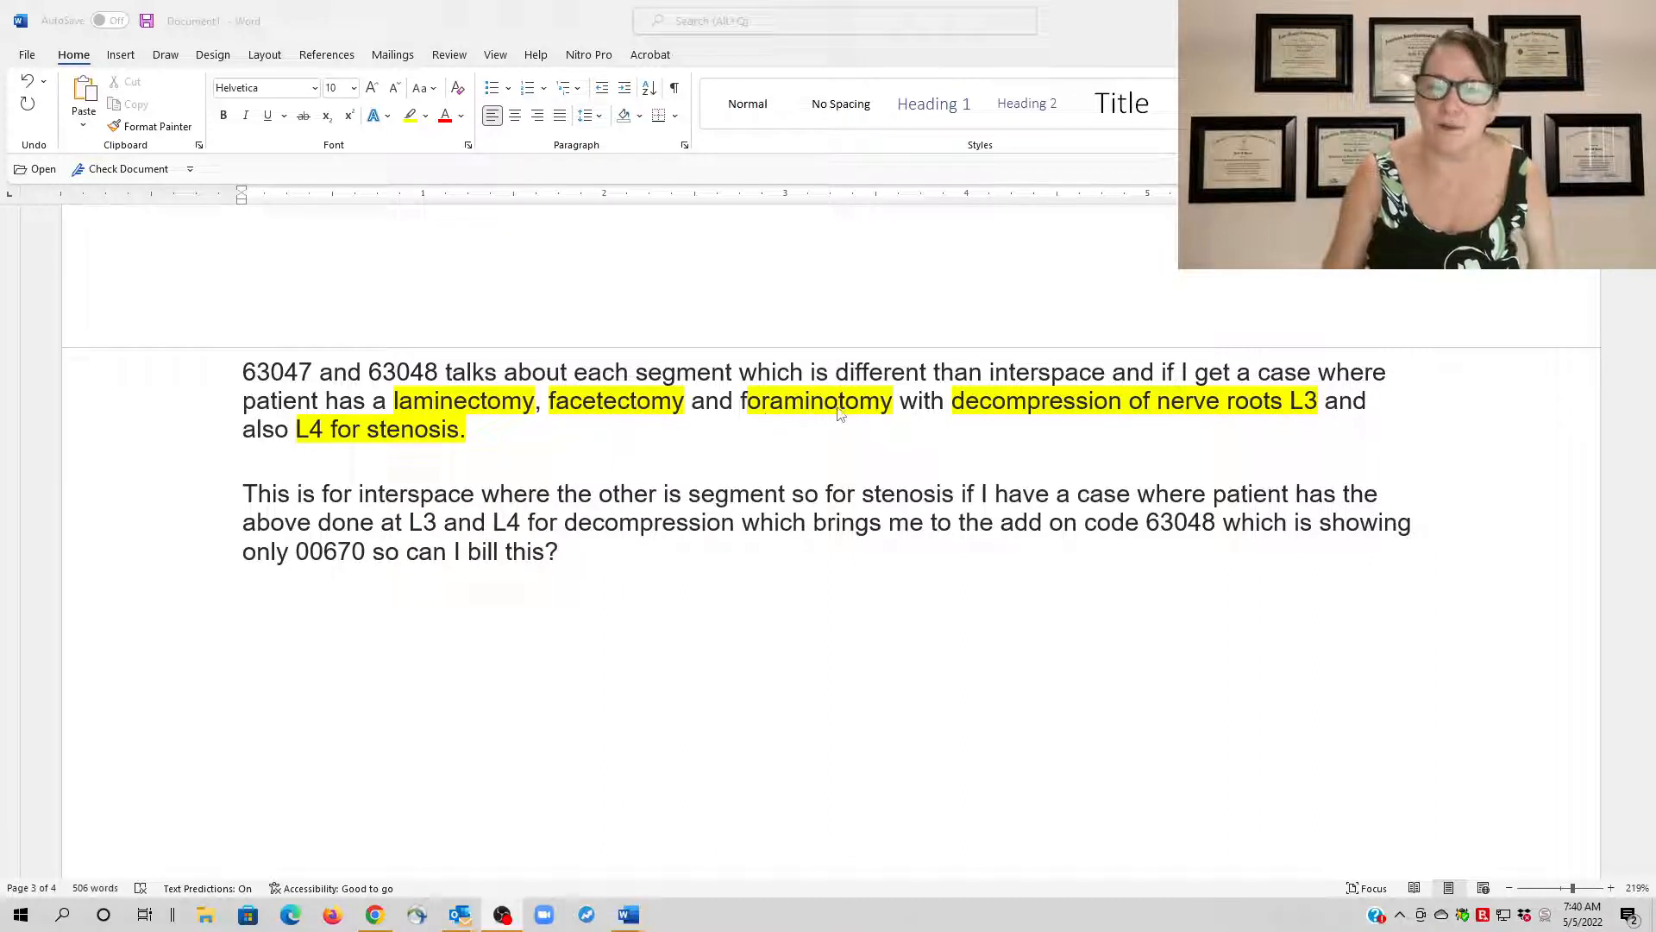
mouse_move(875, 414)
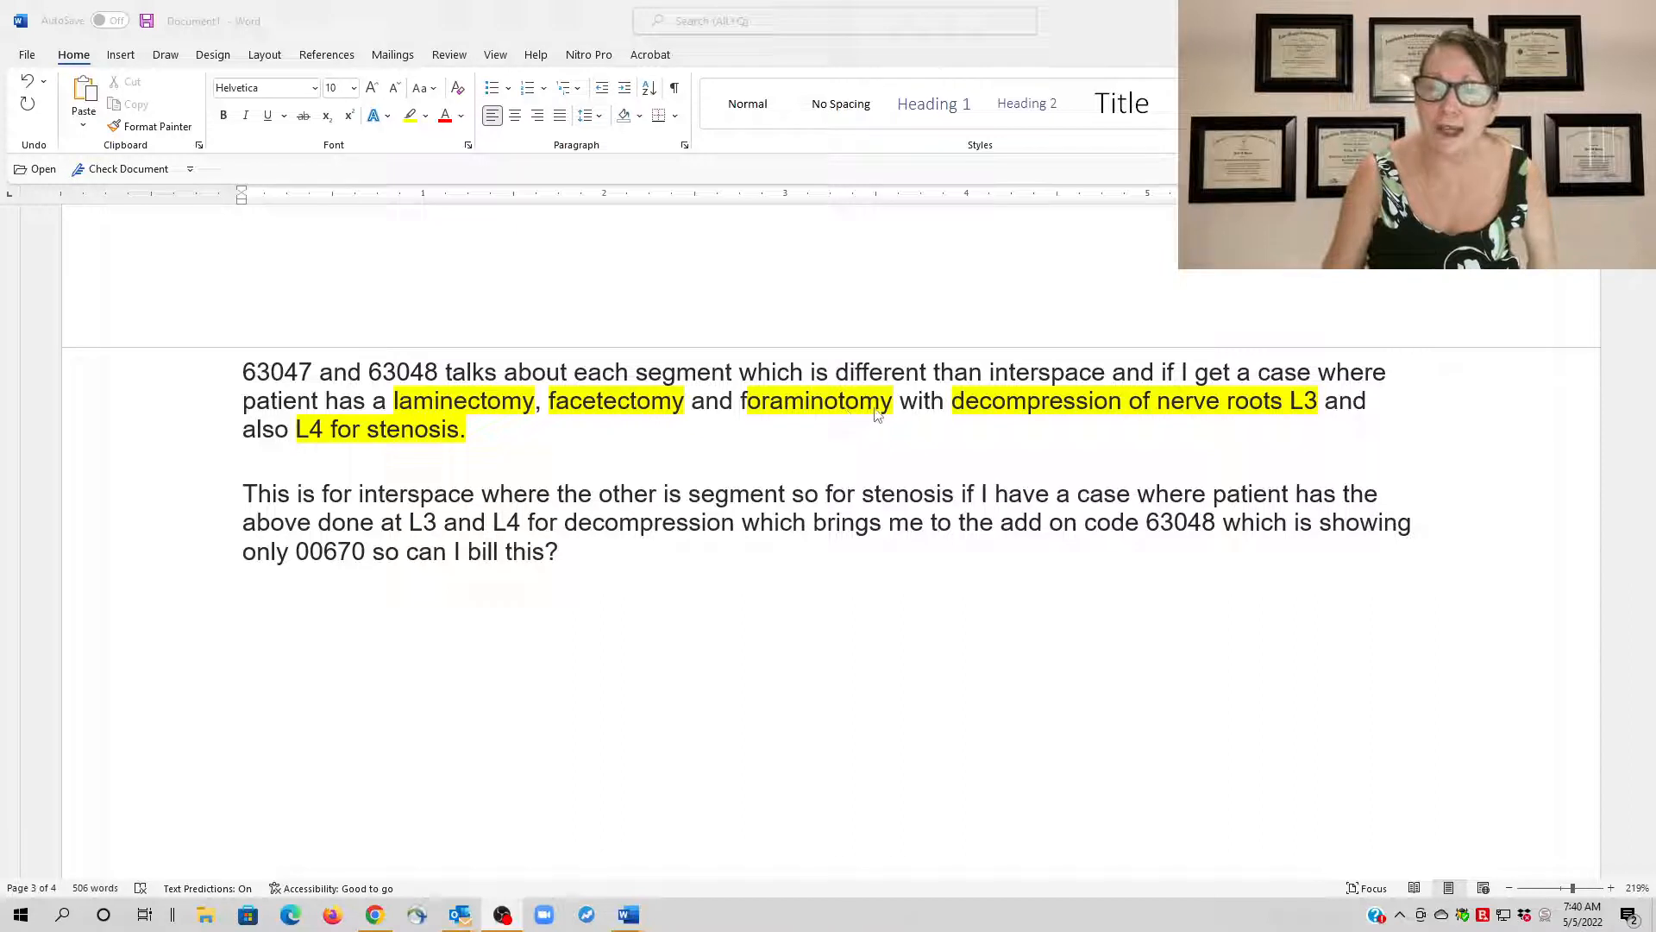
mouse_move(1000, 410)
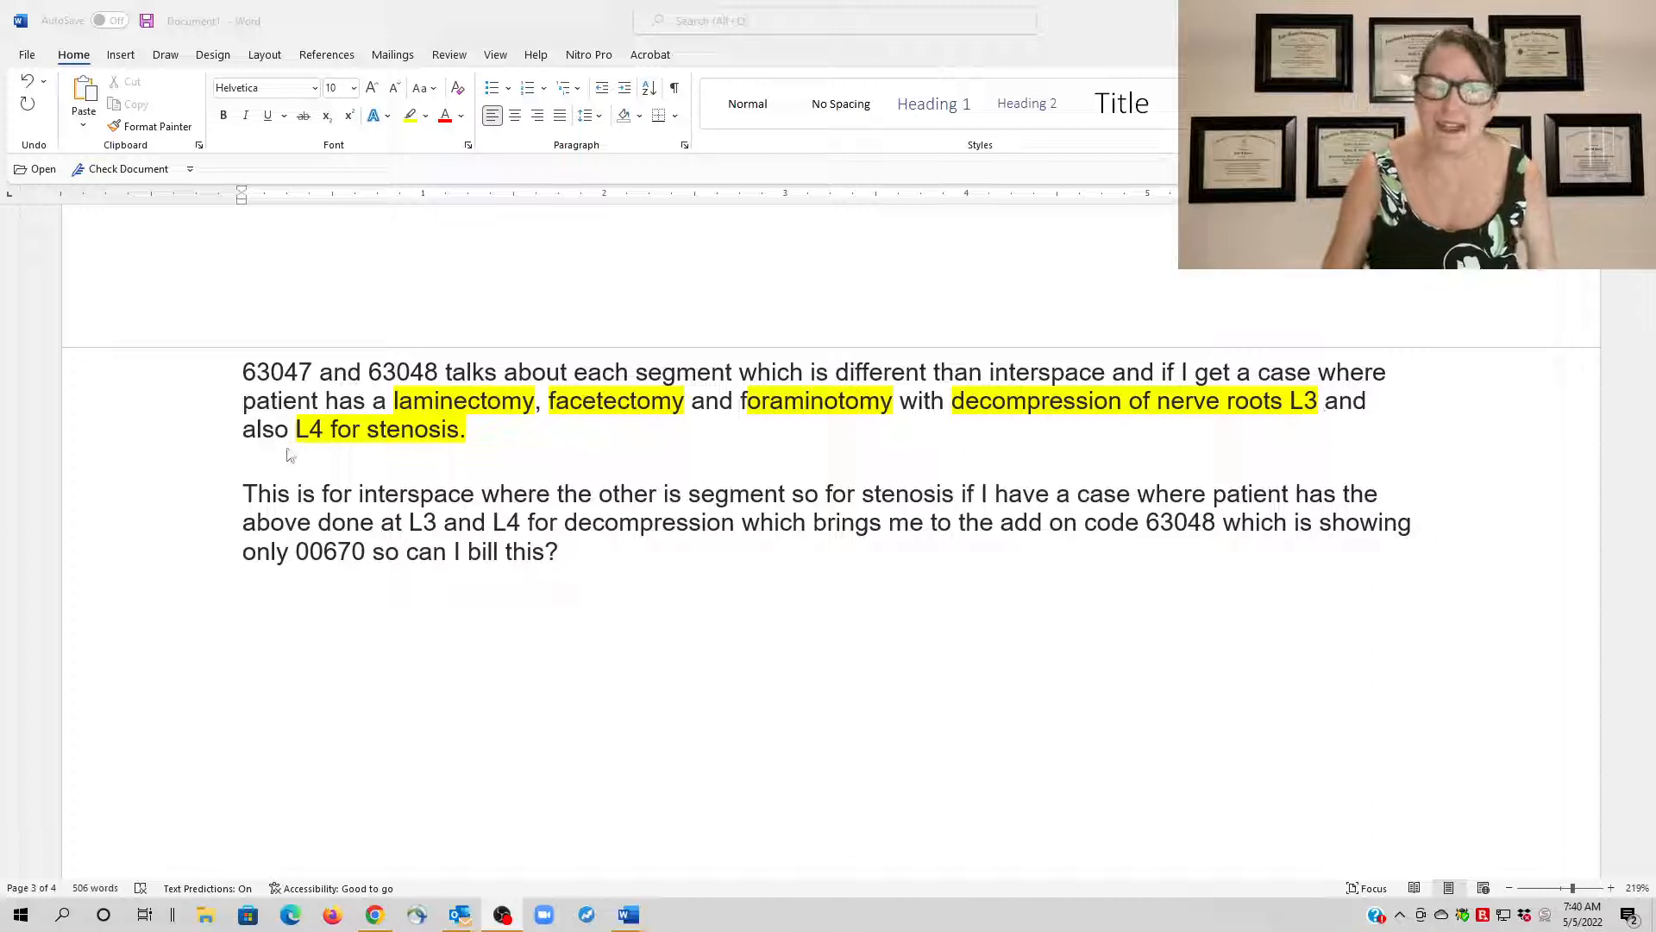
mouse_move(383, 442)
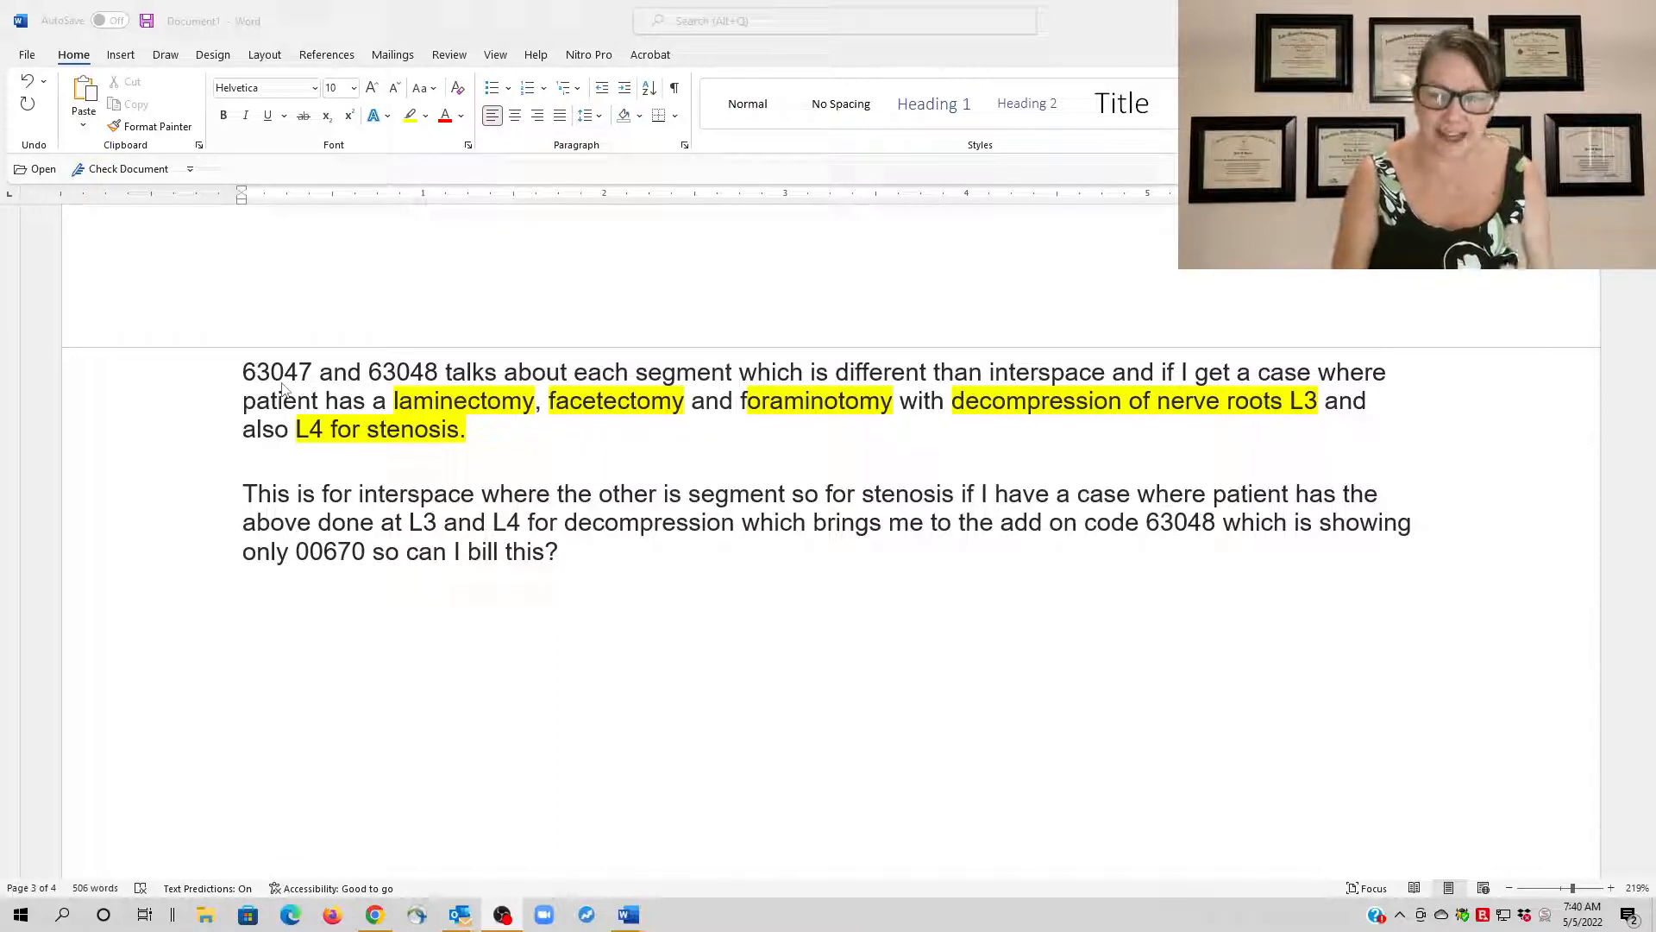
mouse_move(1239, 573)
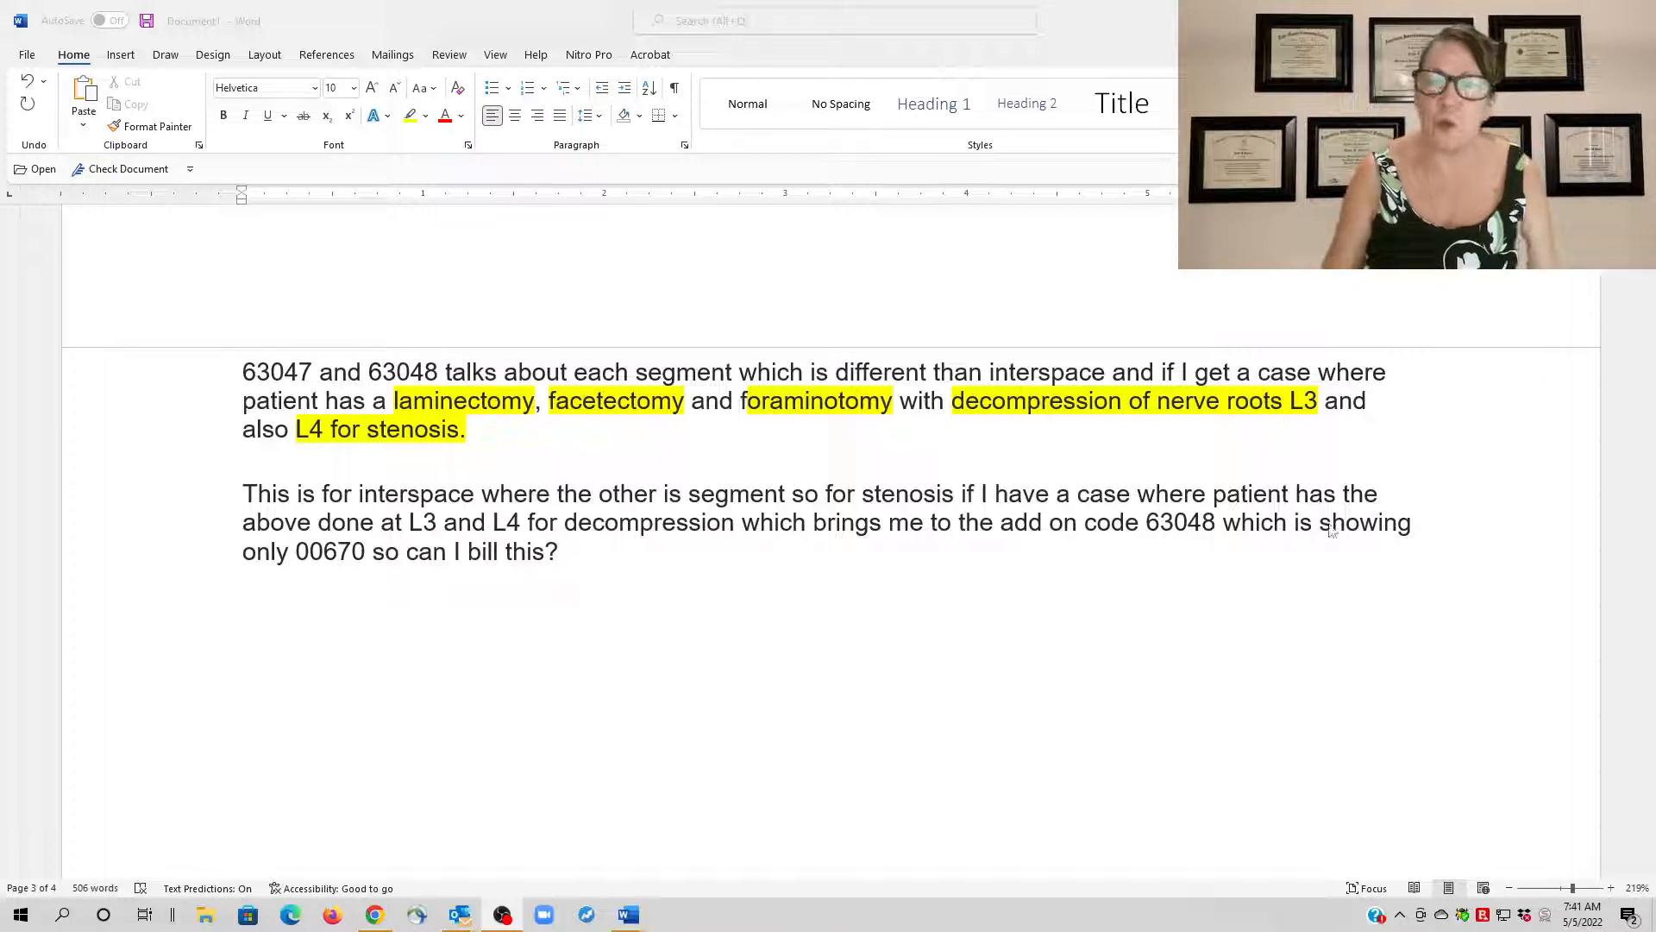
mouse_move(300, 566)
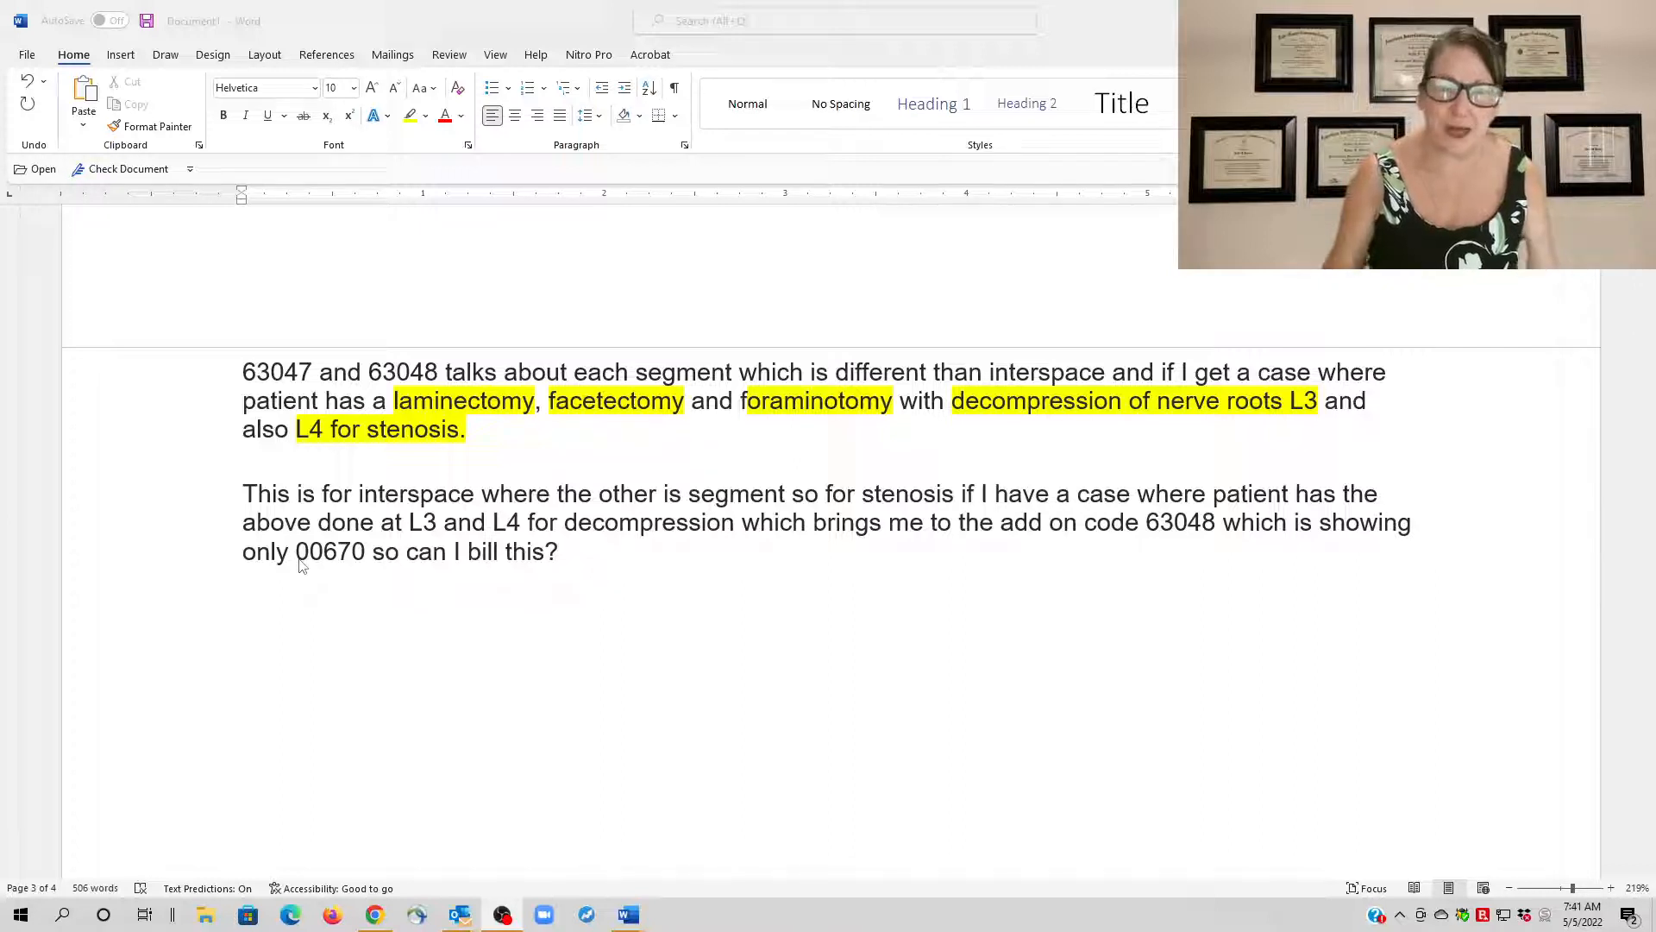
mouse_move(387, 581)
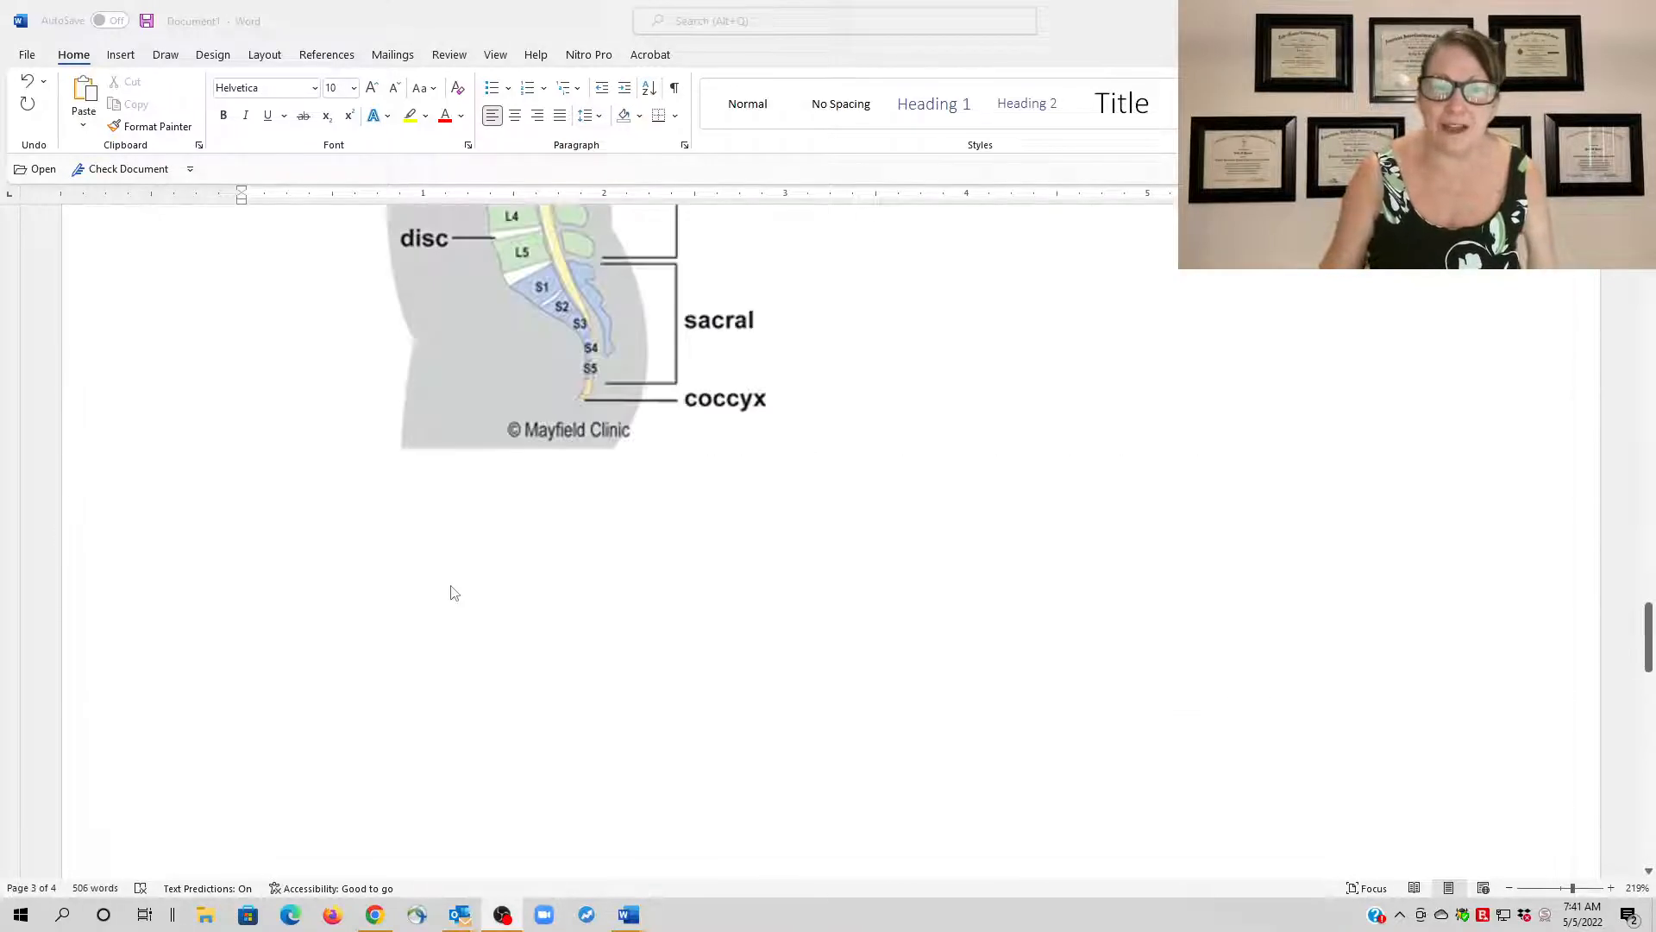
scroll("up", 3)
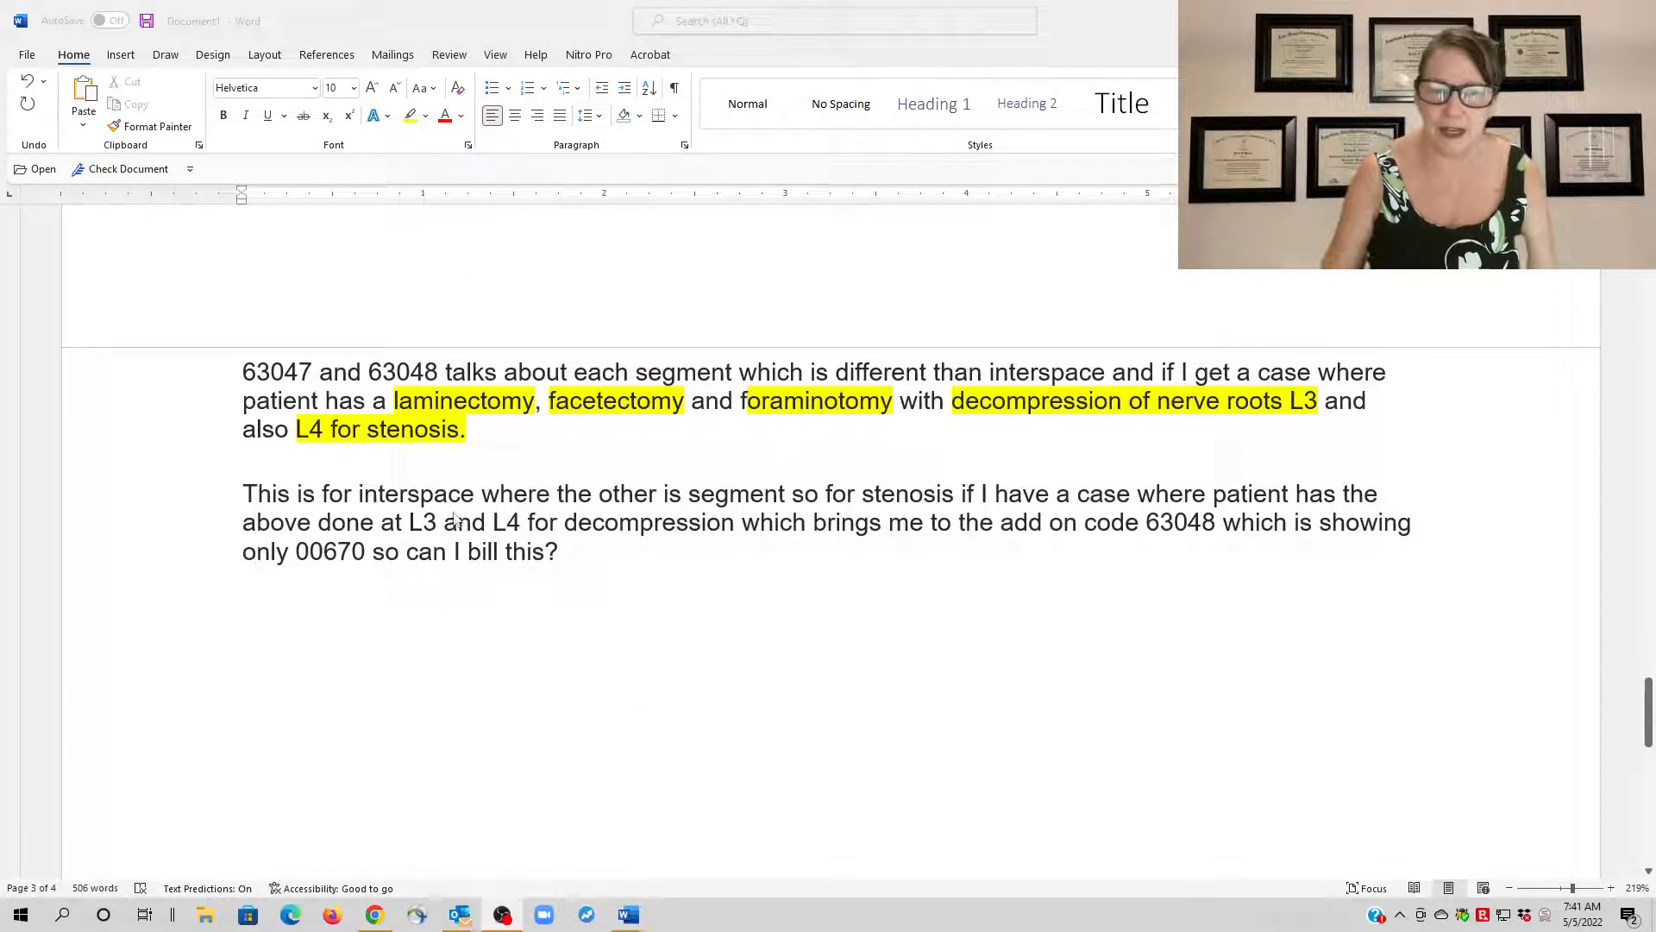
scroll("down", 3)
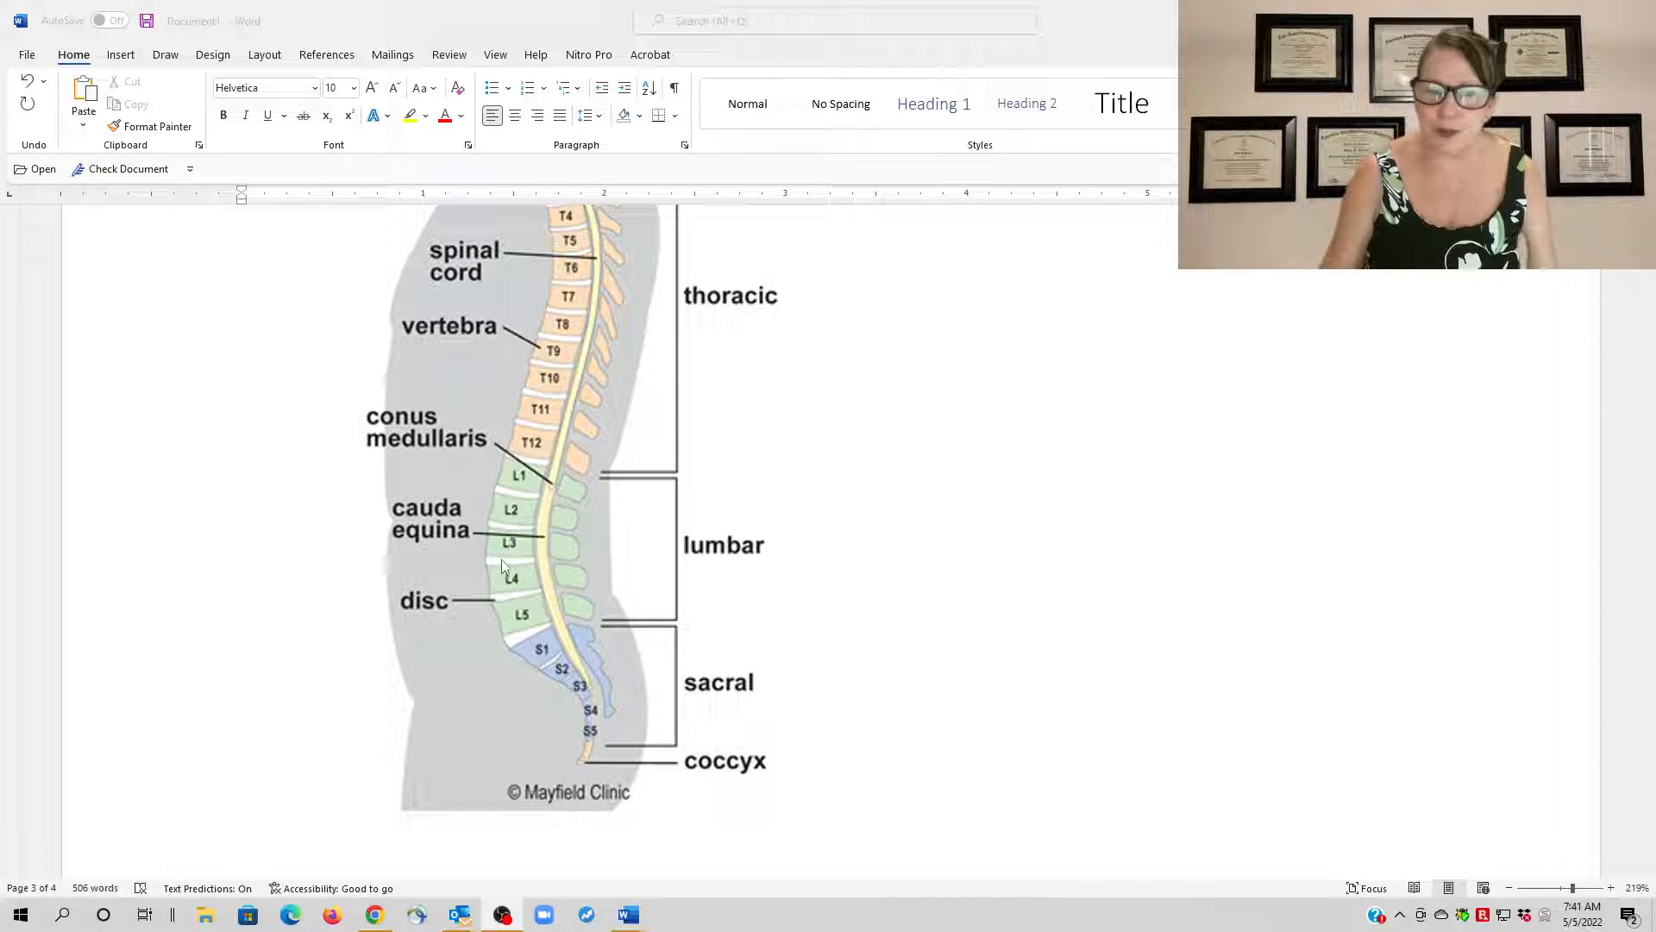
scroll("up", 3)
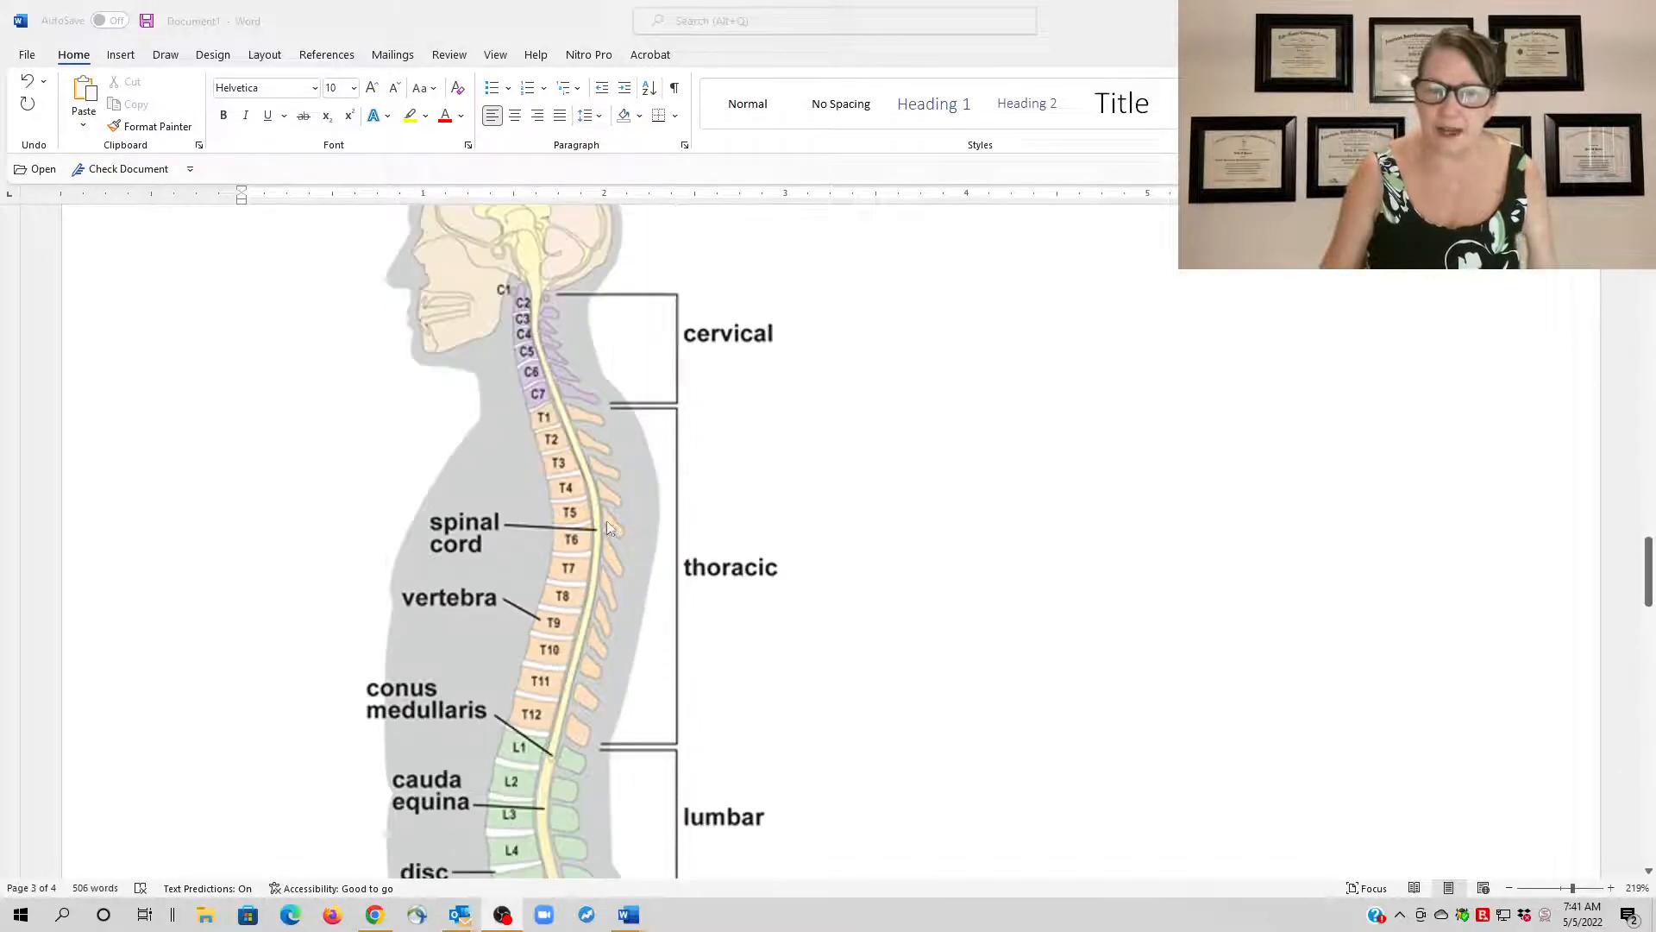
scroll("down", 3)
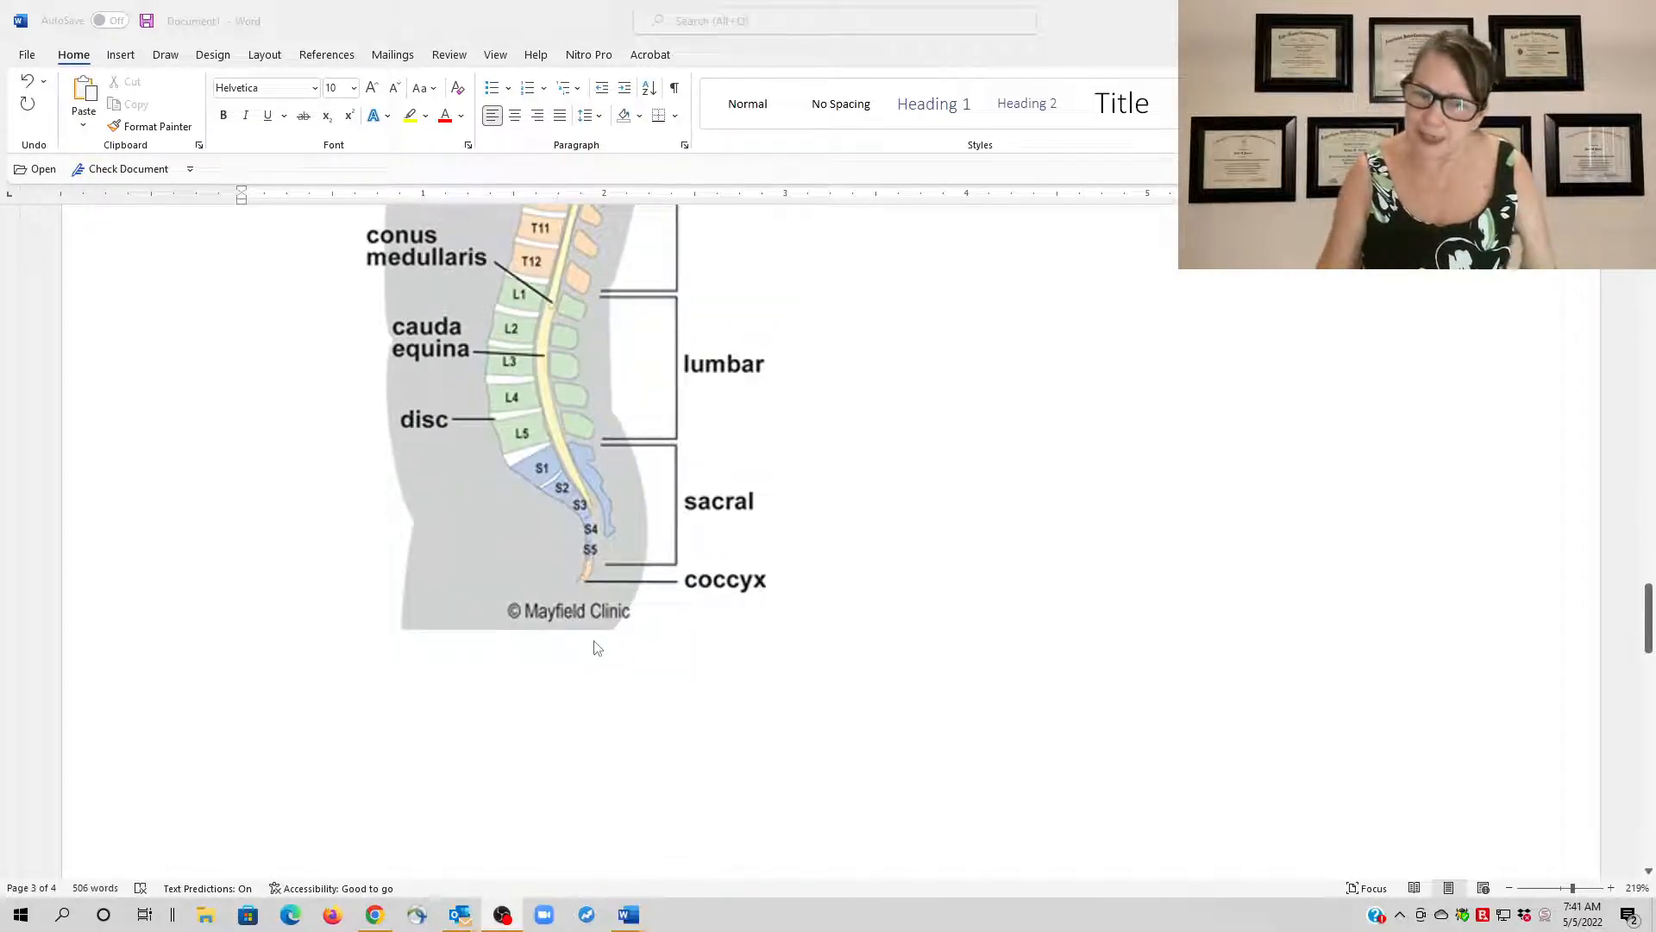
scroll("up", 3)
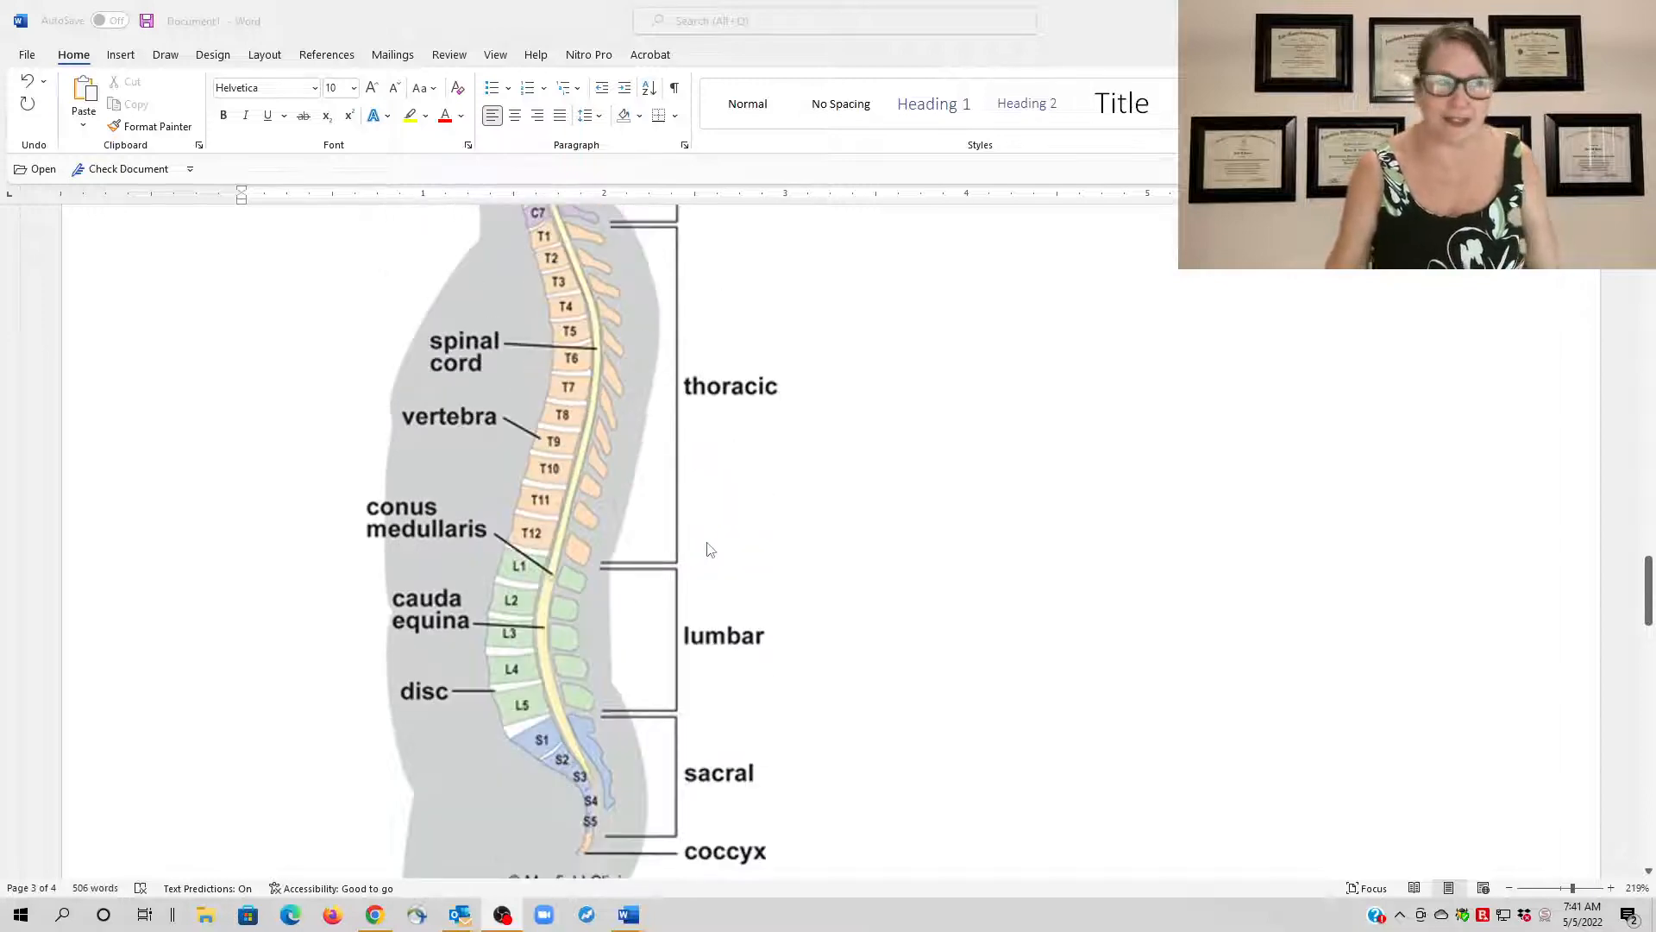
scroll("down", 3)
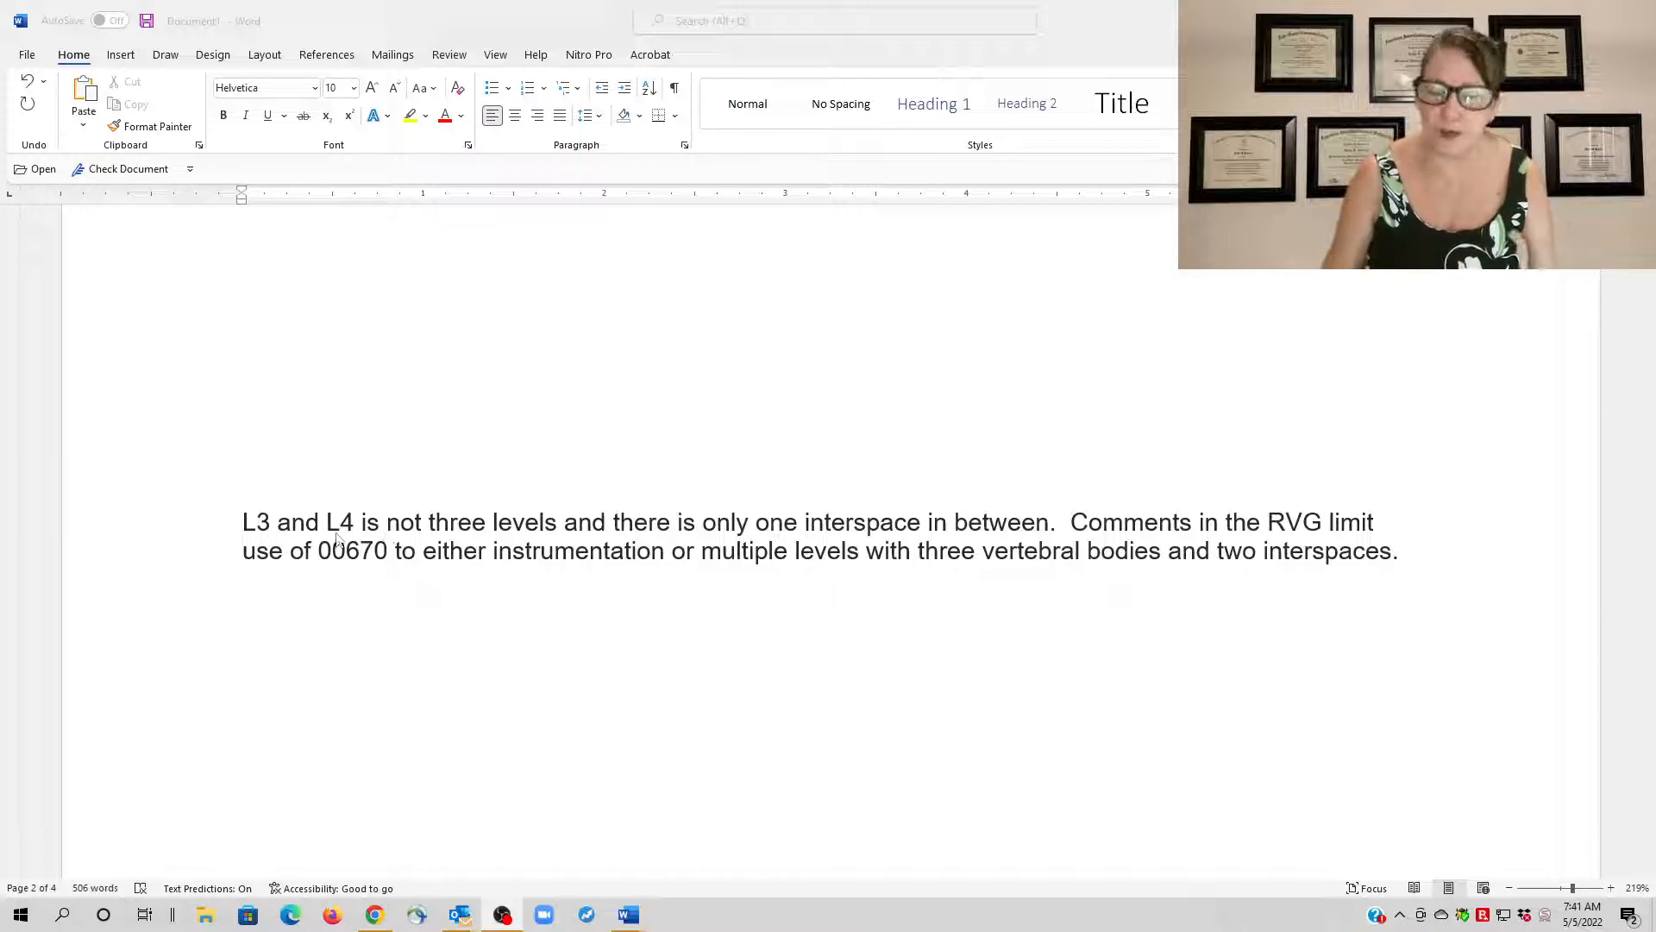
mouse_move(859, 545)
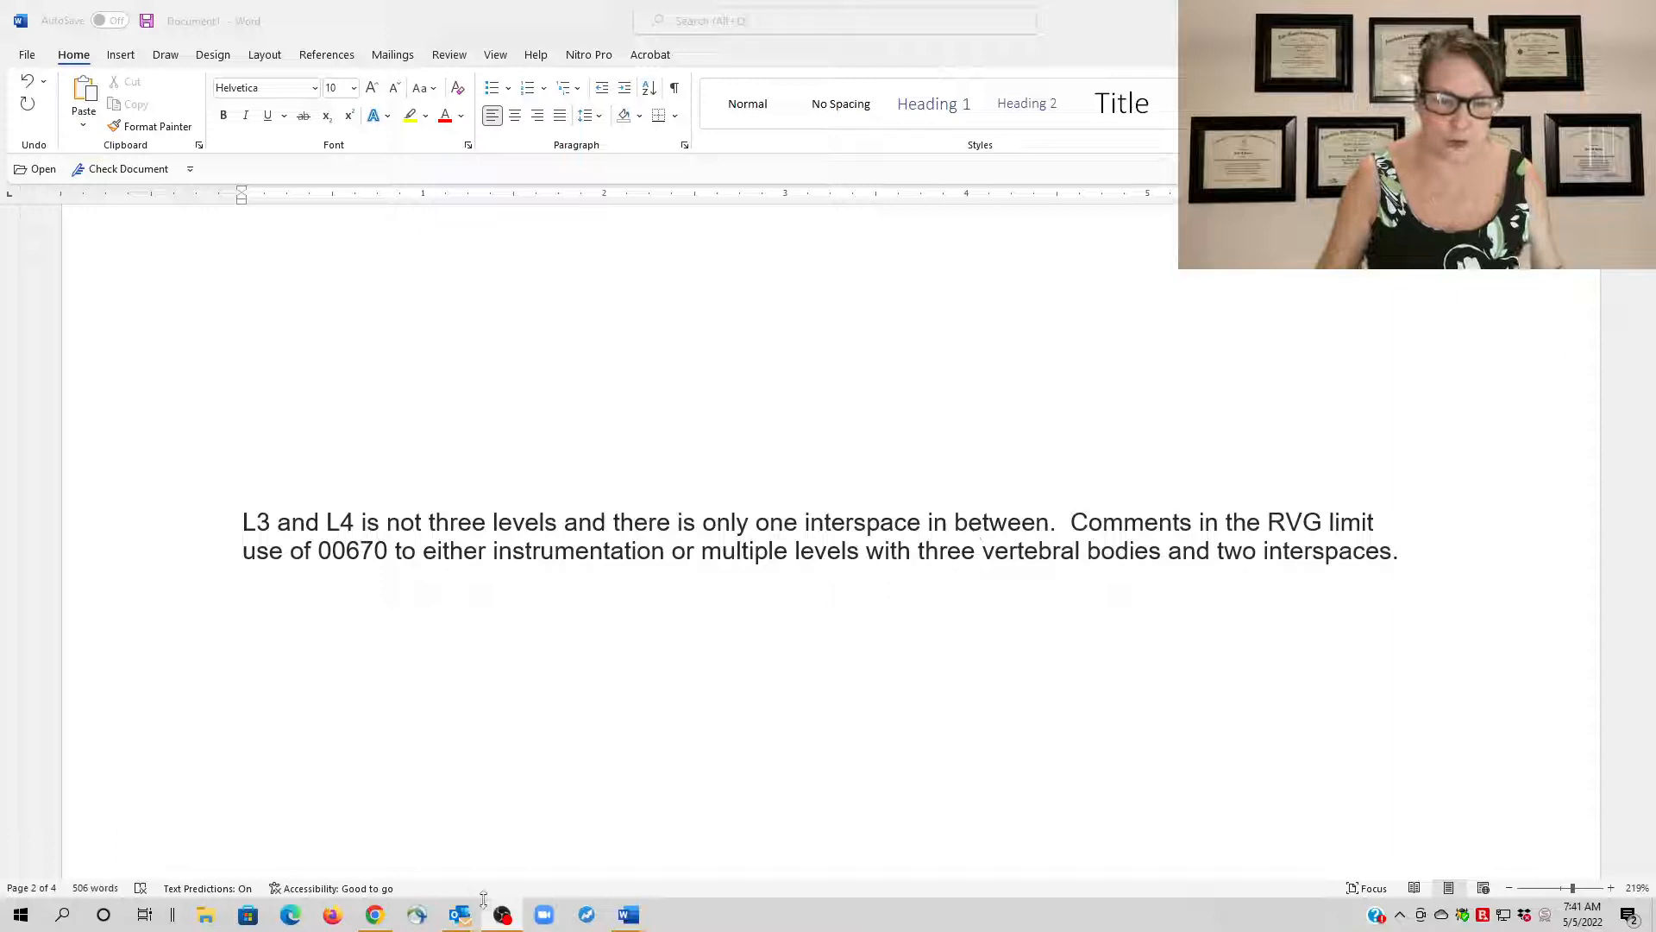
Switch to the SelectCoder 63047 detail page and scroll to its Anesthesia Crosslinks.
key("Alt+Tab")
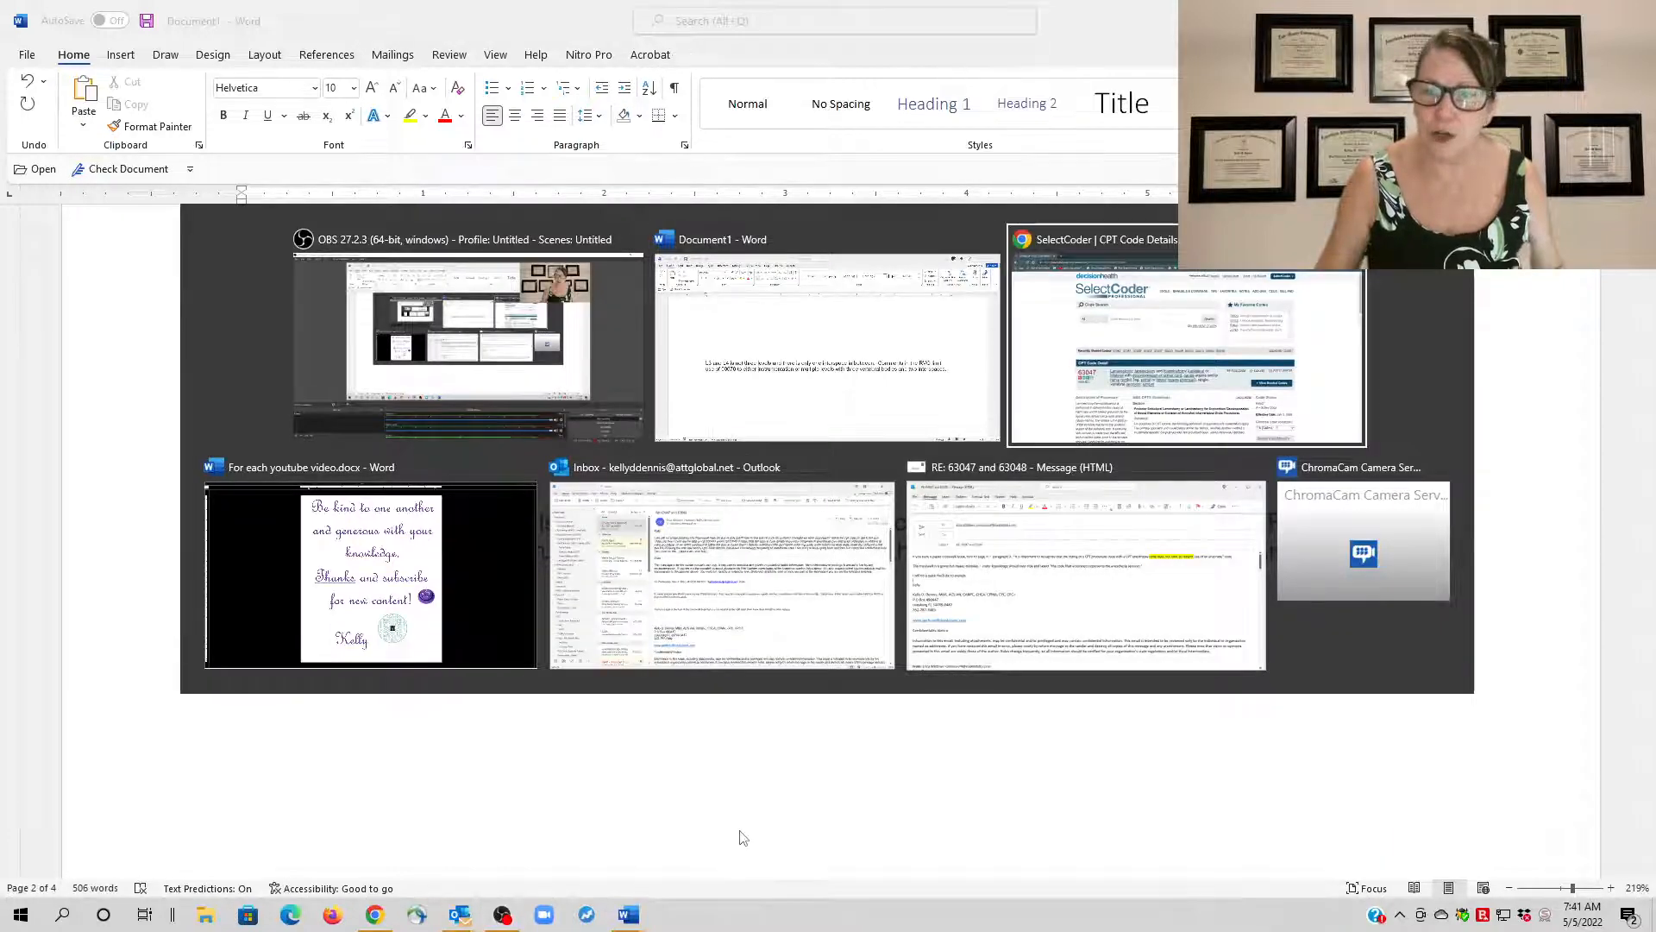
left_click(1183, 339)
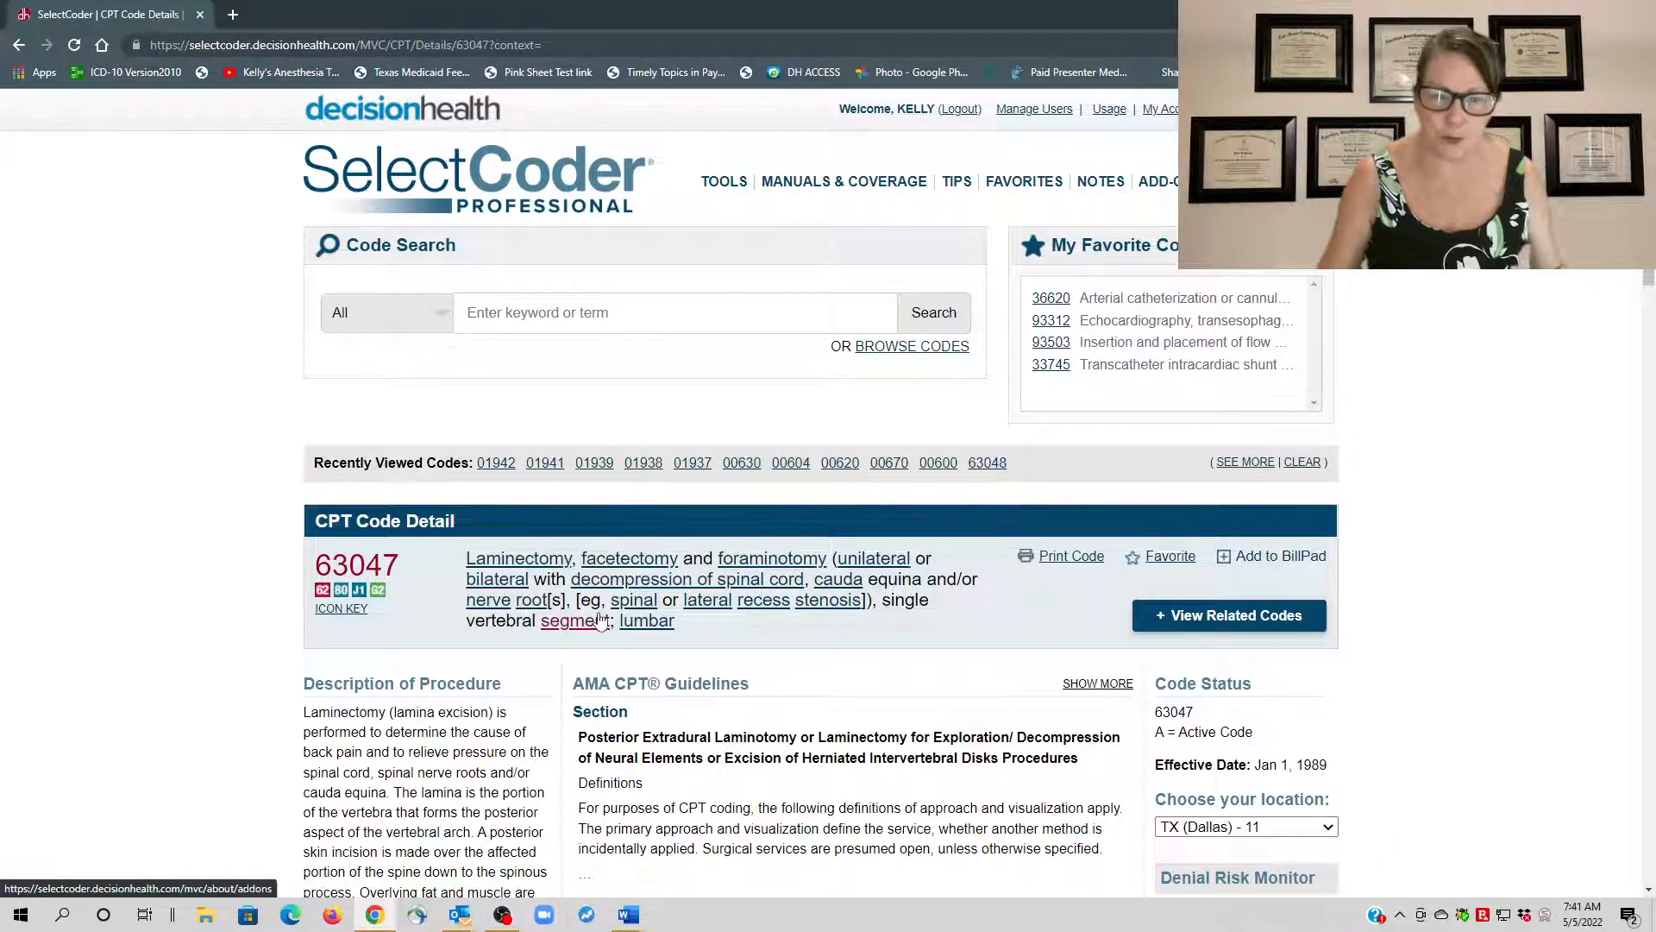
scroll("down", 3)
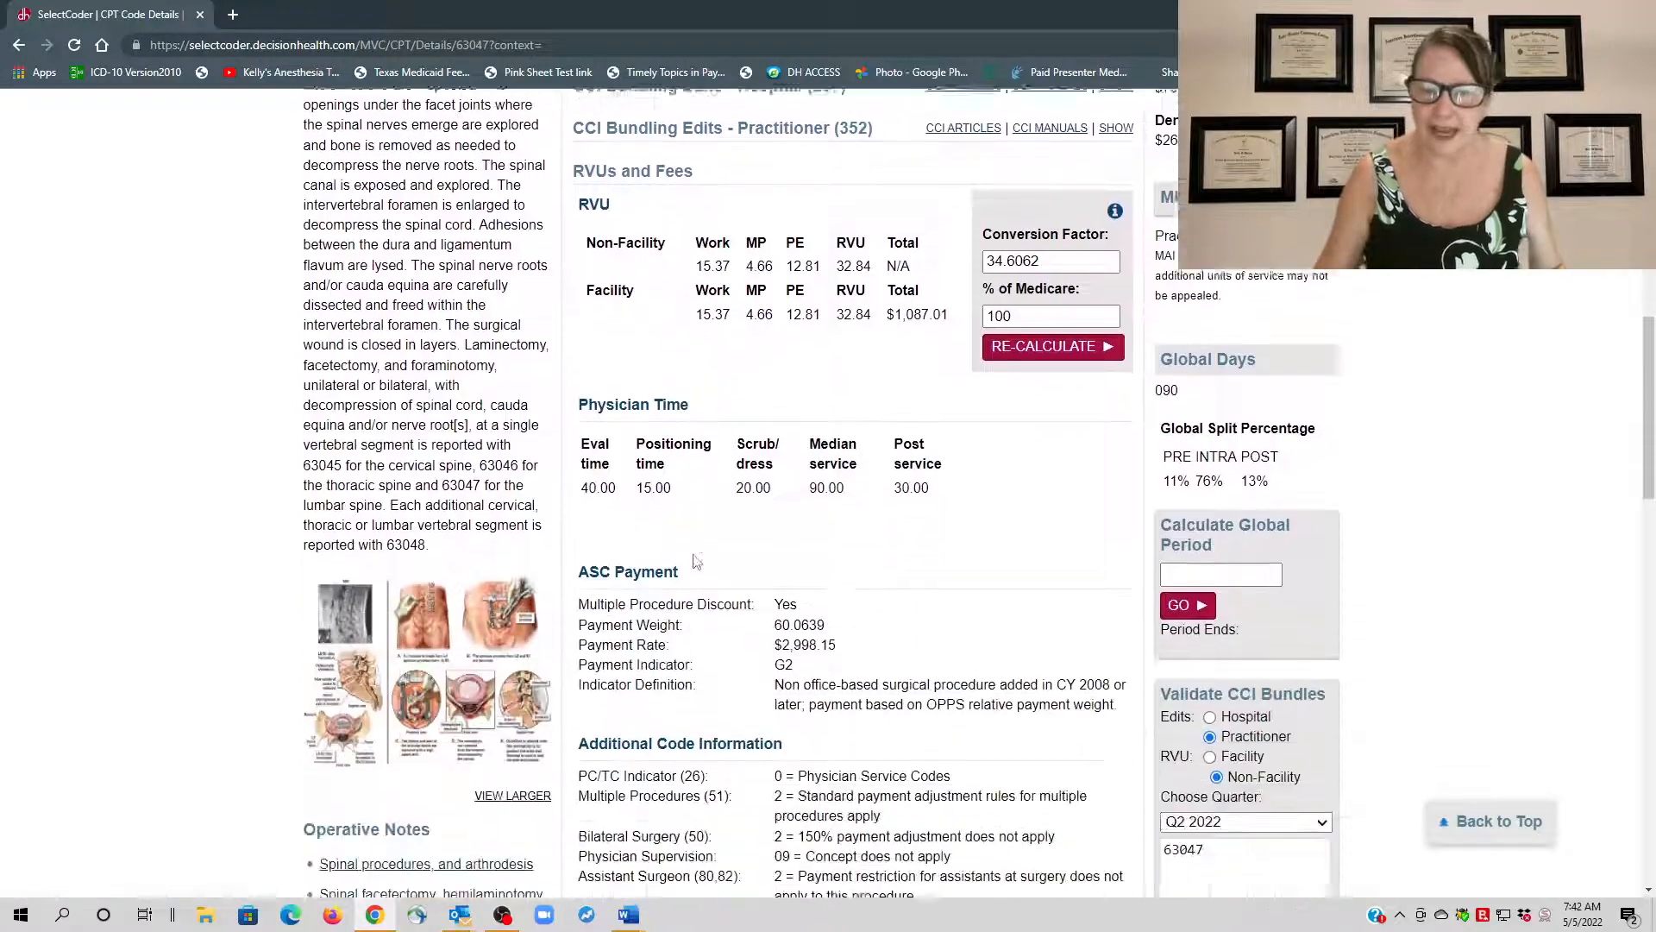
scroll("up", 3)
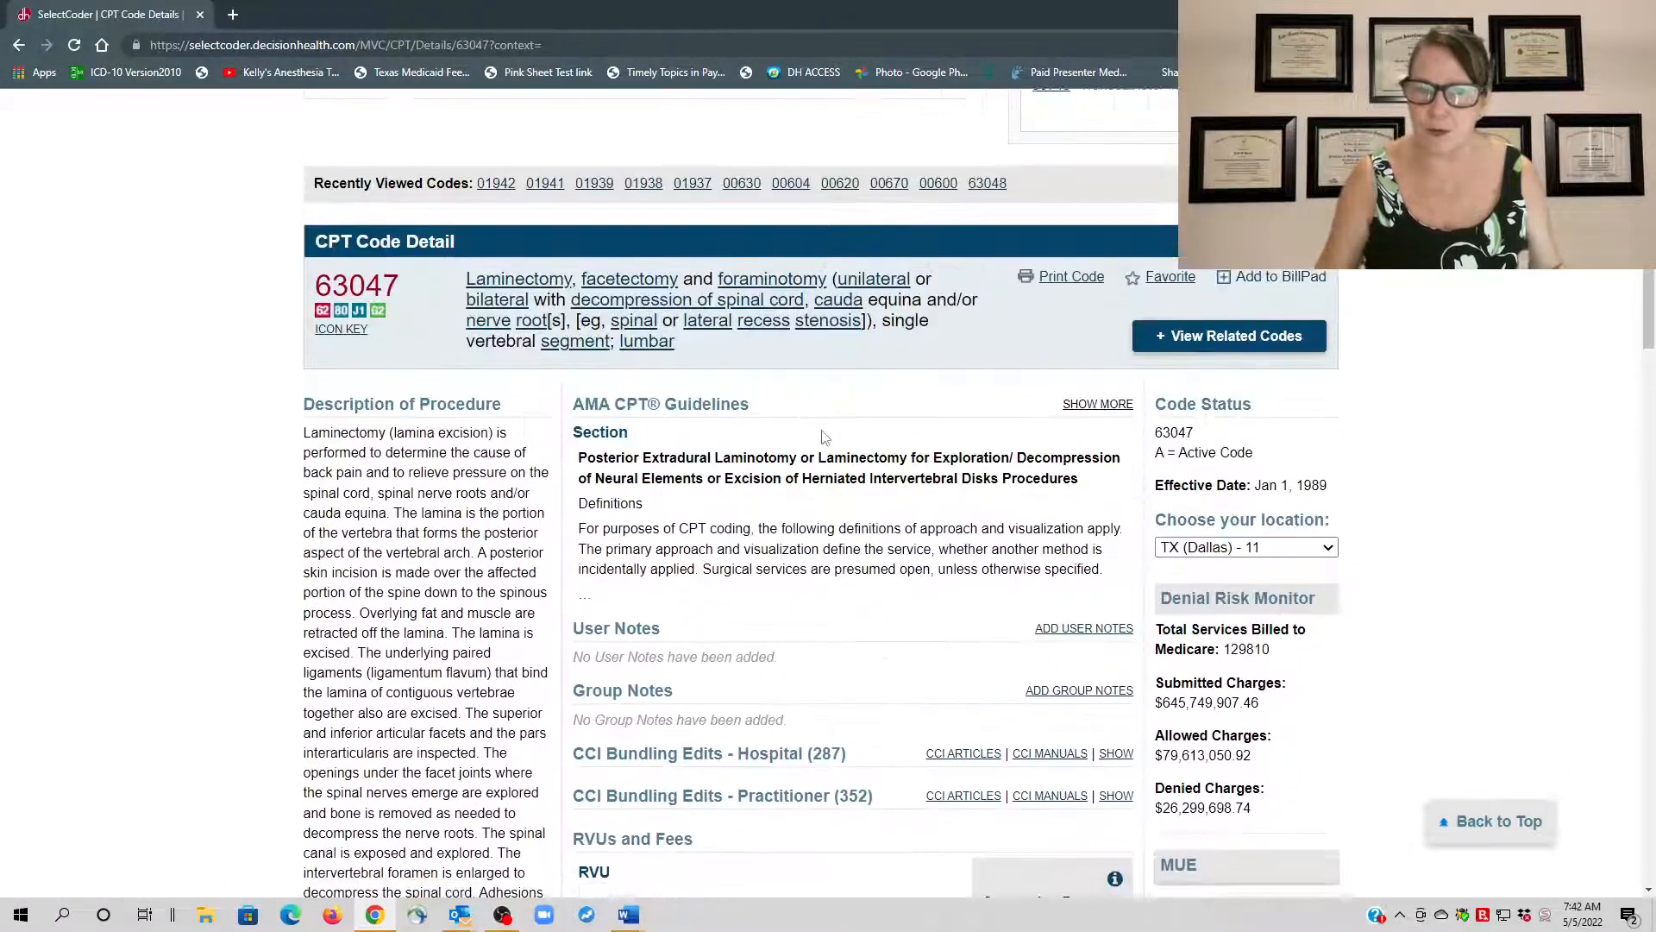
scroll("down", 3)
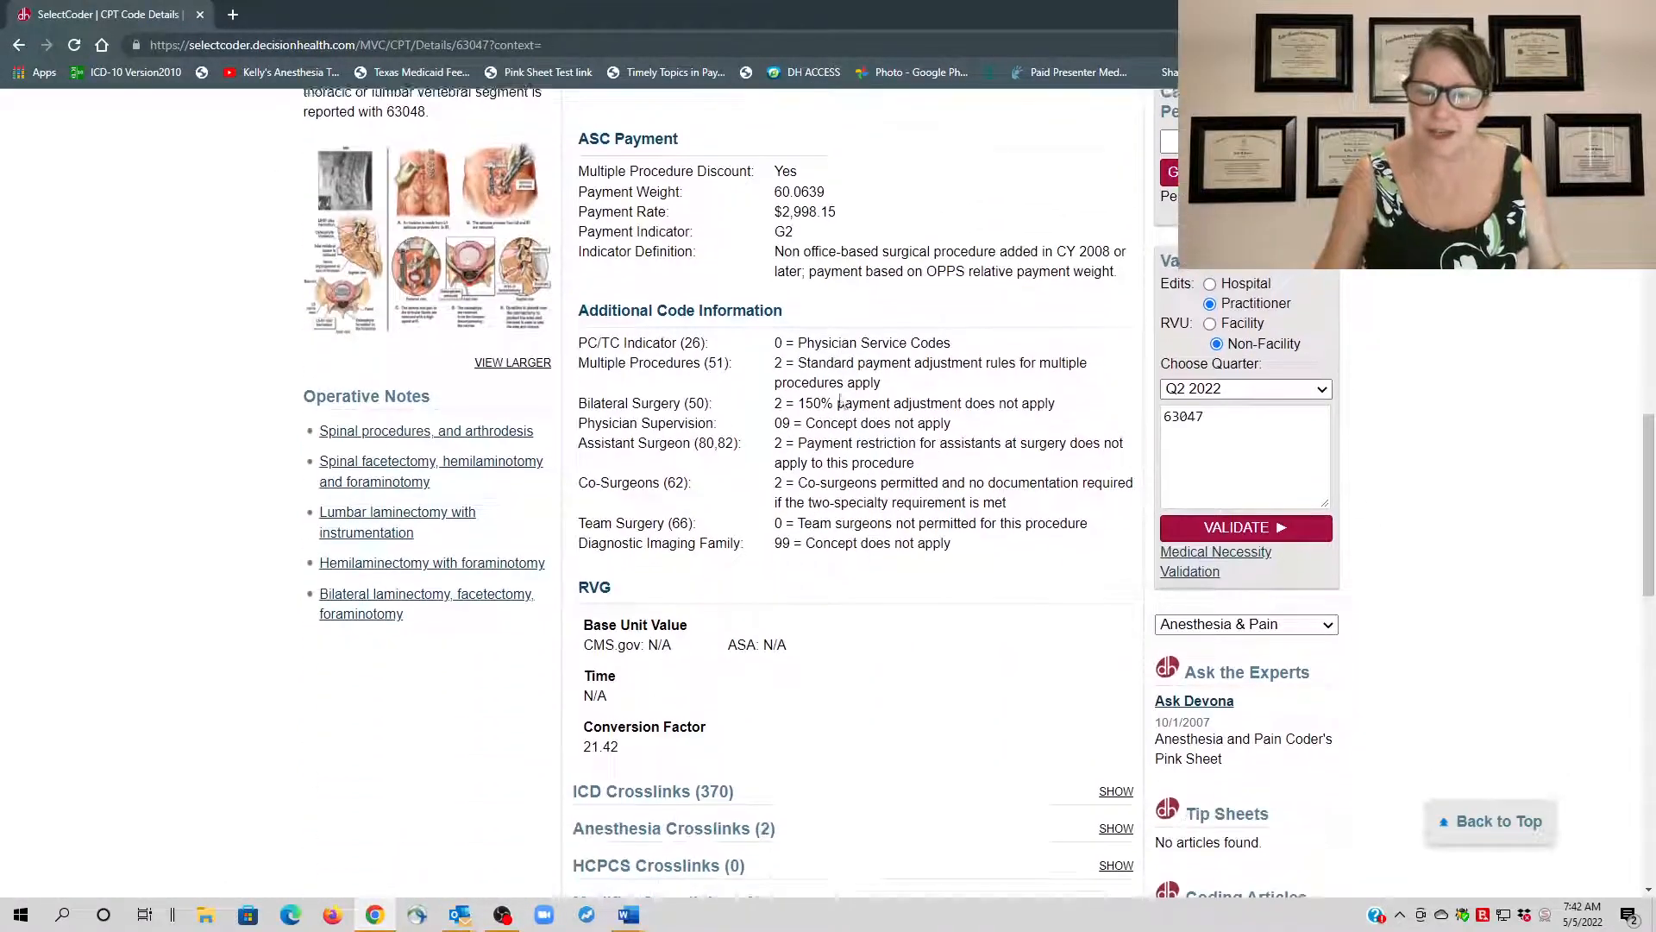
scroll("down", 3)
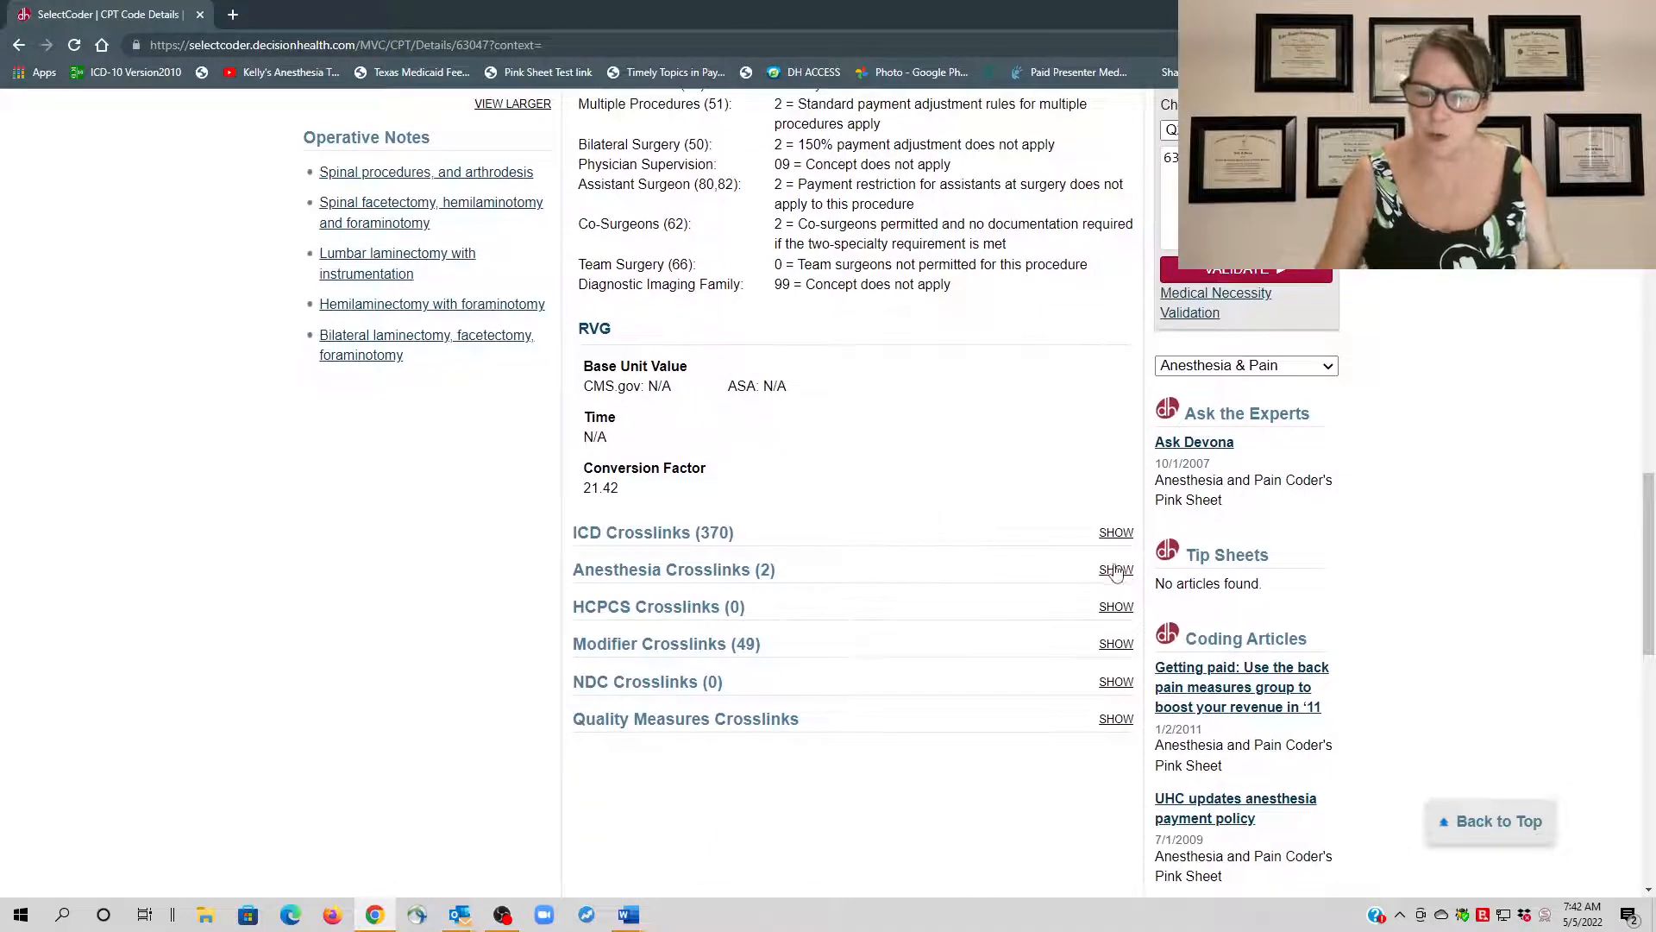
Expand the crosswalk showing 00630 primary (8 units) and 00670 alternate (13 units), then return to Recently Viewed Codes.
left_click(1116, 570)
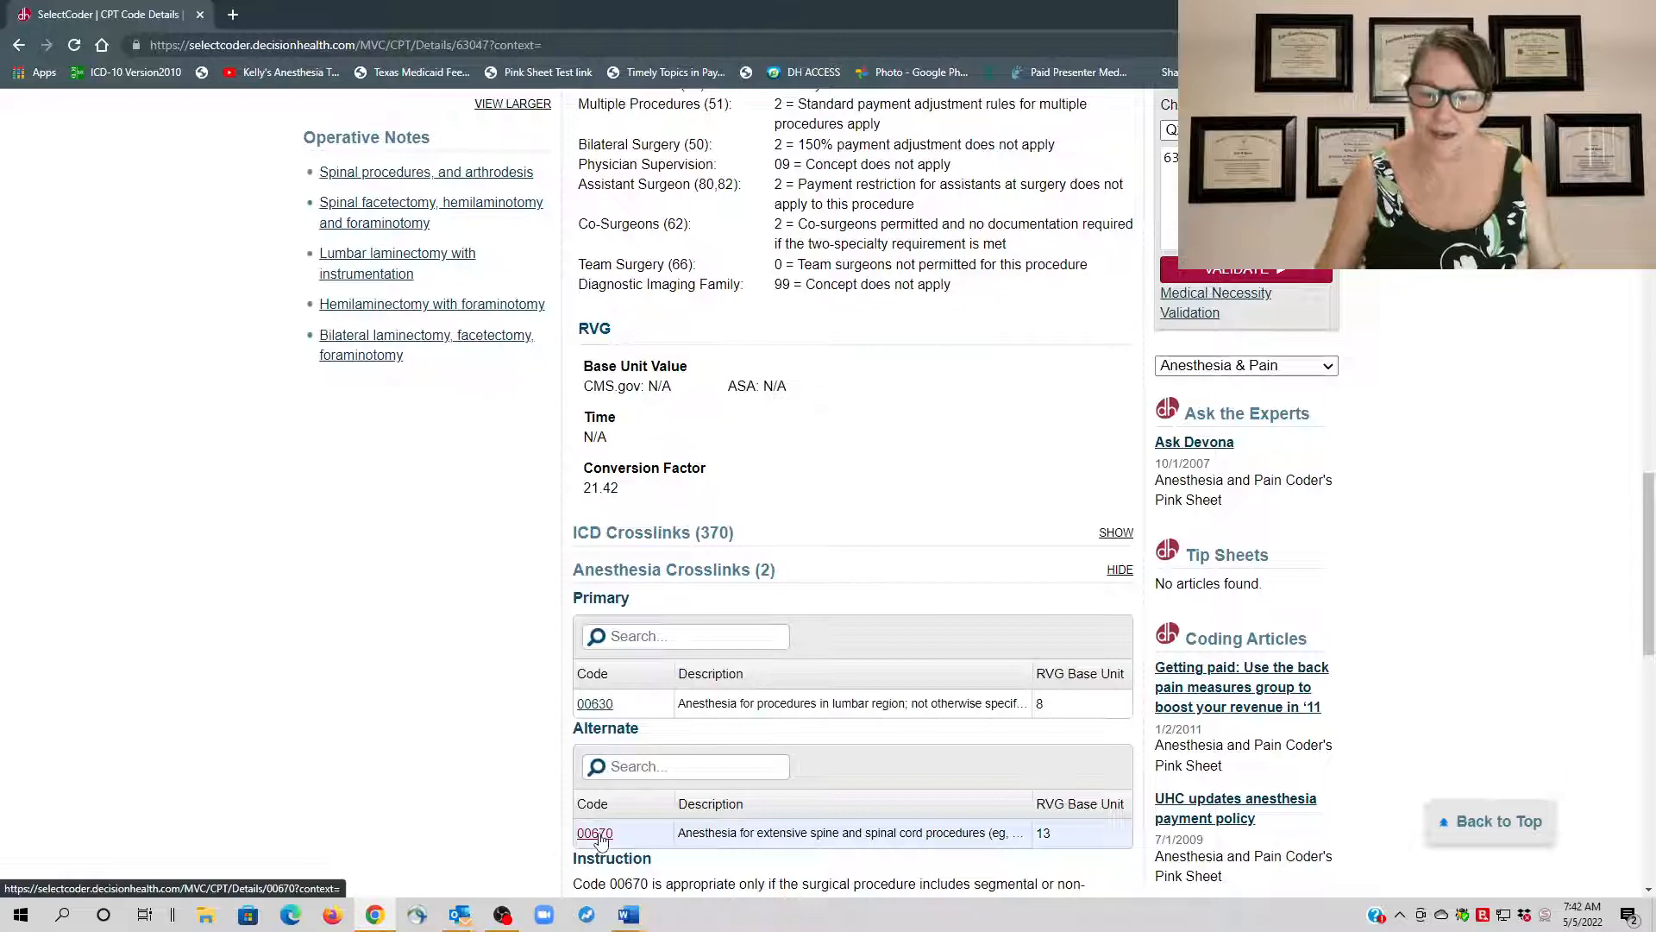
scroll("up", 3)
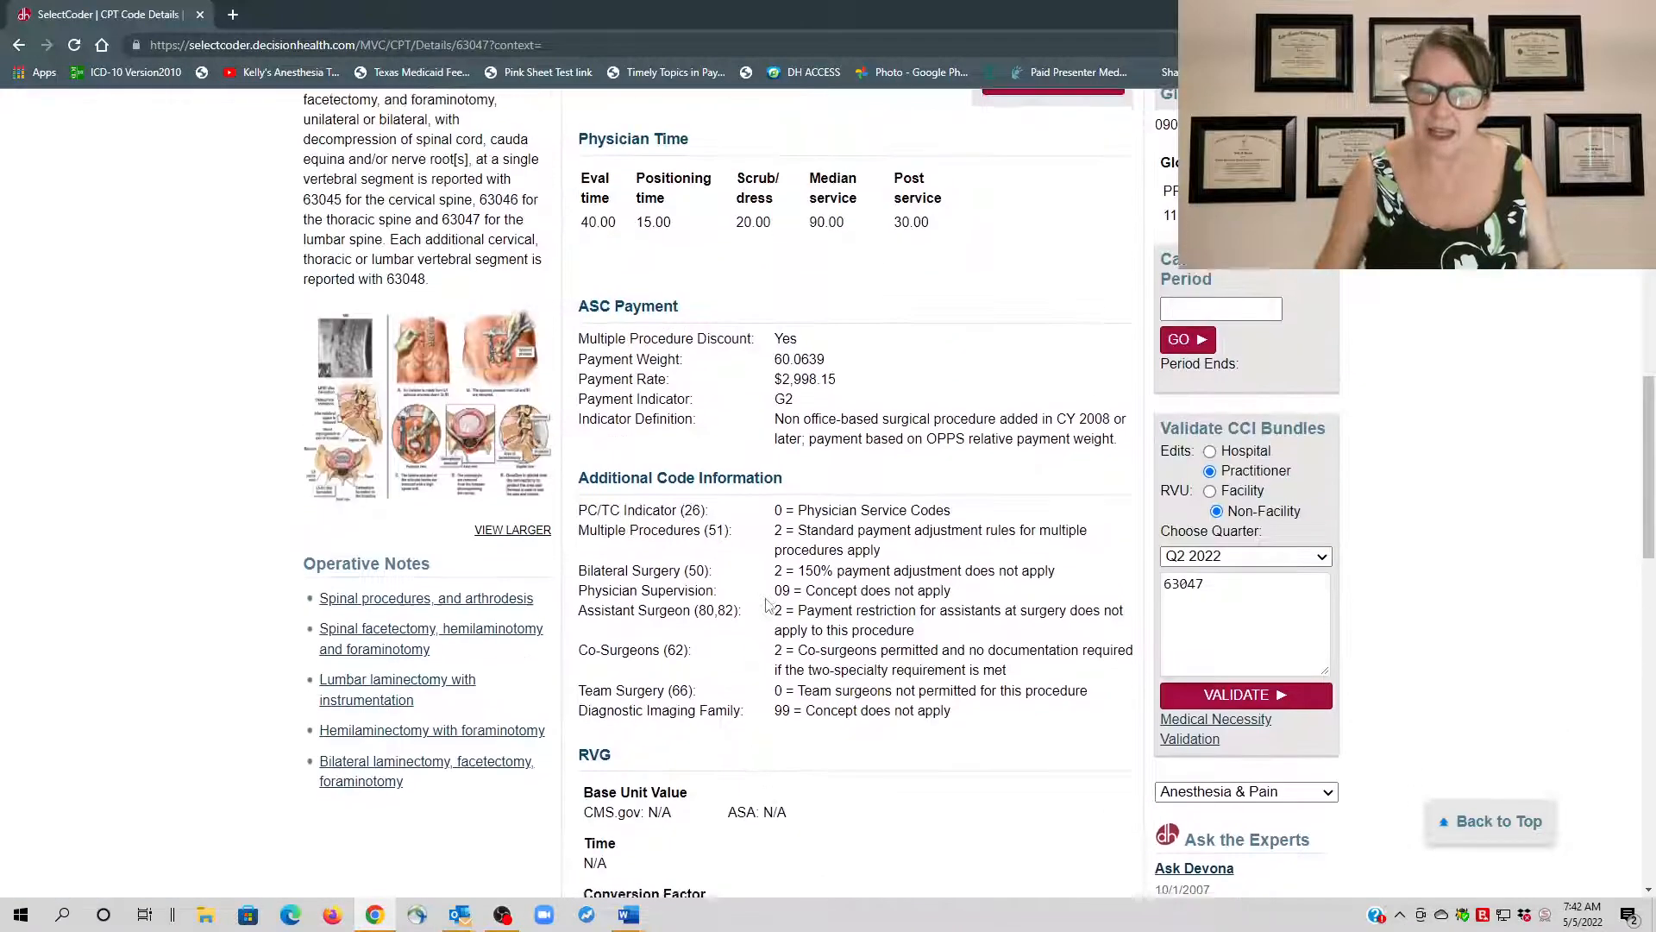
scroll("down", 3)
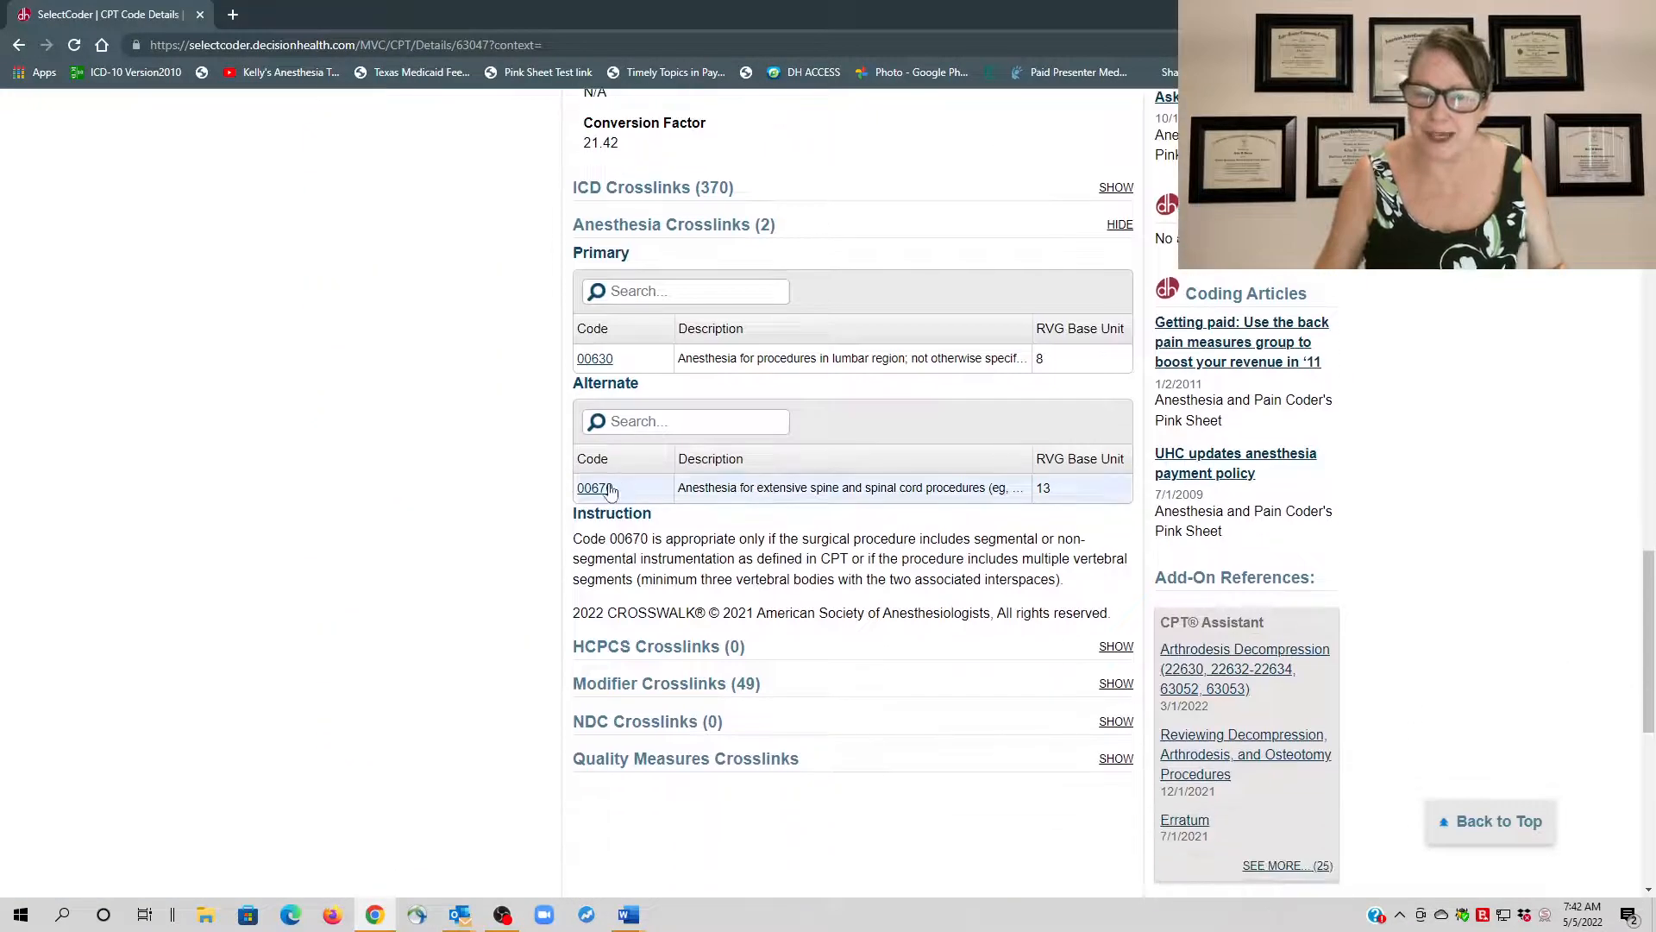
mouse_move(595, 487)
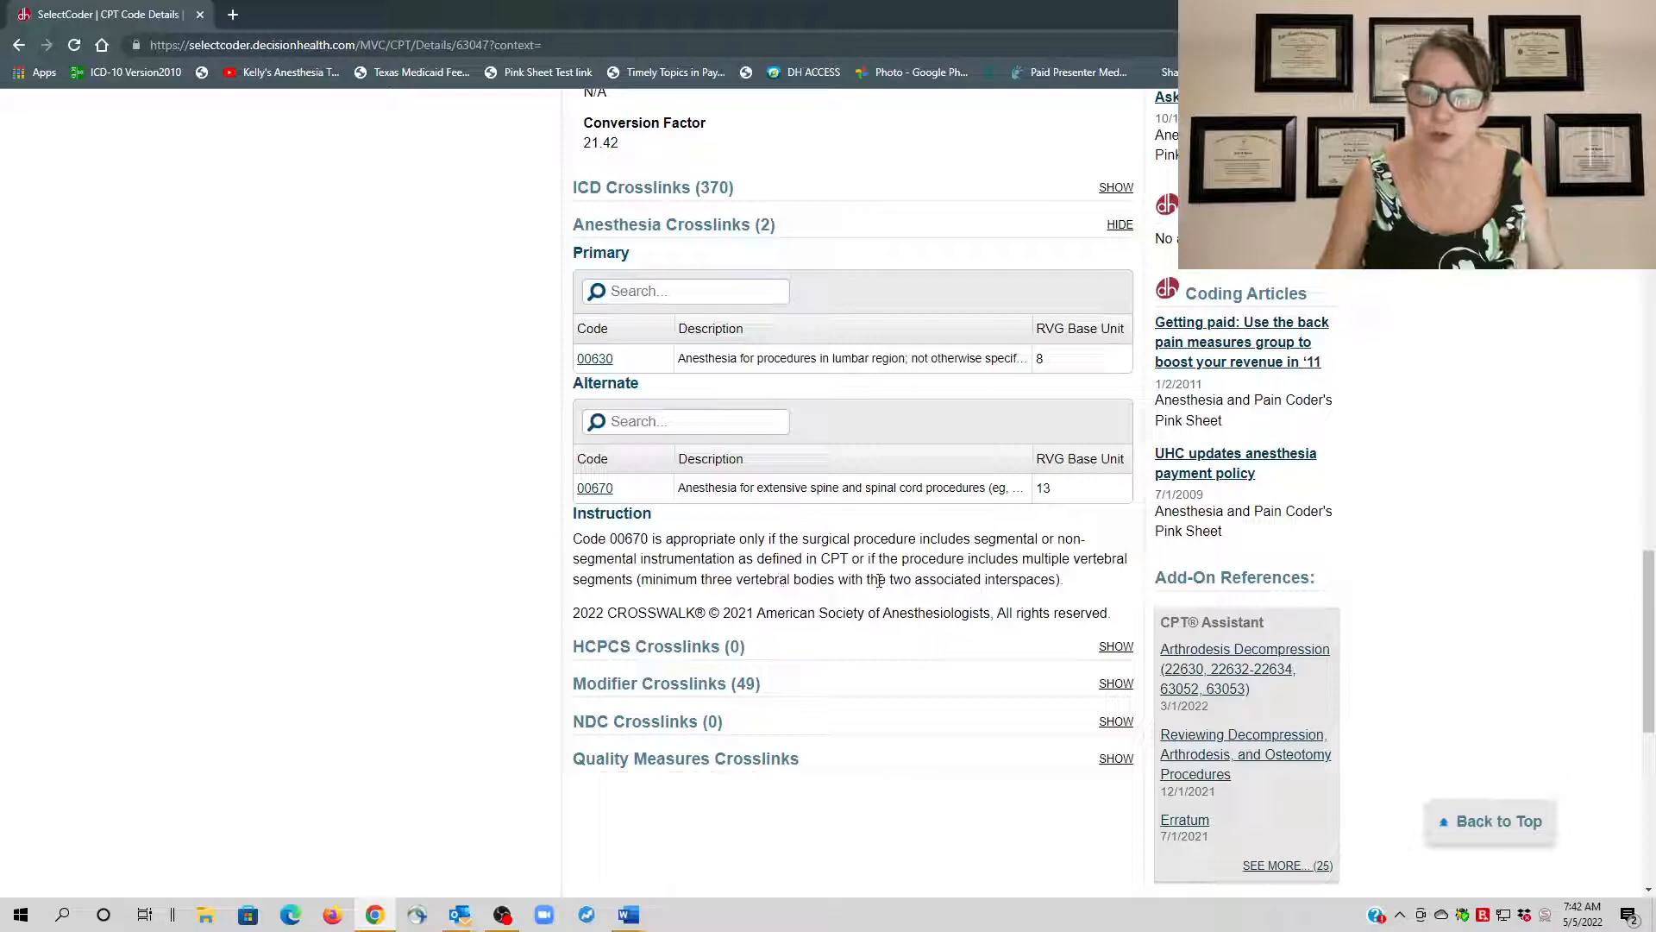
mouse_move(905, 572)
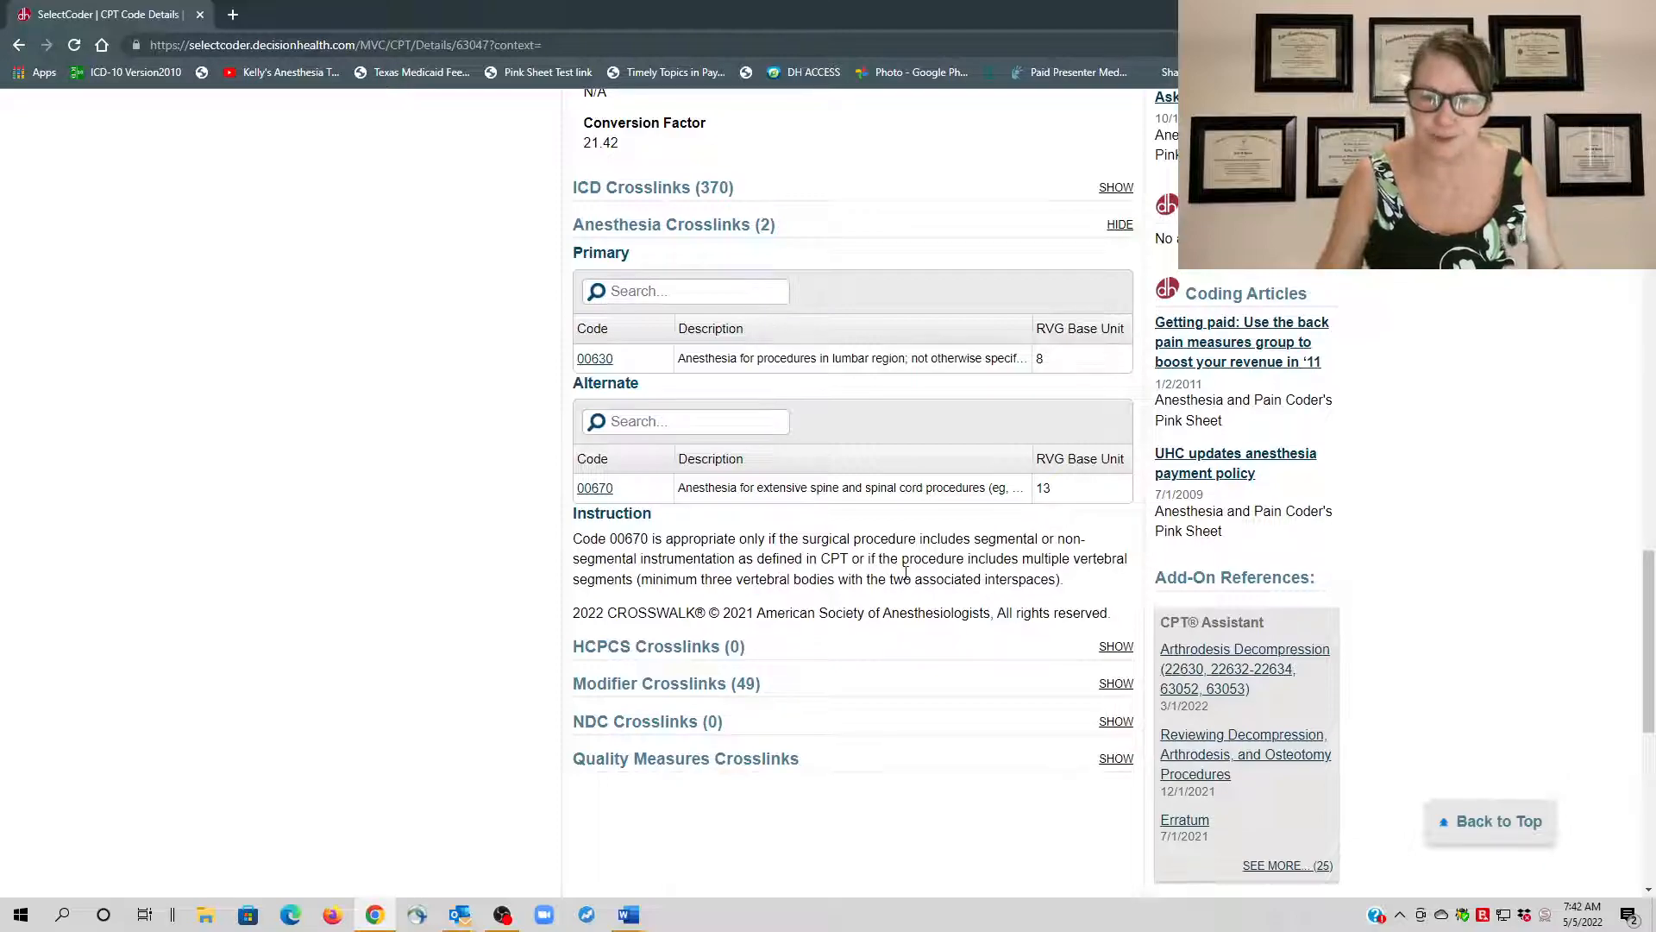
scroll("up", 3)
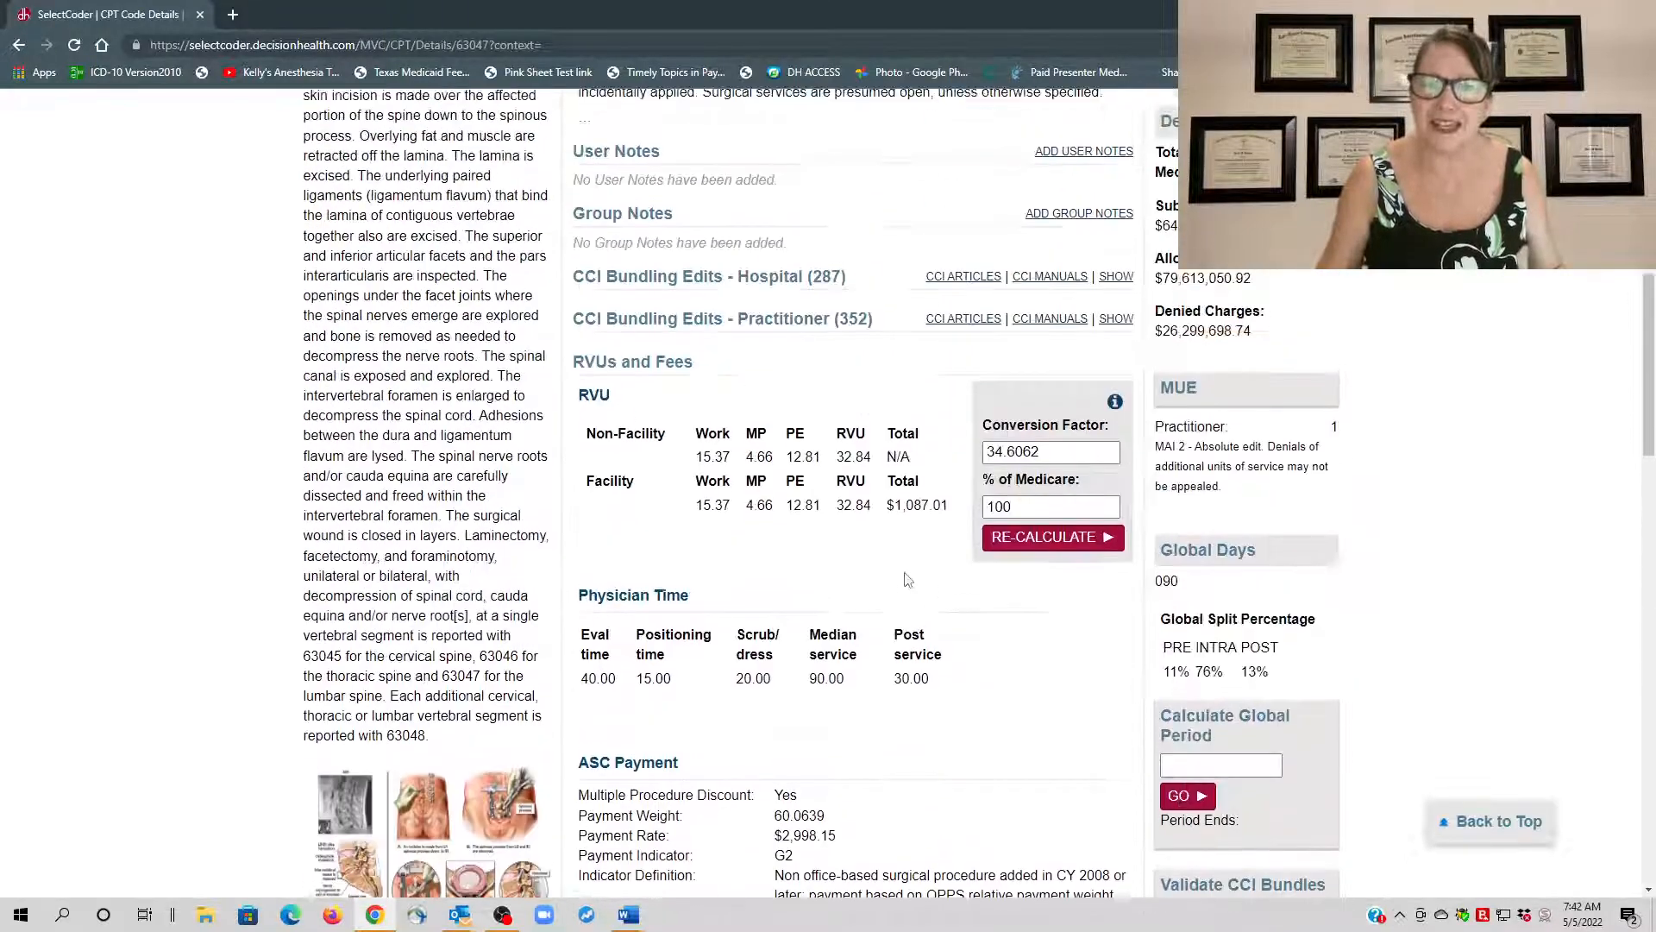
scroll("up", 3)
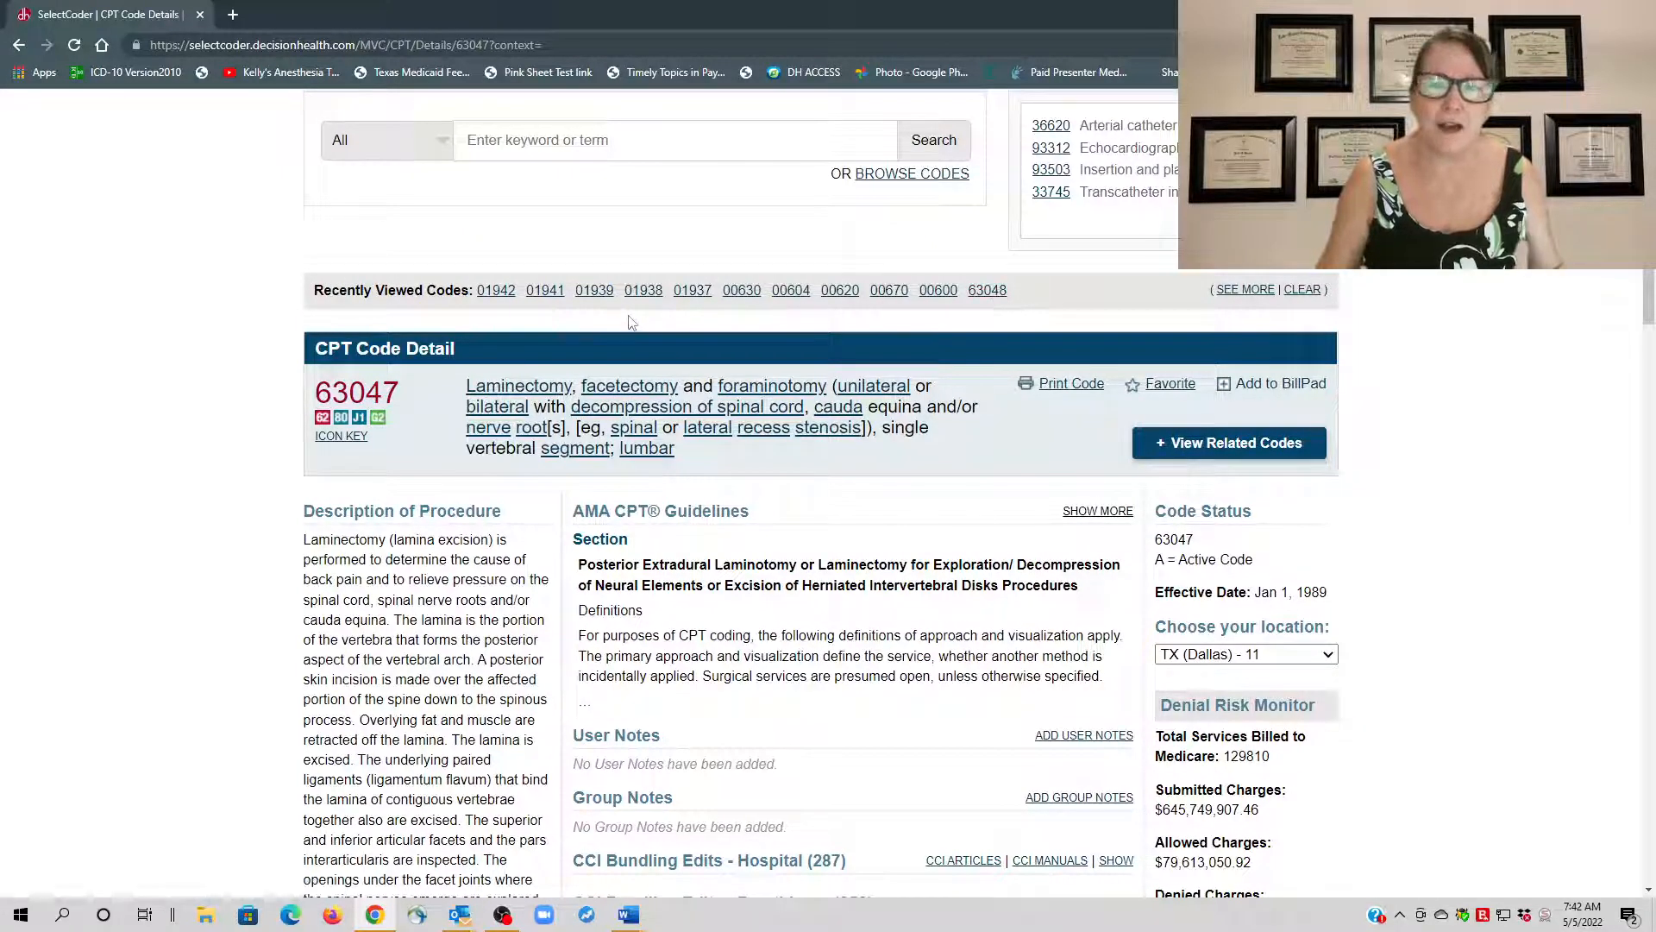
mouse_move(1149, 429)
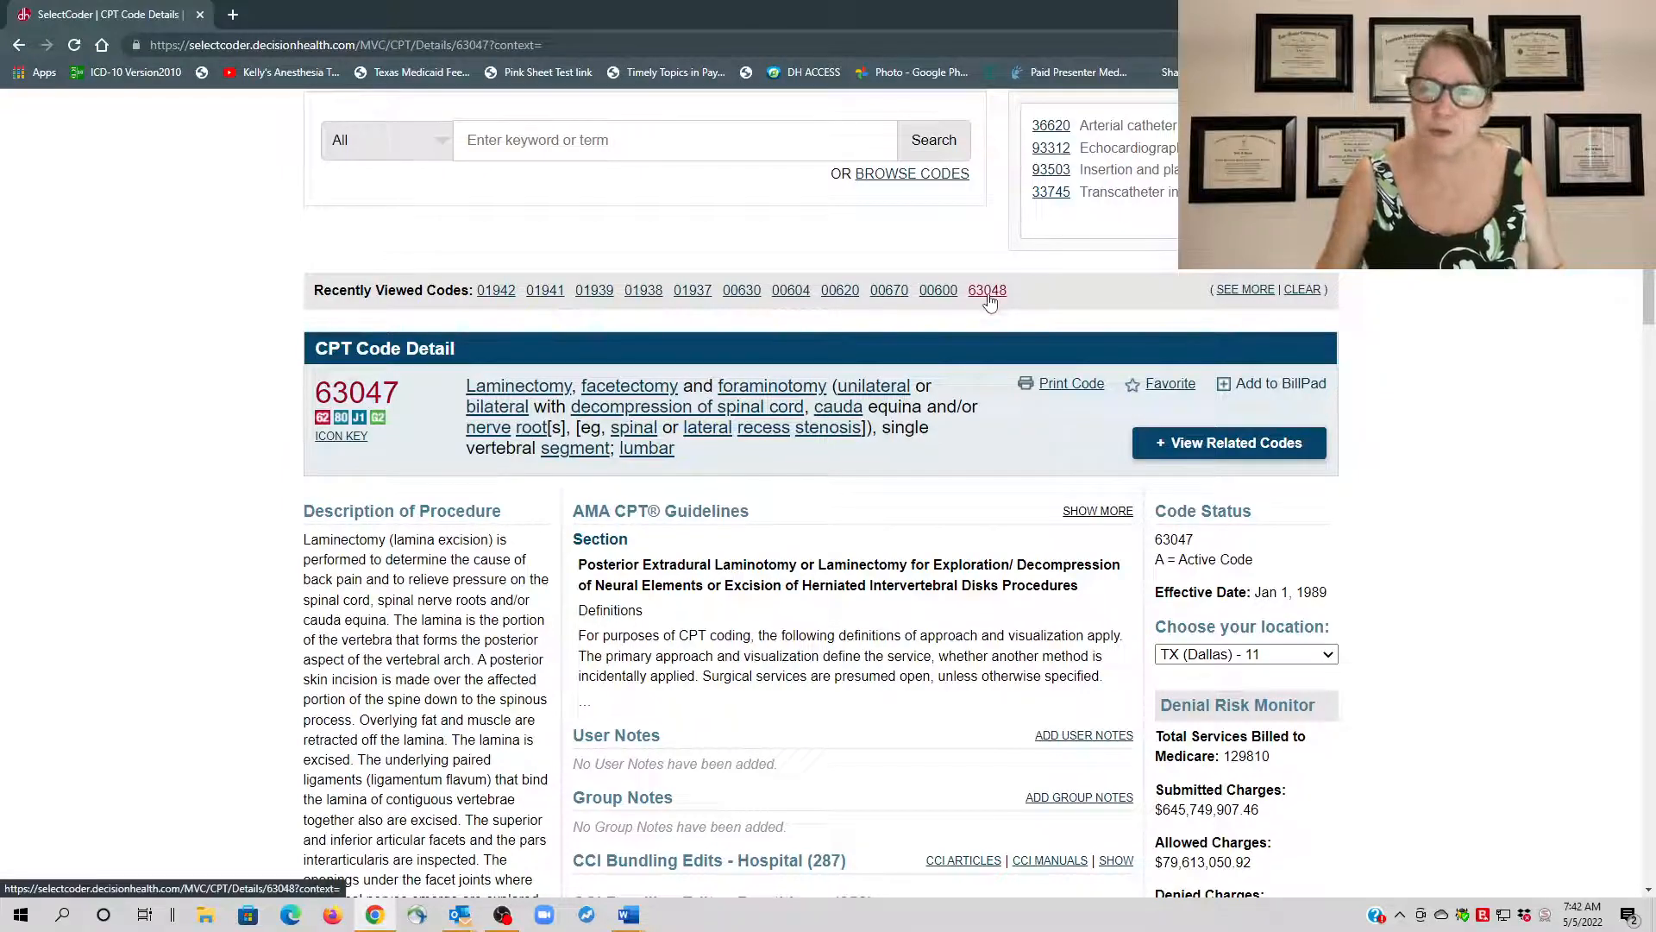
Show the 63048 add-on code detail with its anesthesia crosslink listing only 00670 at 13 base units.
left_click(987, 290)
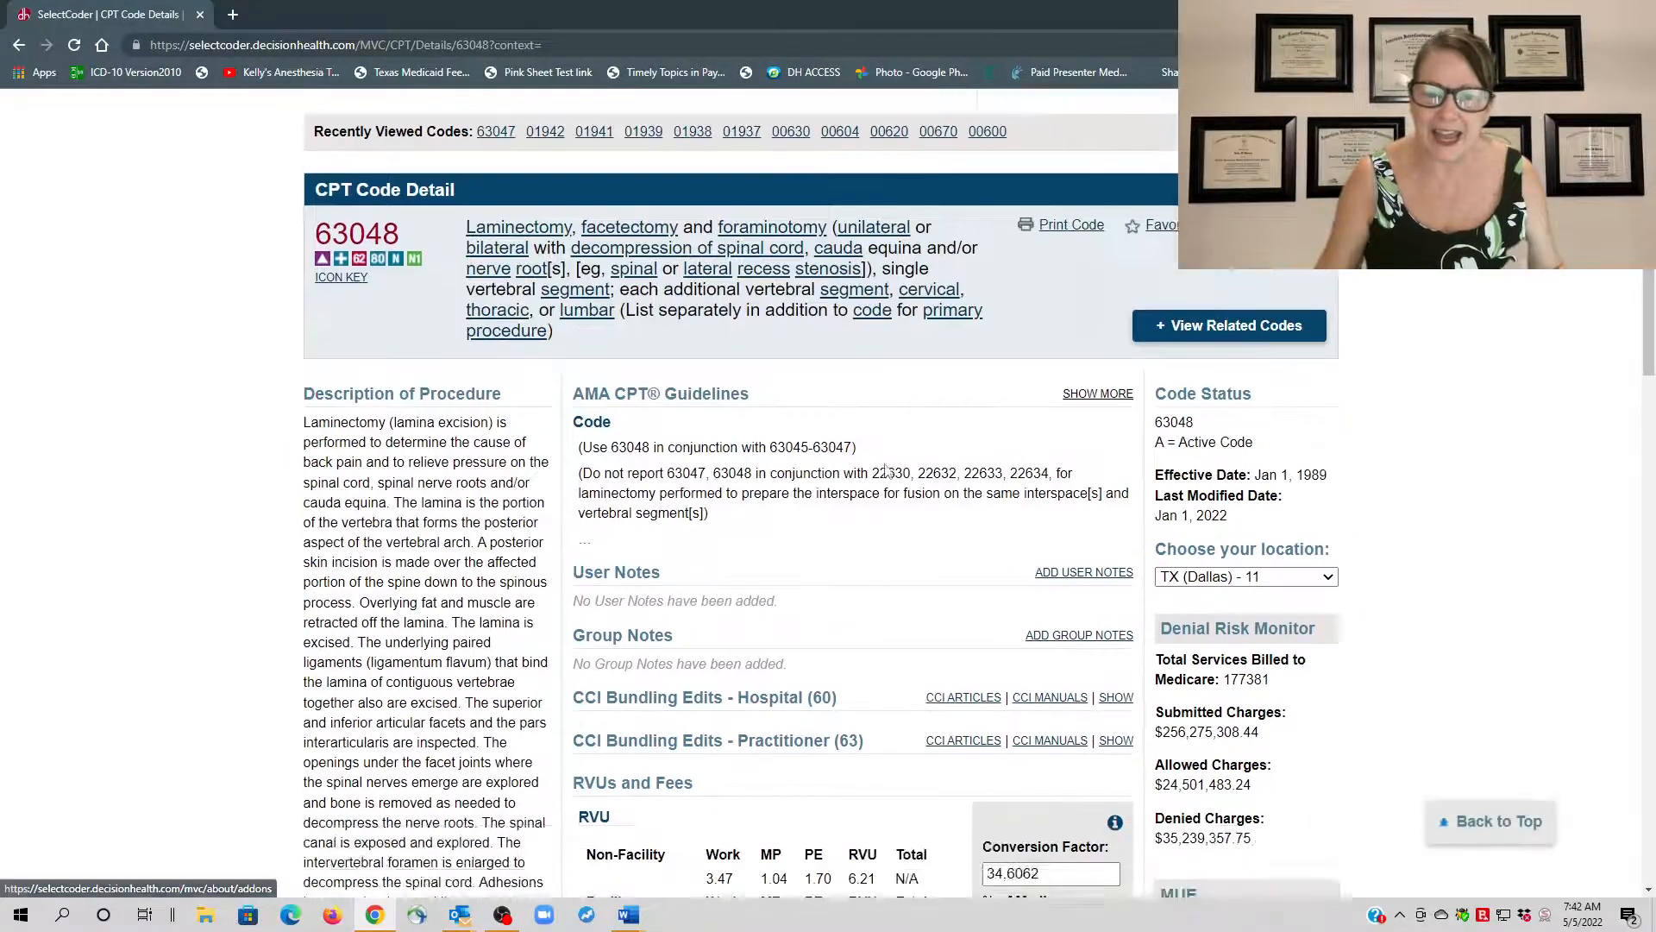
scroll("down", 3)
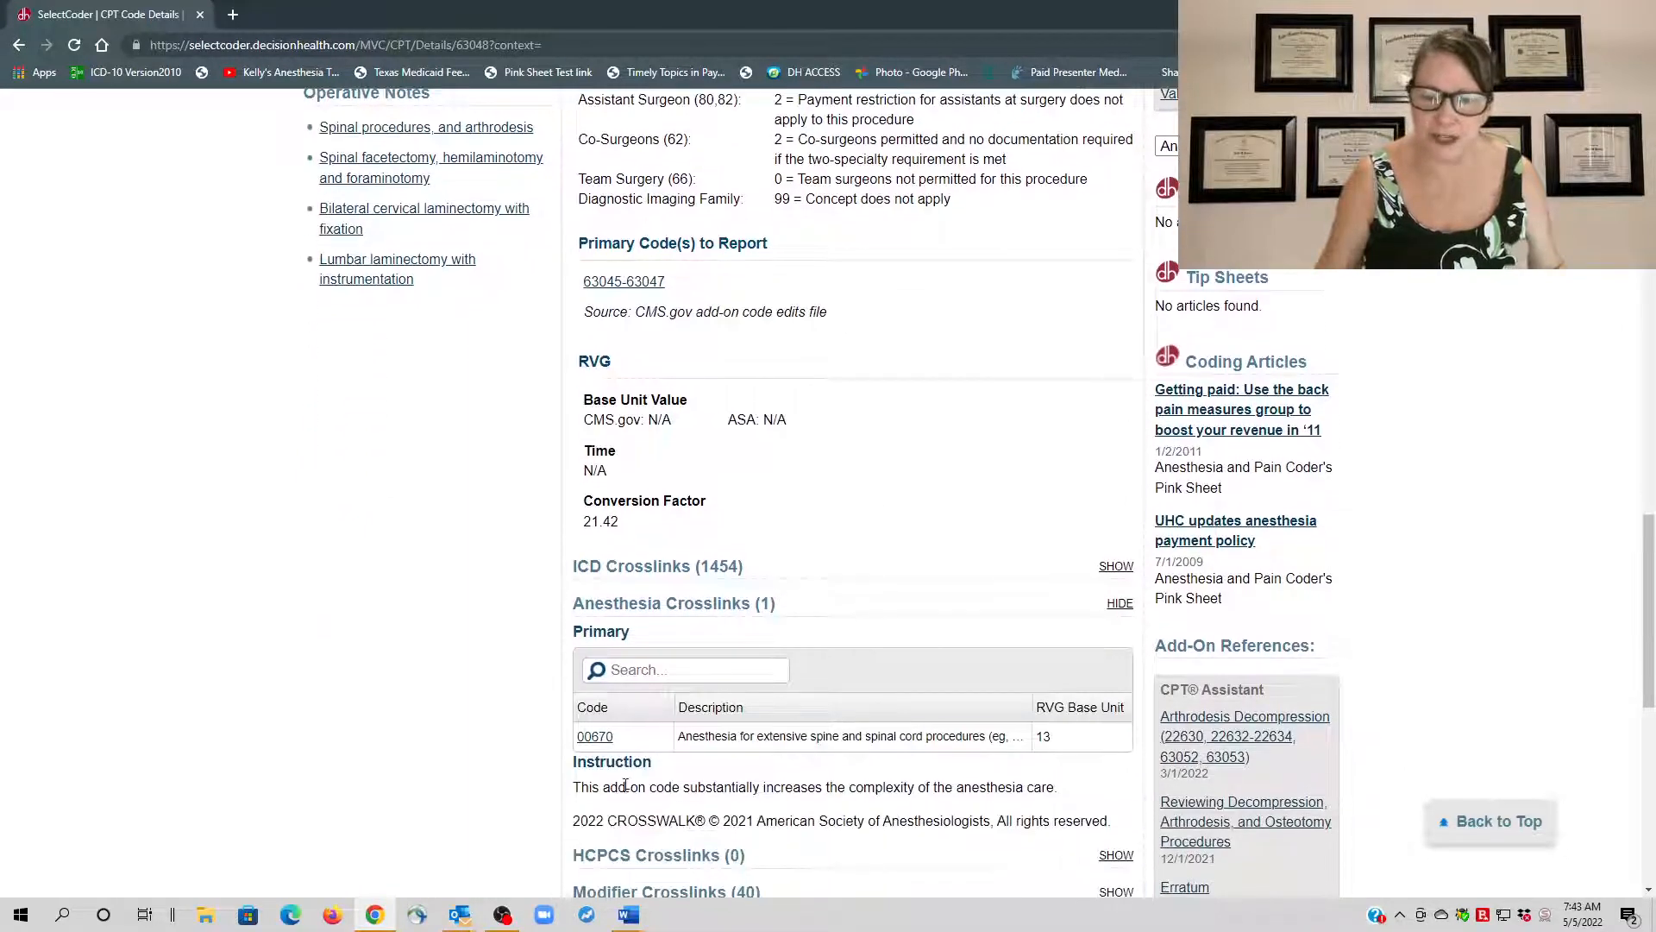
left_click(595, 737)
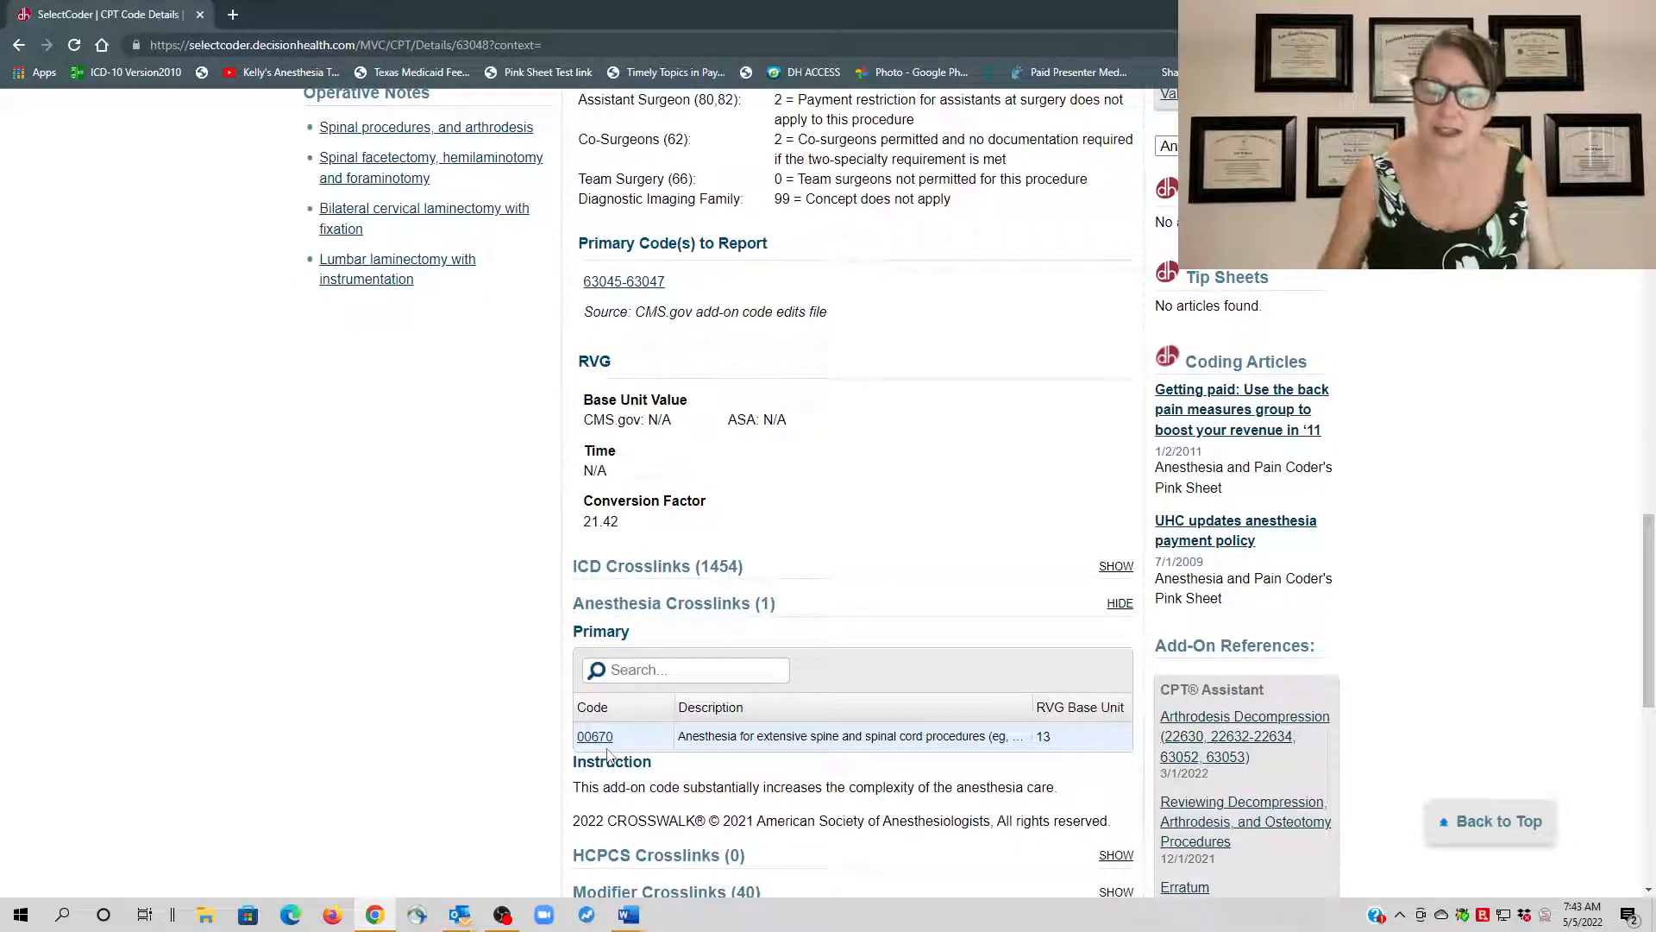
scroll("down", 3)
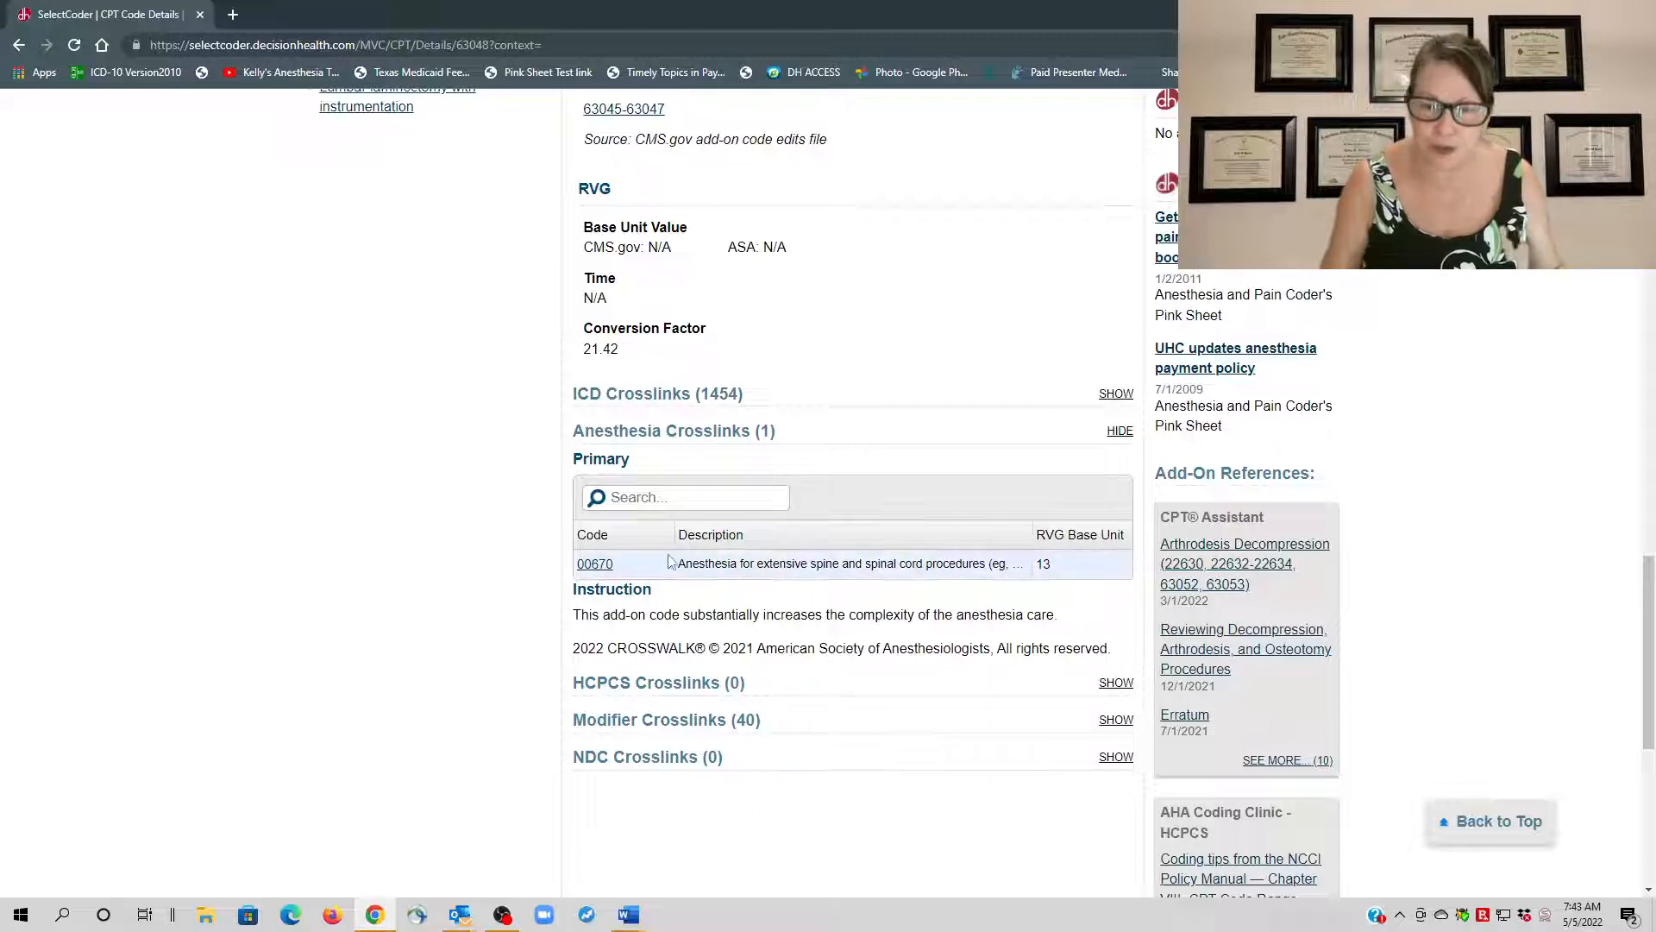
mouse_move(595, 562)
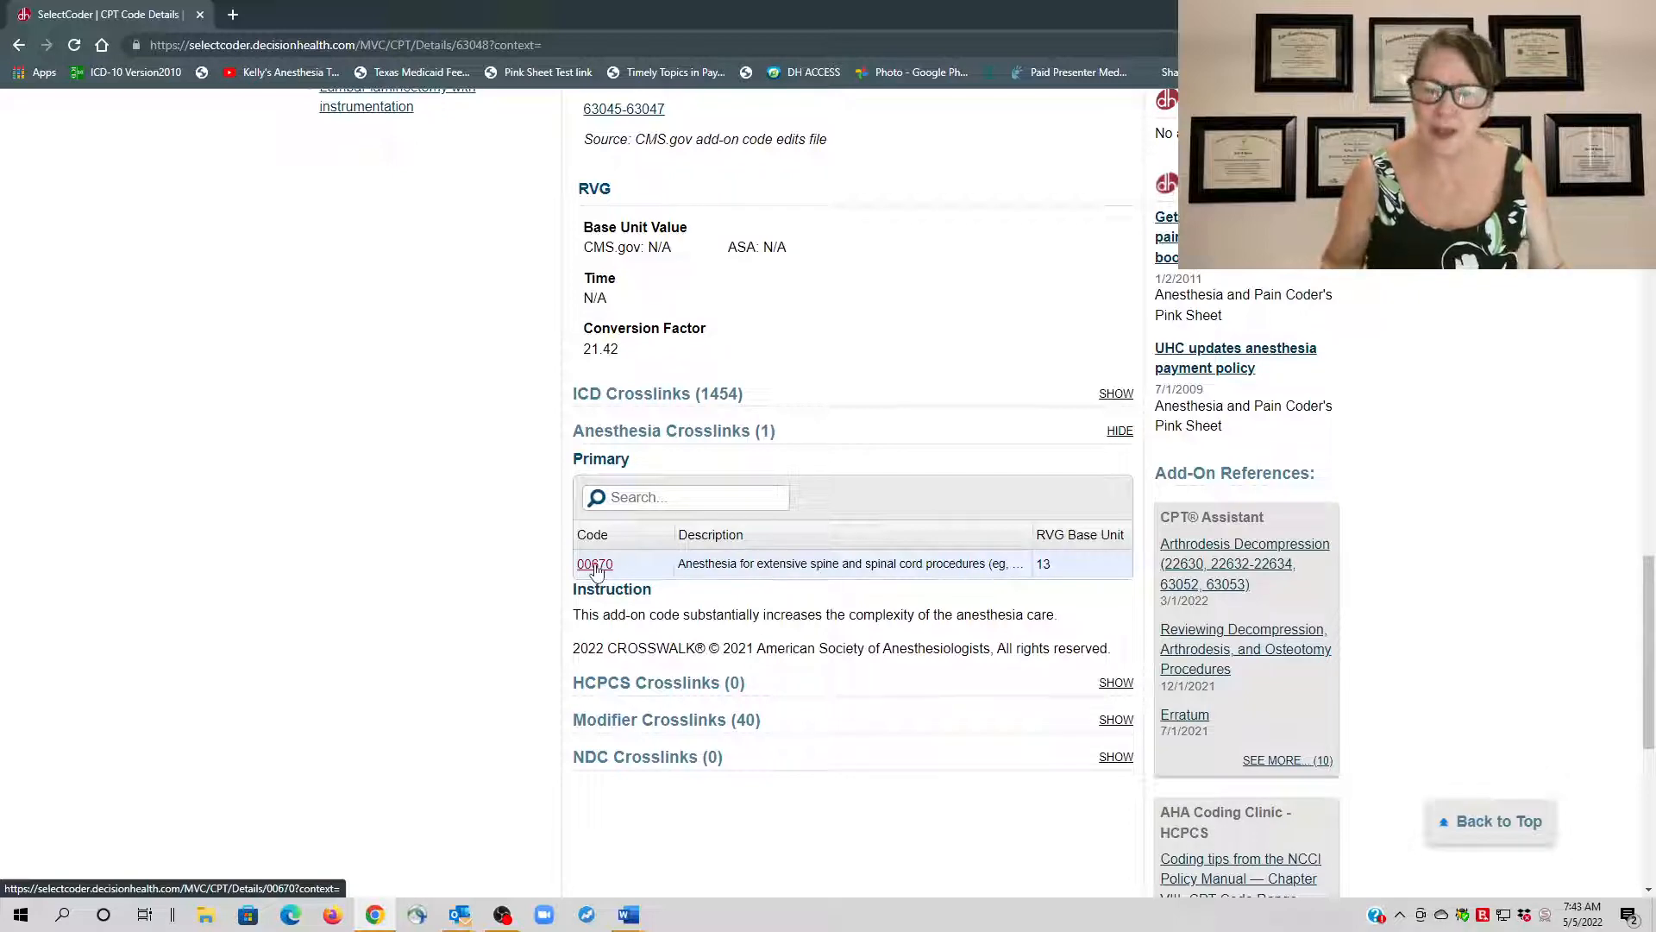
Return to Document1 in Word and bring the 00600/00630 reply paragraph into view.
scroll("up", 3)
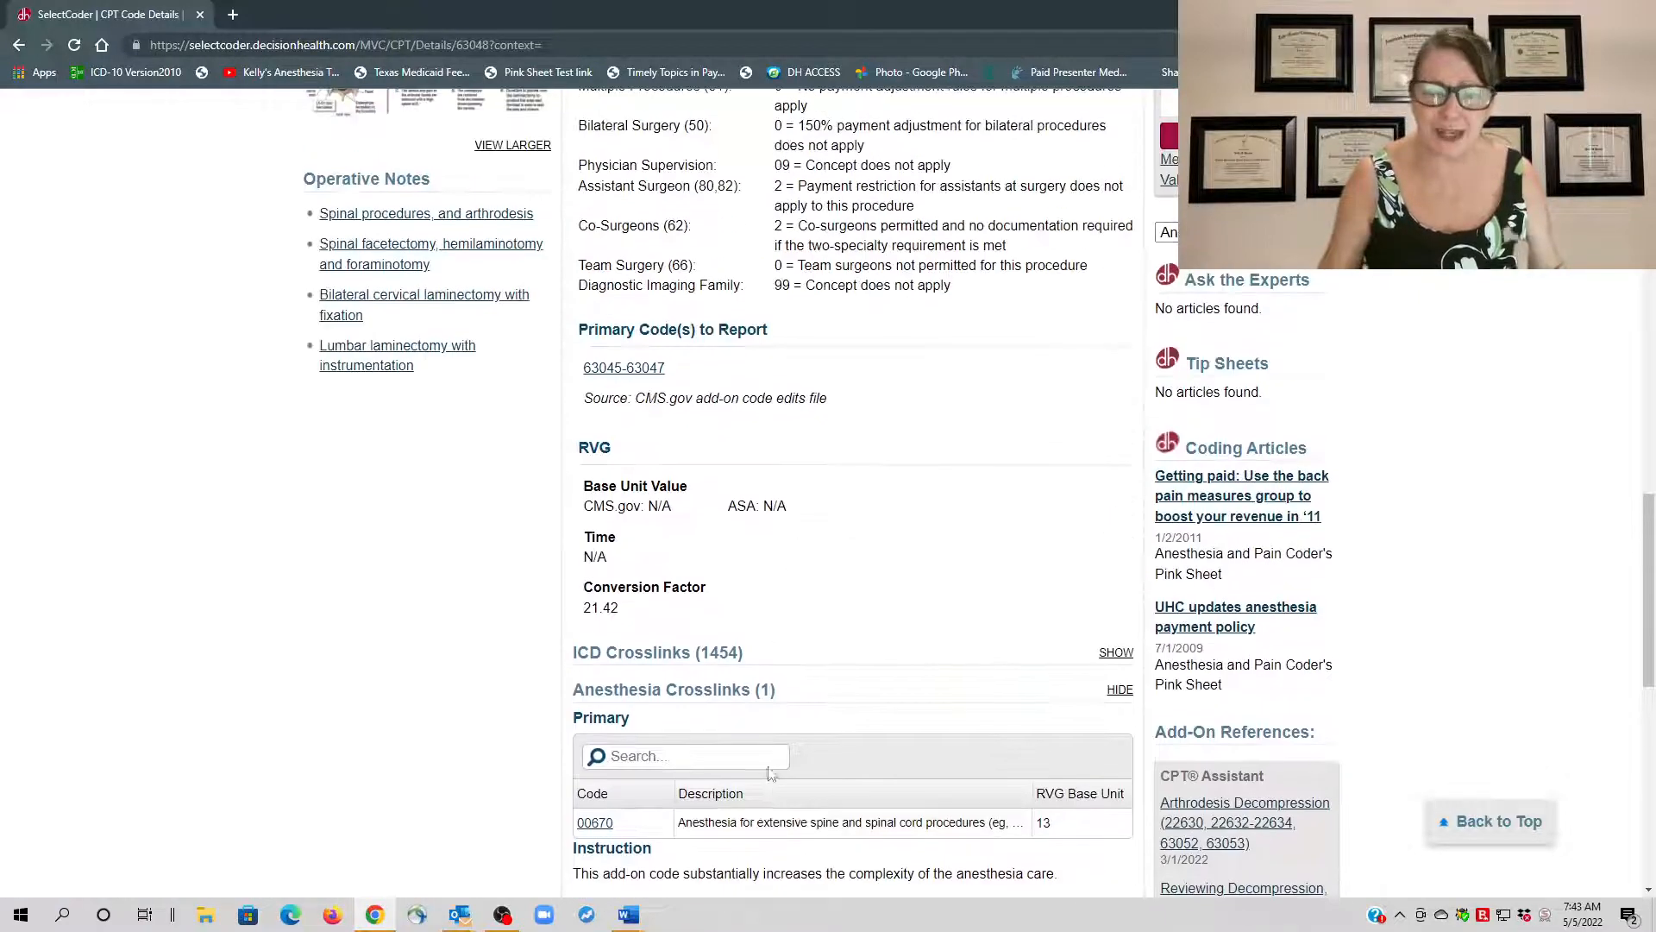
mouse_move(626, 914)
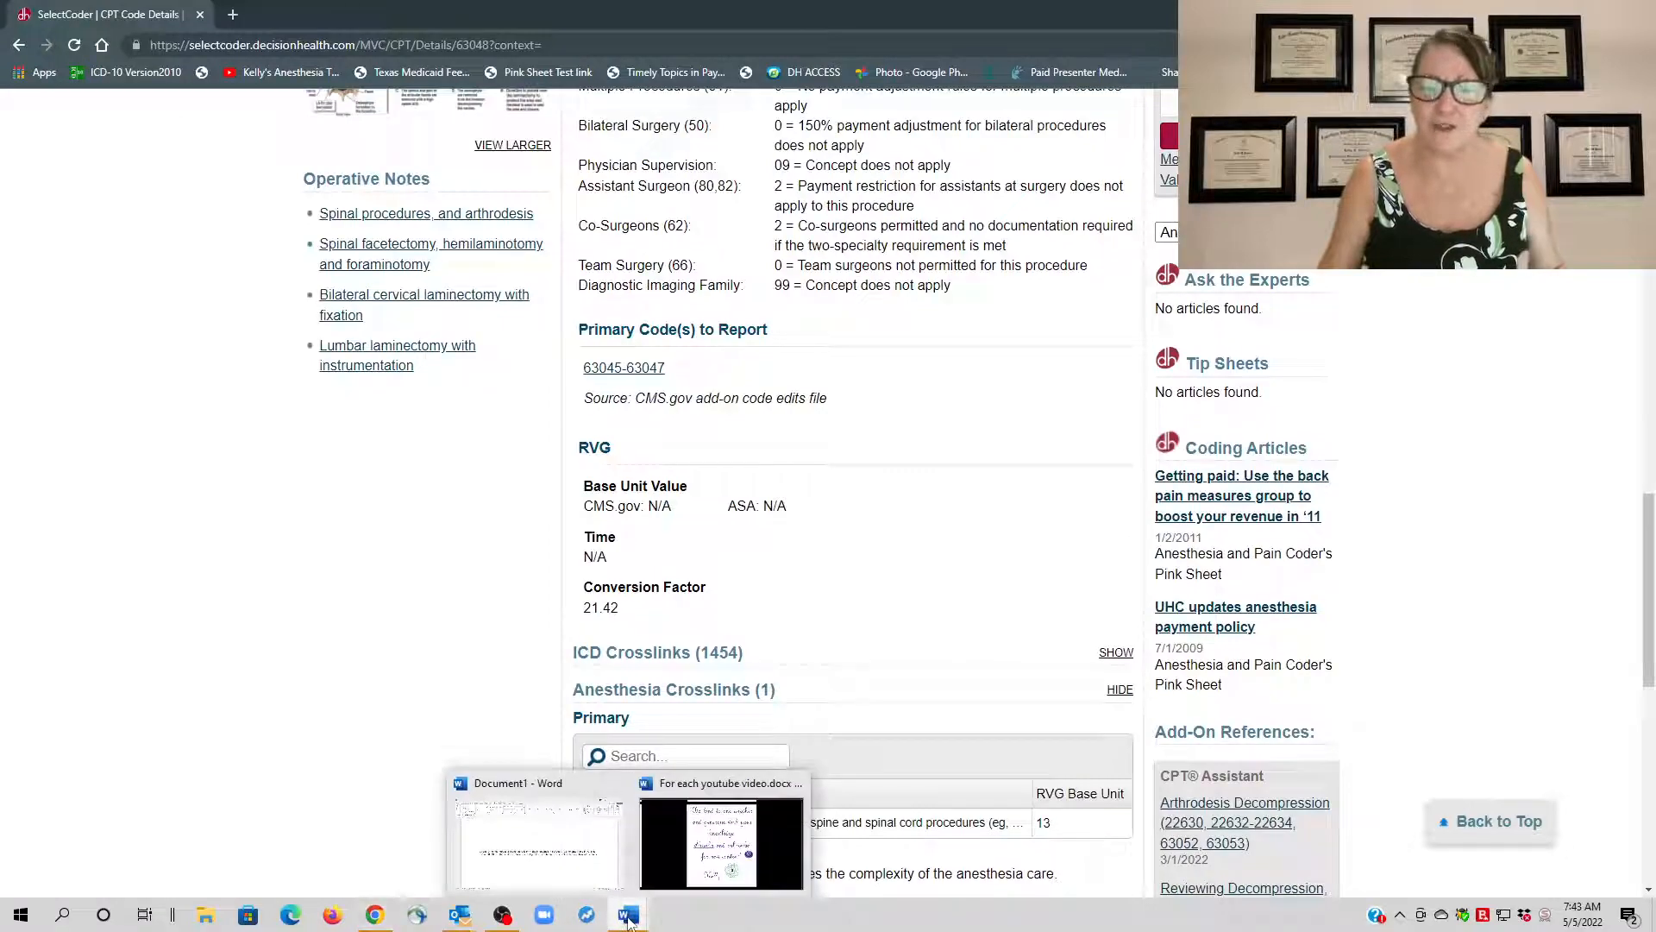
left_click(537, 835)
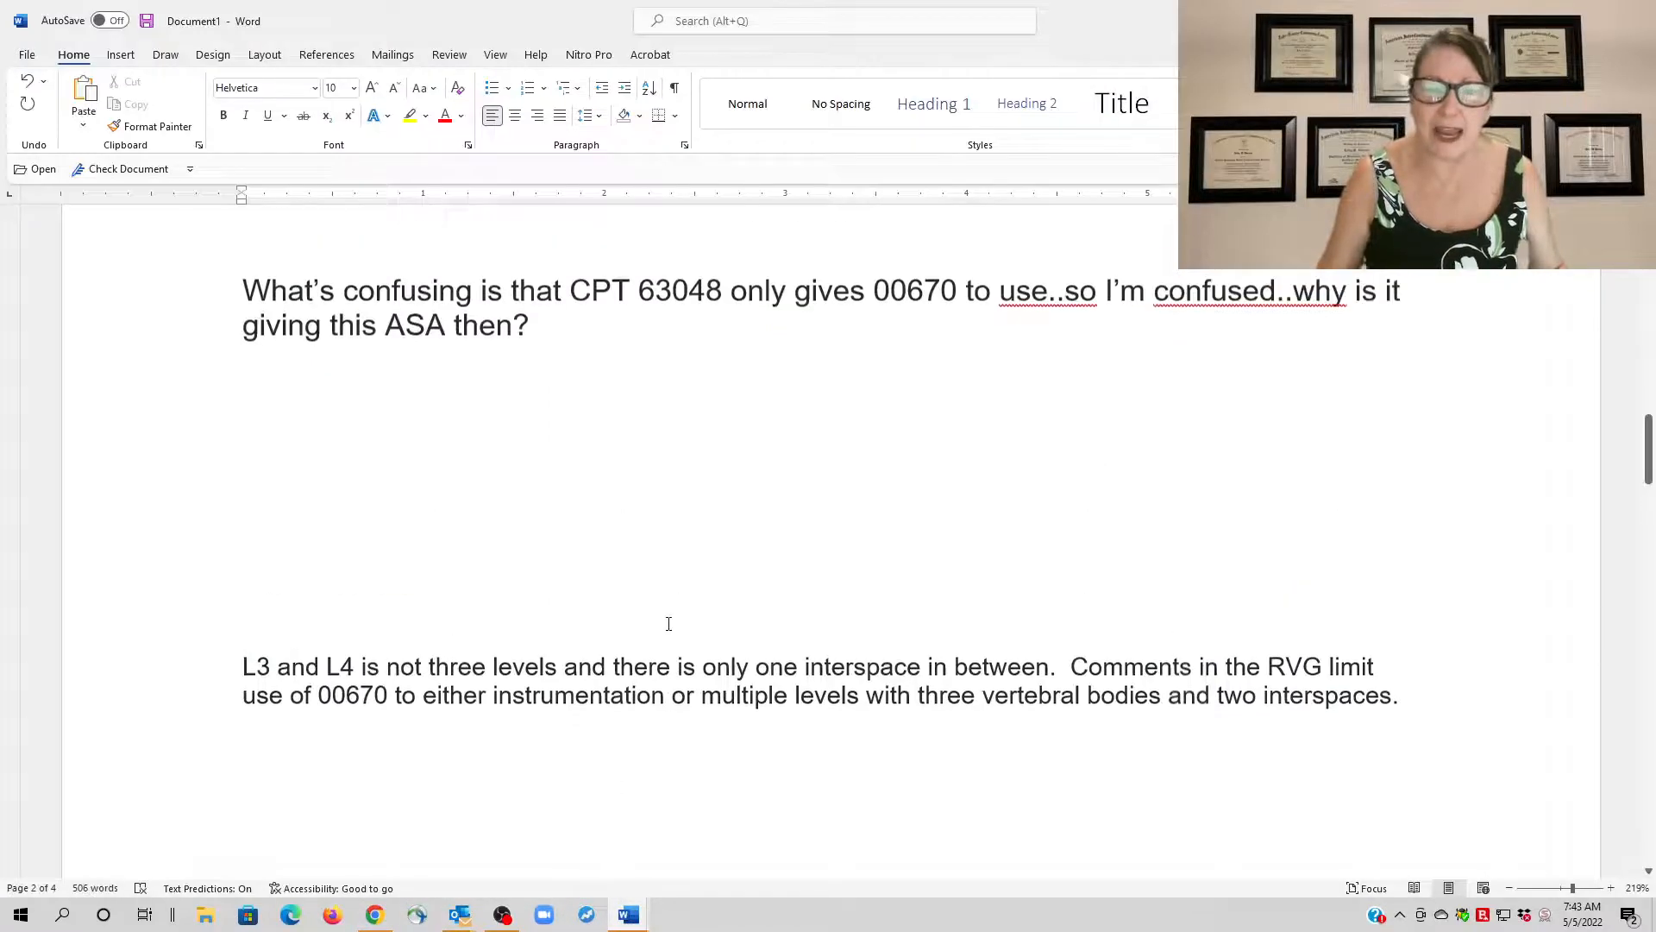
scroll("up", 3)
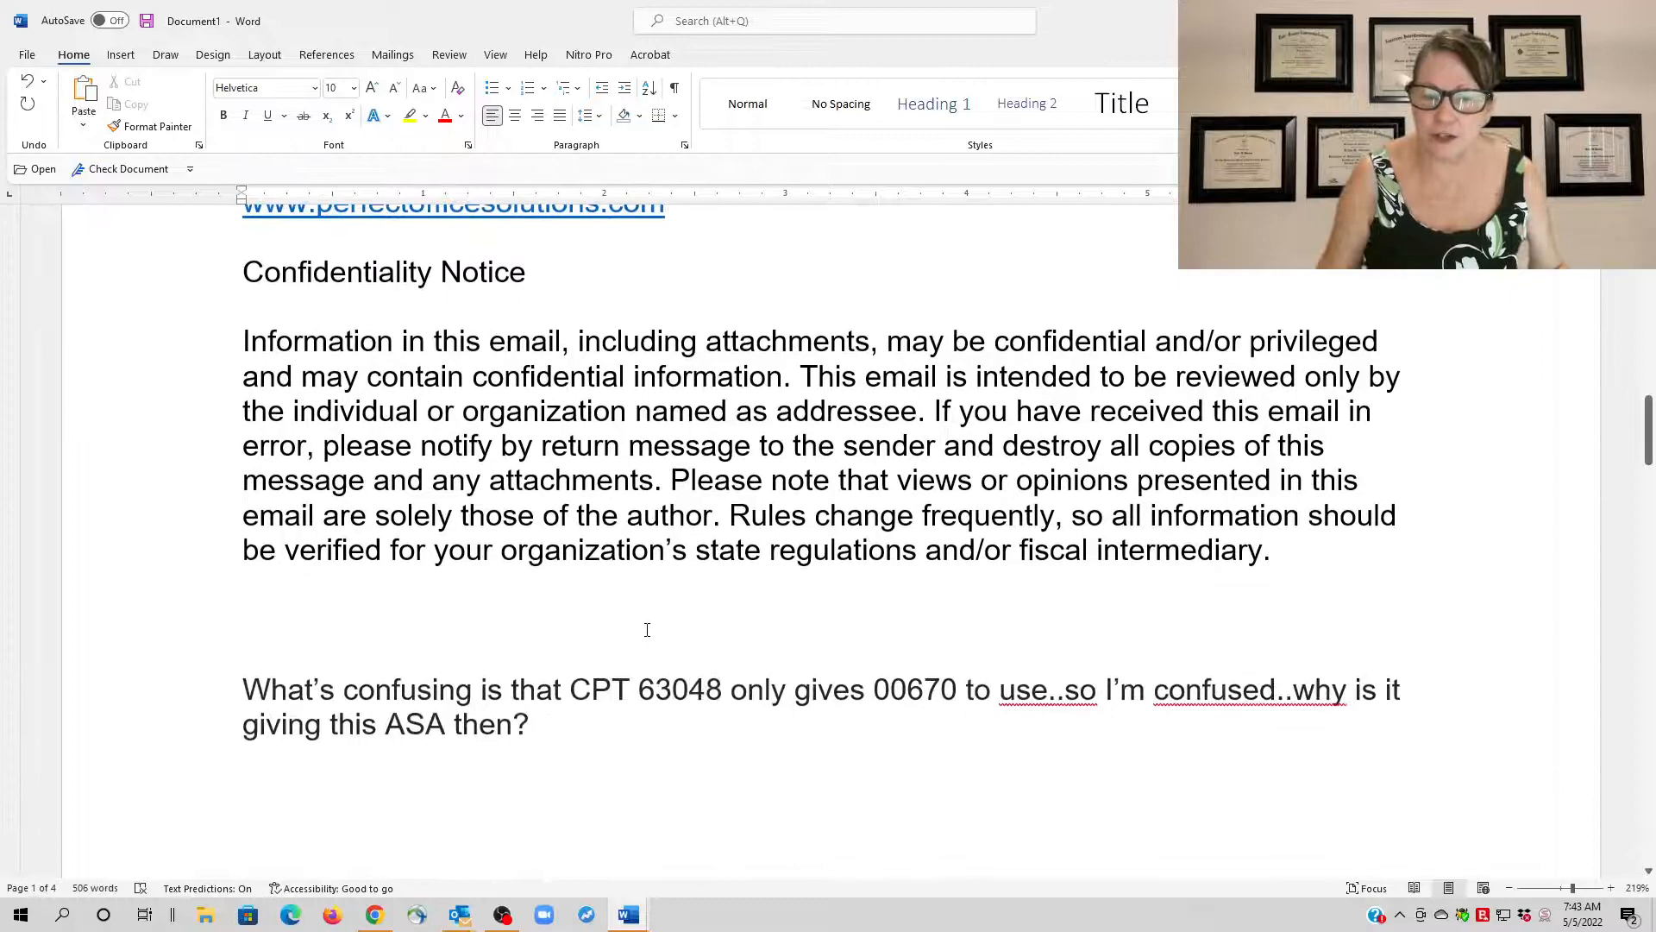
scroll("up", 3)
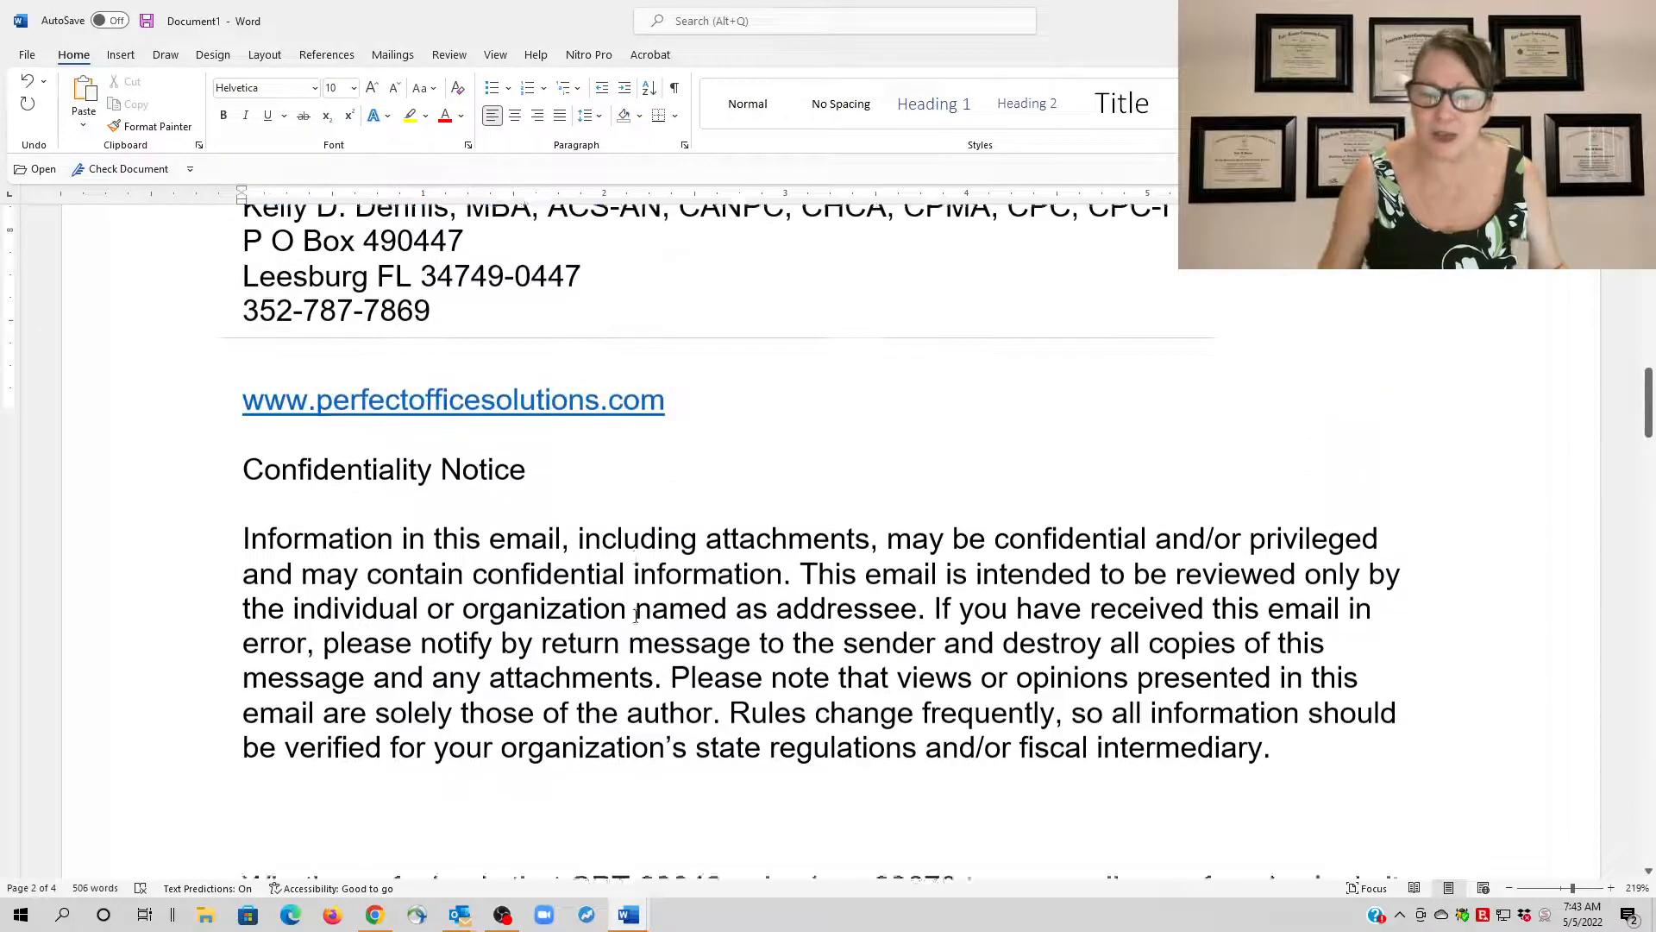
scroll("down", 3)
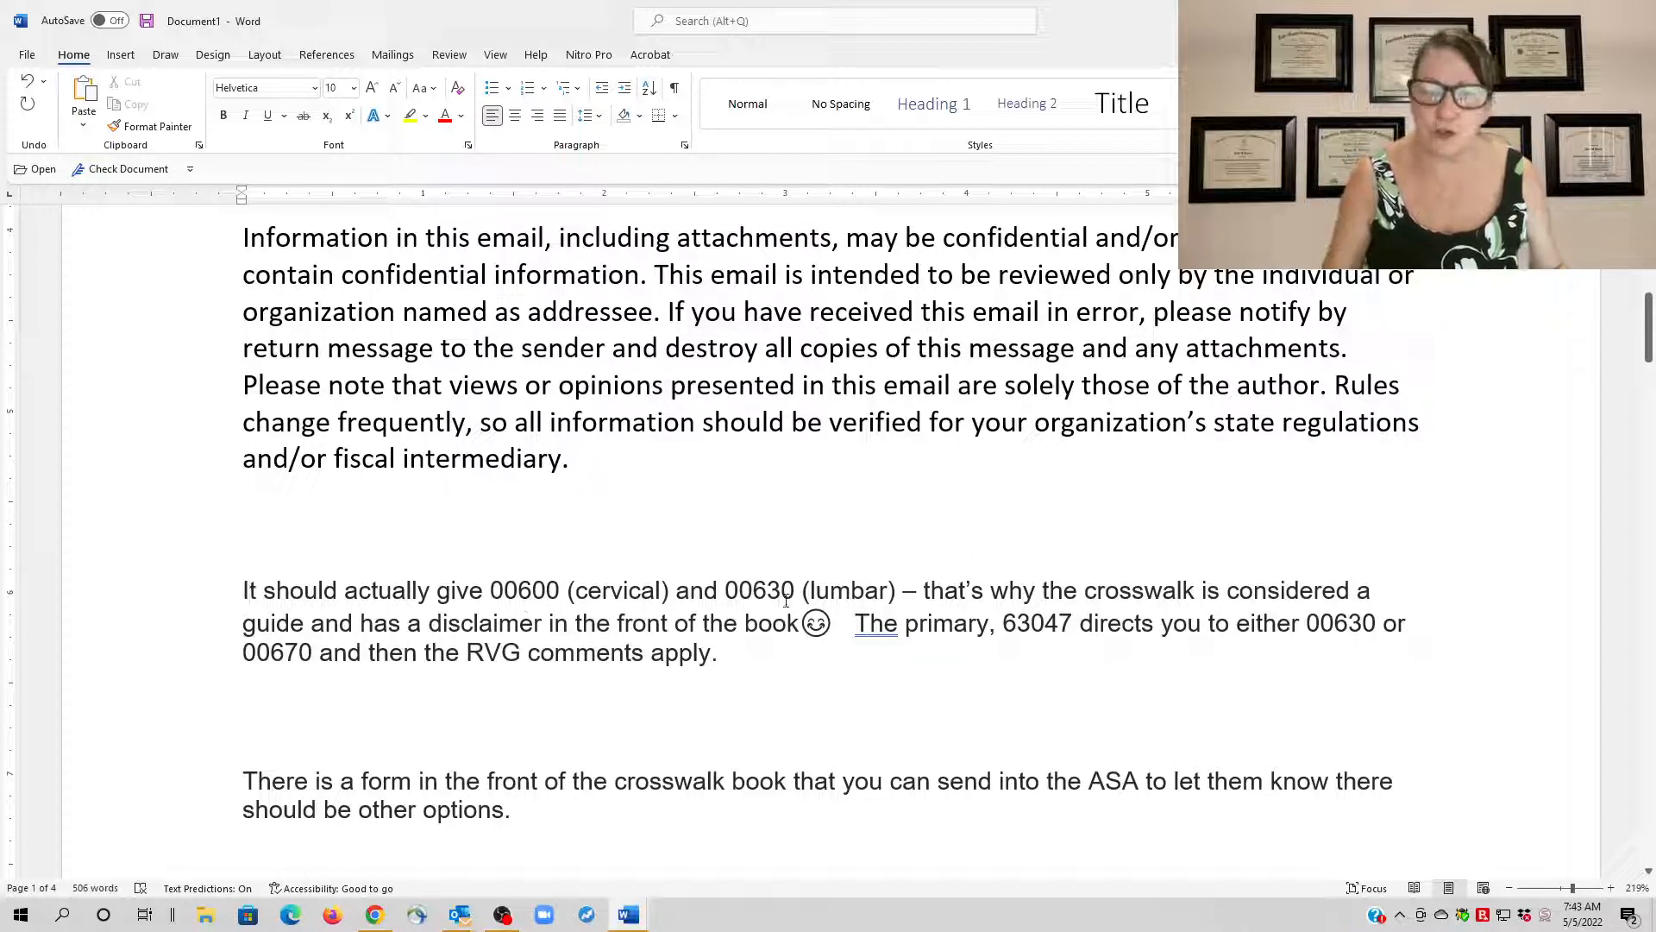
Add the sentence about the crosswalk book's ASA feedback form, then place the cursor after the smiley.
left_click(245, 590)
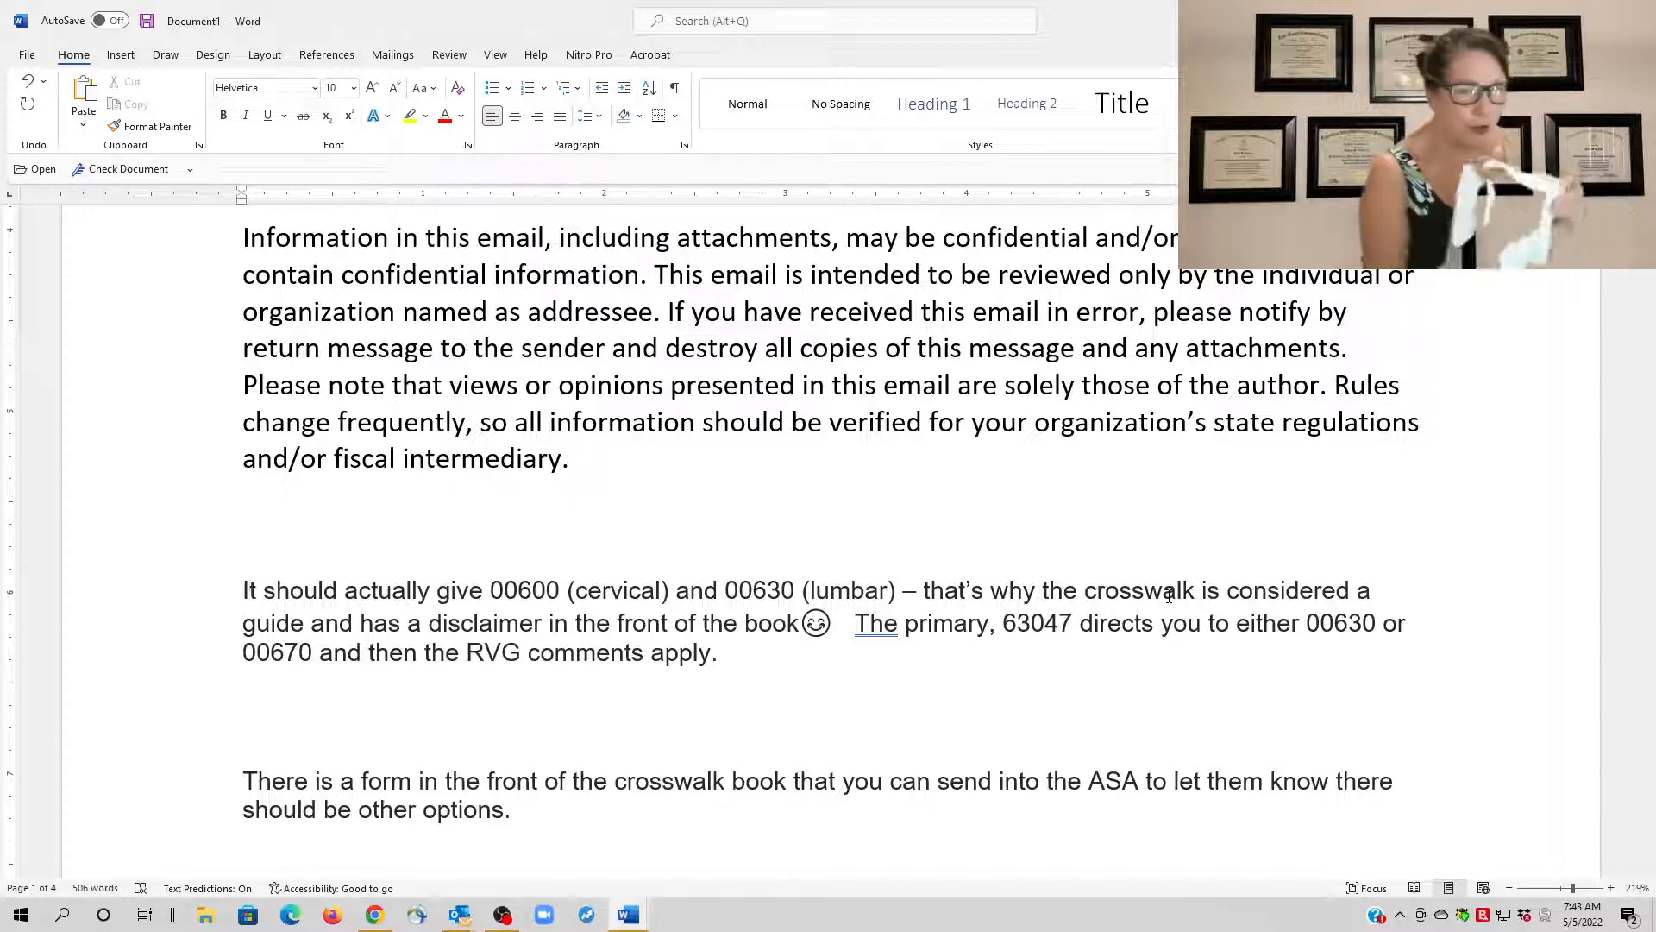
left_click(245, 590)
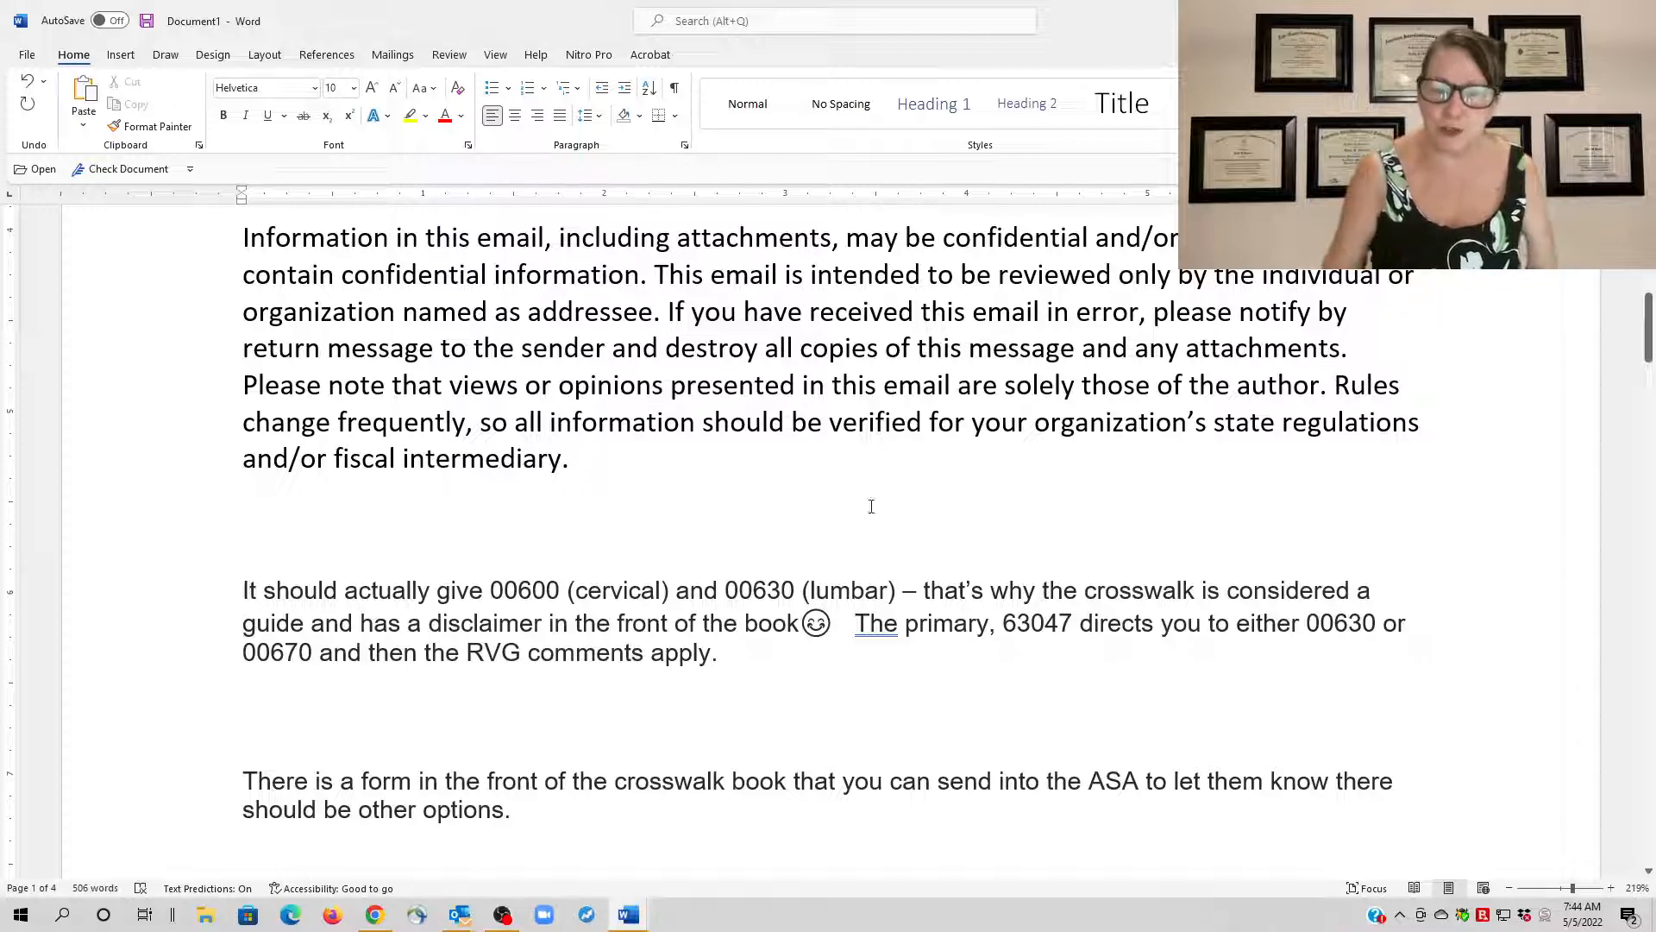
mouse_move(740, 531)
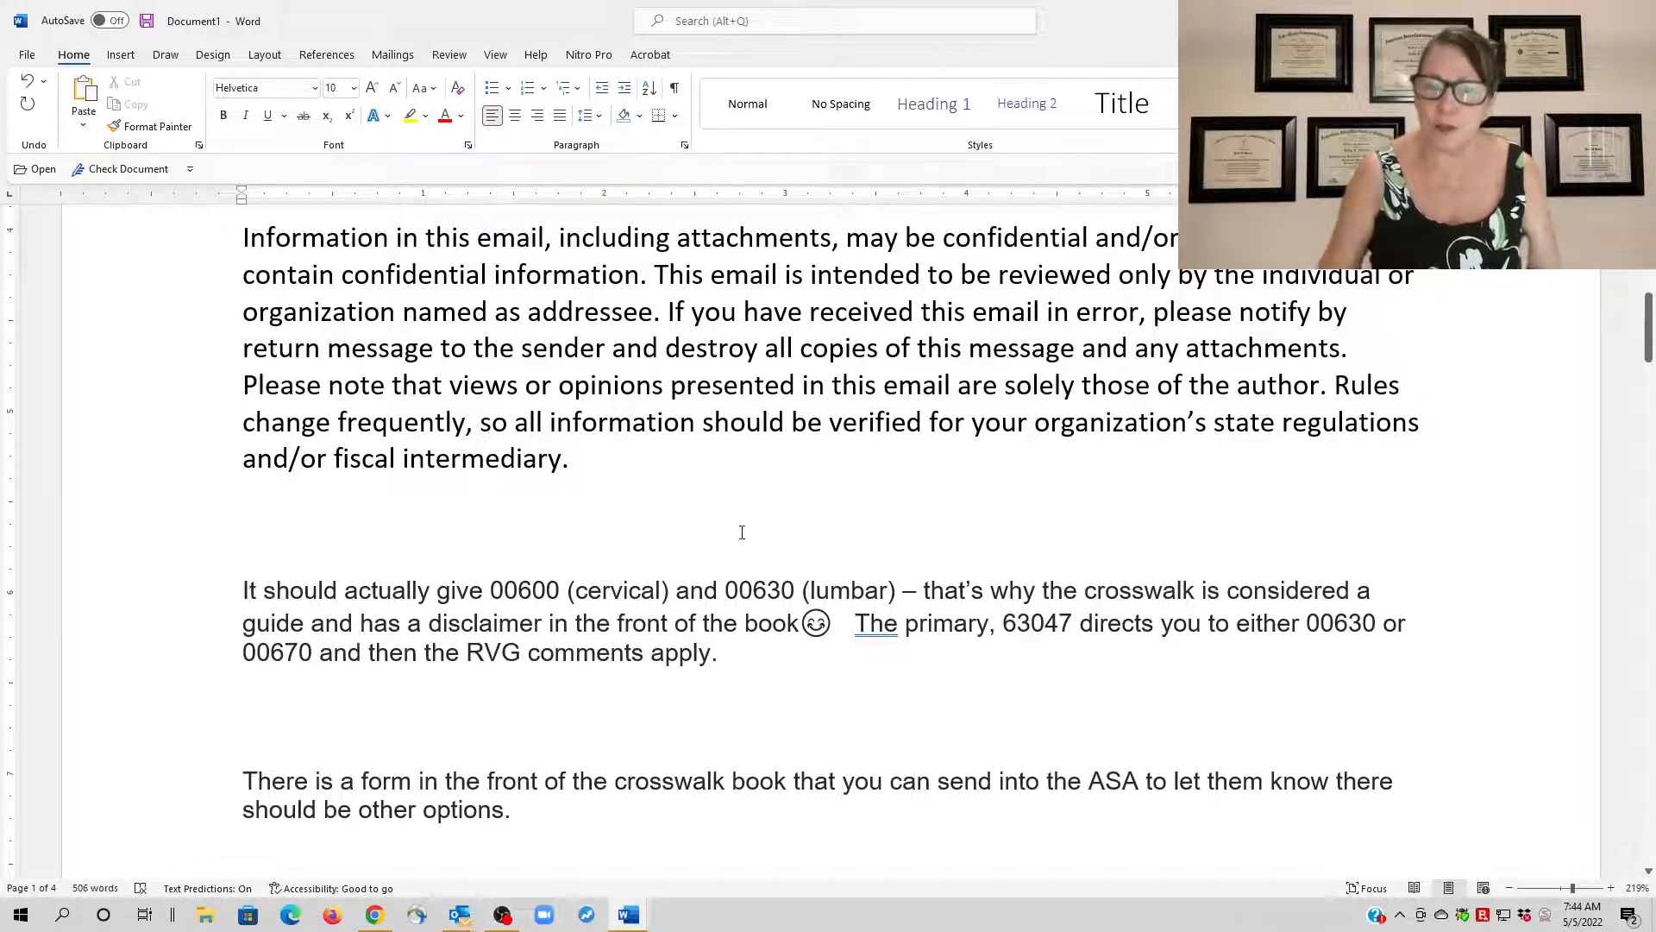
scroll("down", 3)
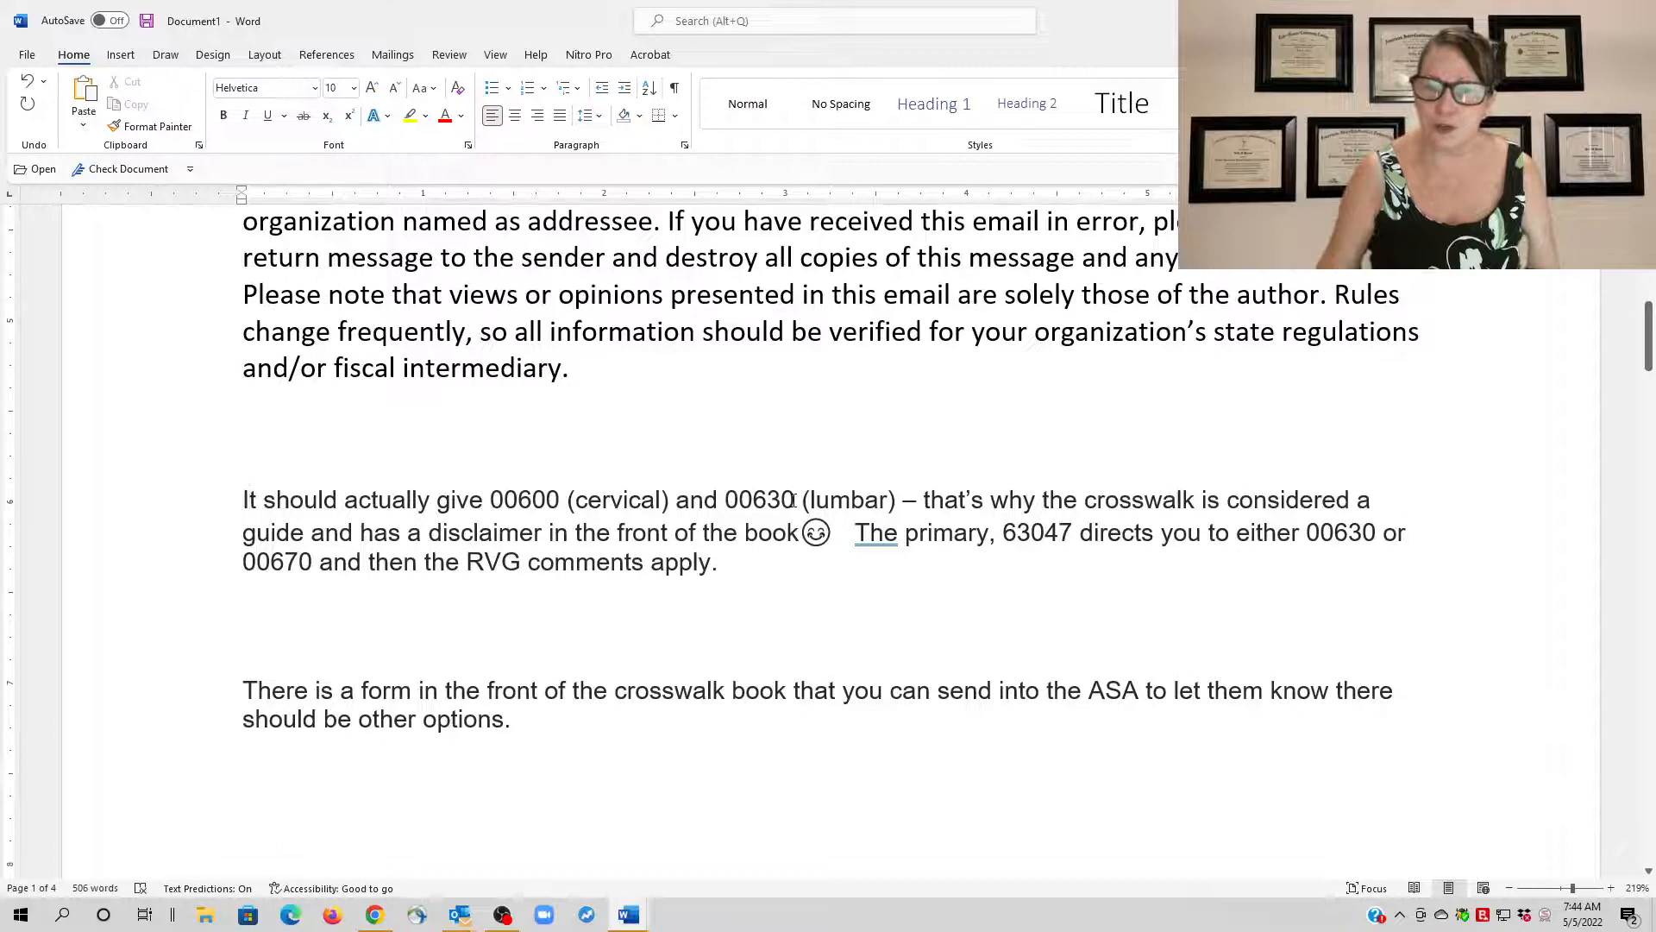
double_click(759, 500)
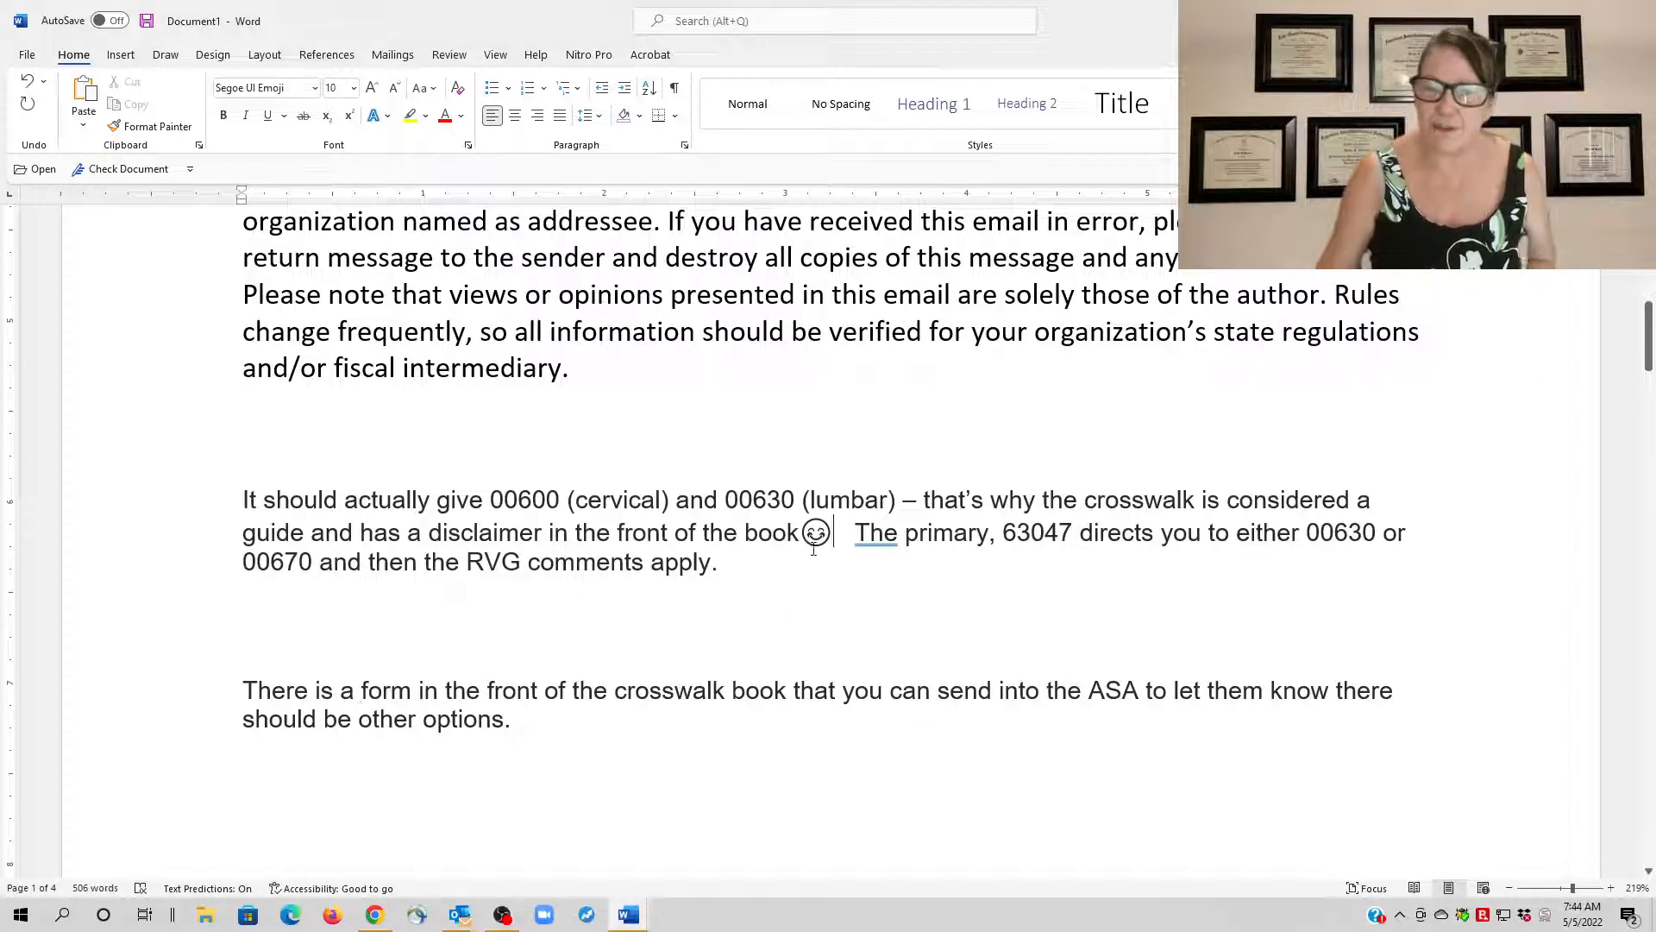
mouse_move(478, 681)
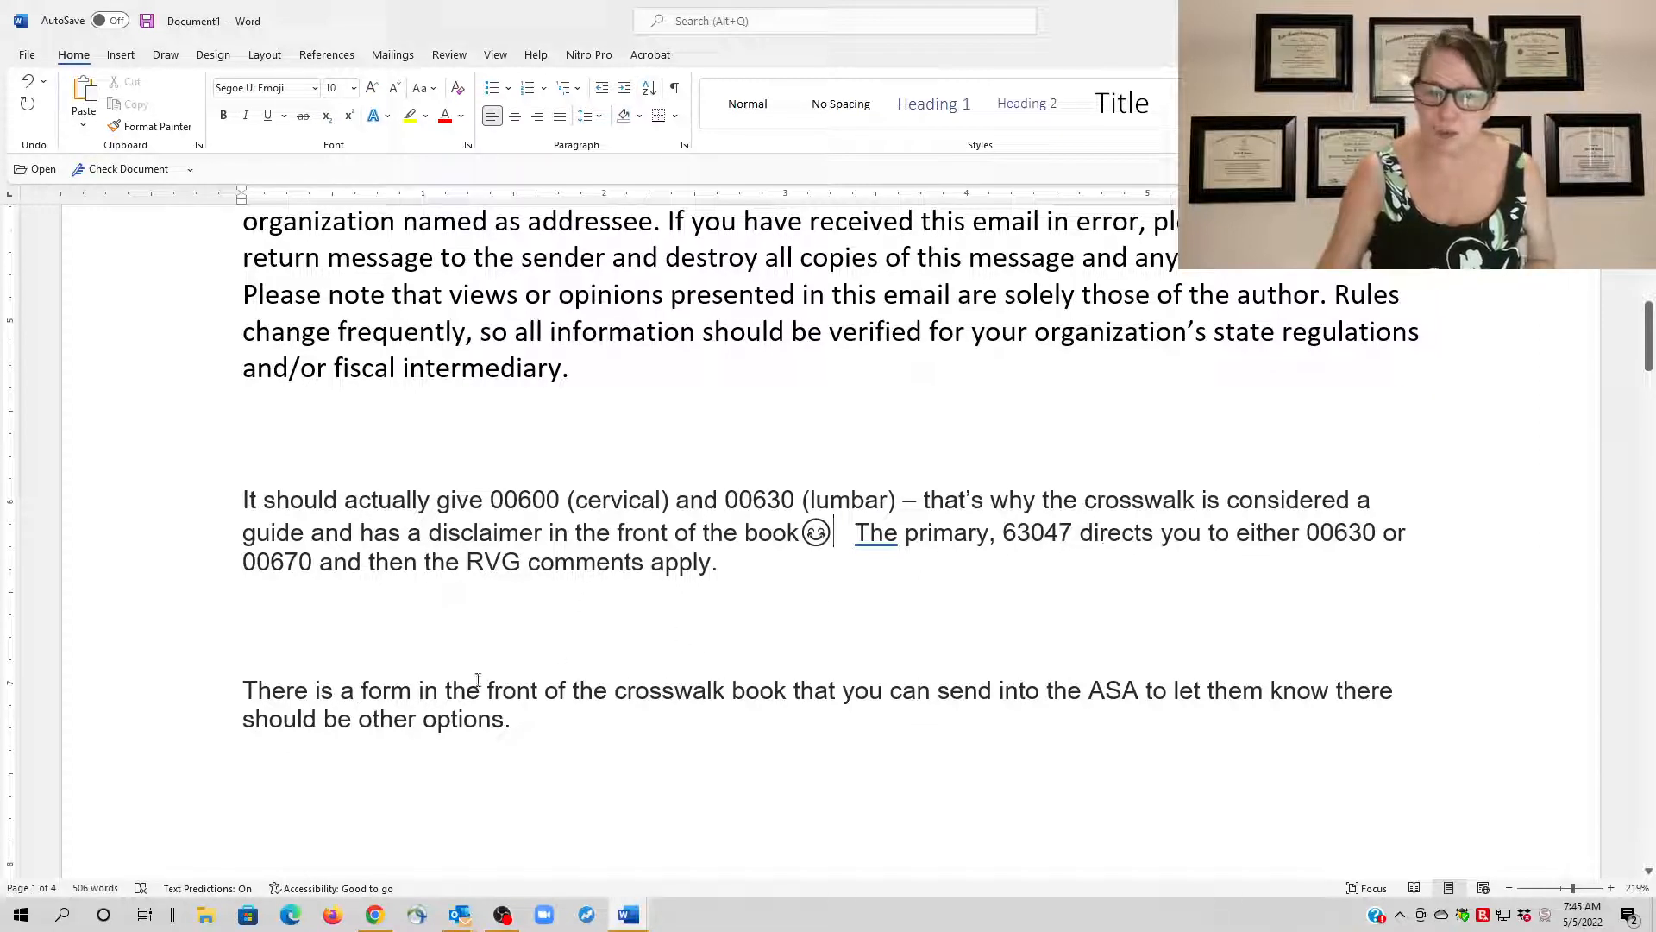
left_click(514, 719)
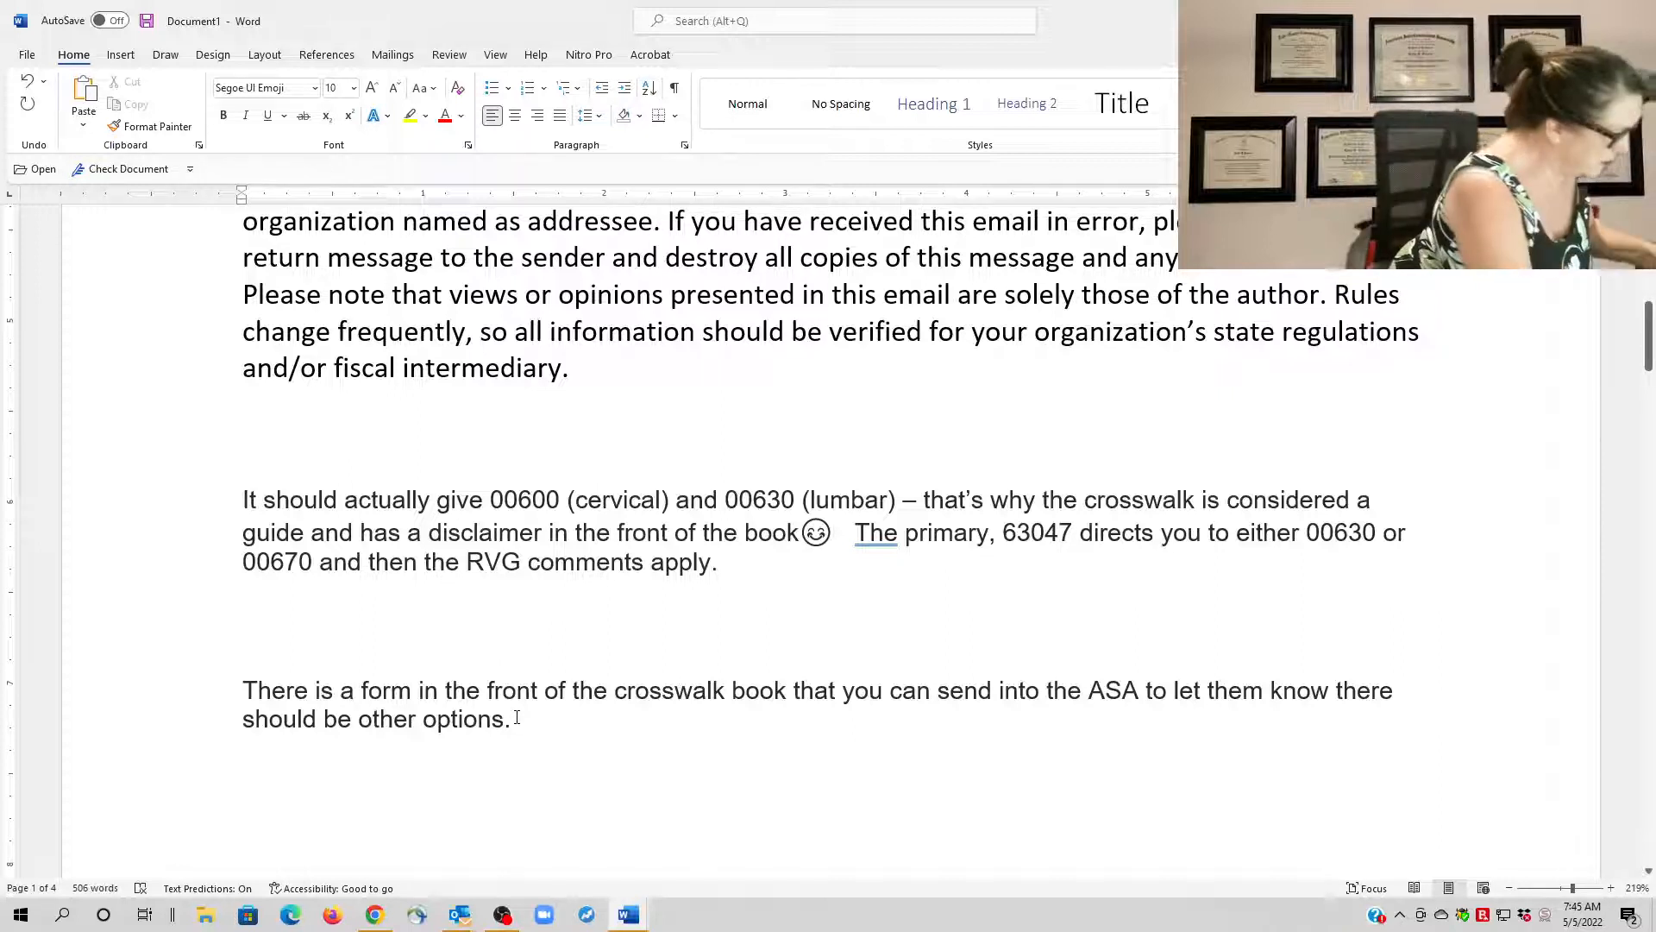
left_click(835, 533)
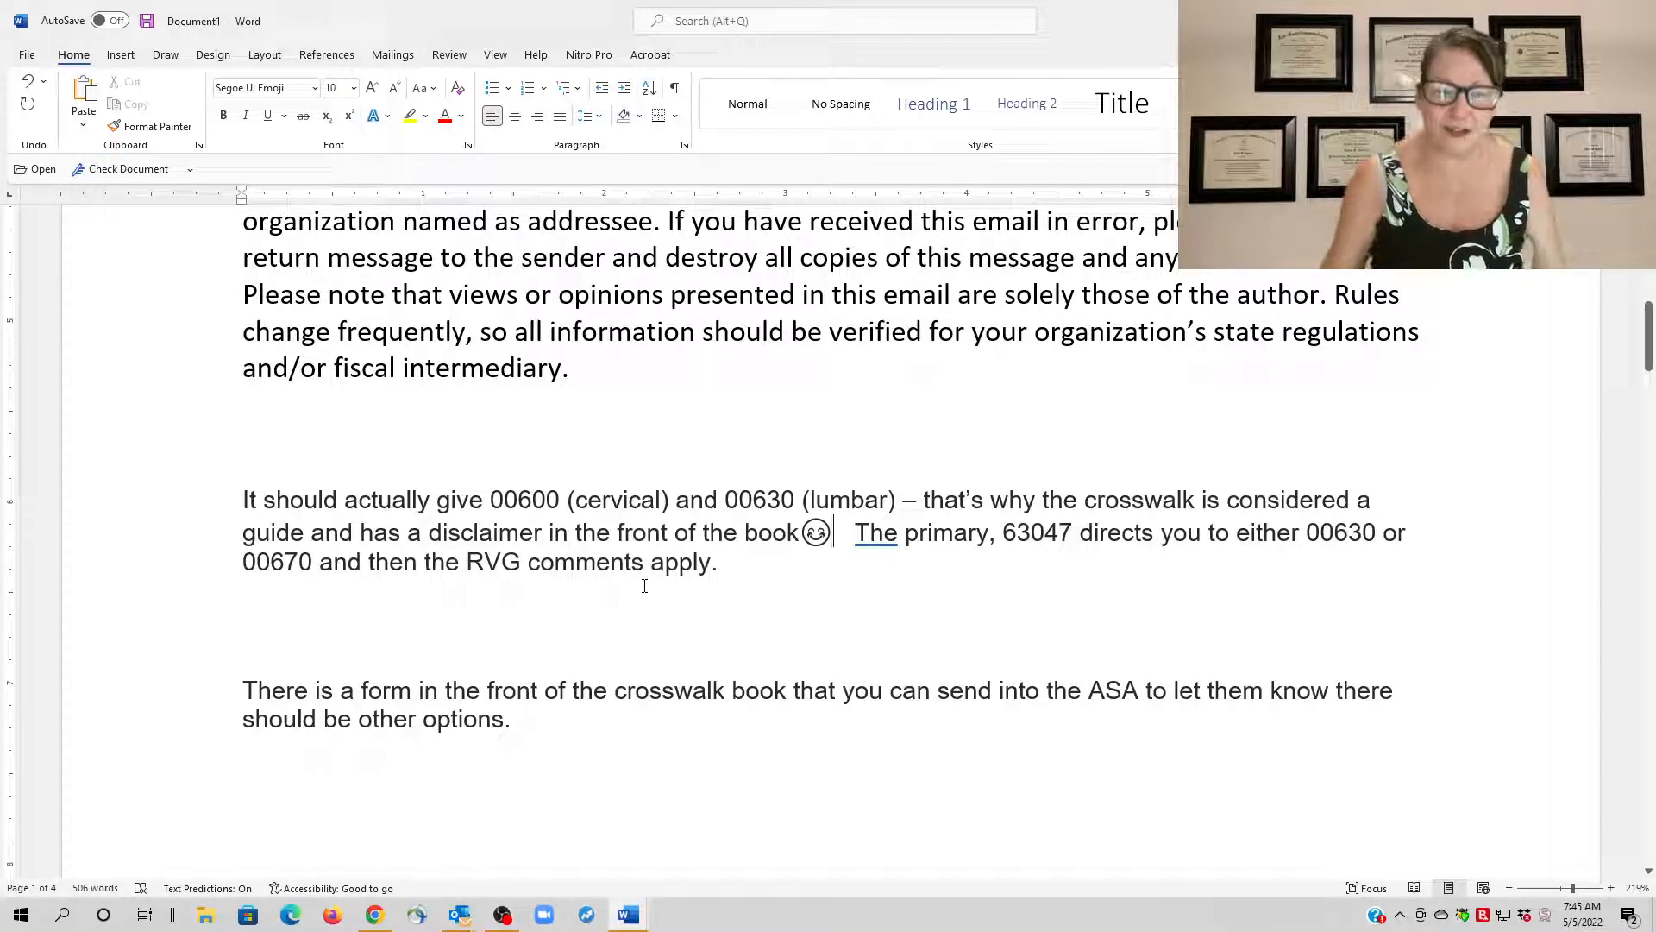
Scroll up to the crosswalk explanation and bring up the open-windows switcher.
scroll("up", 3)
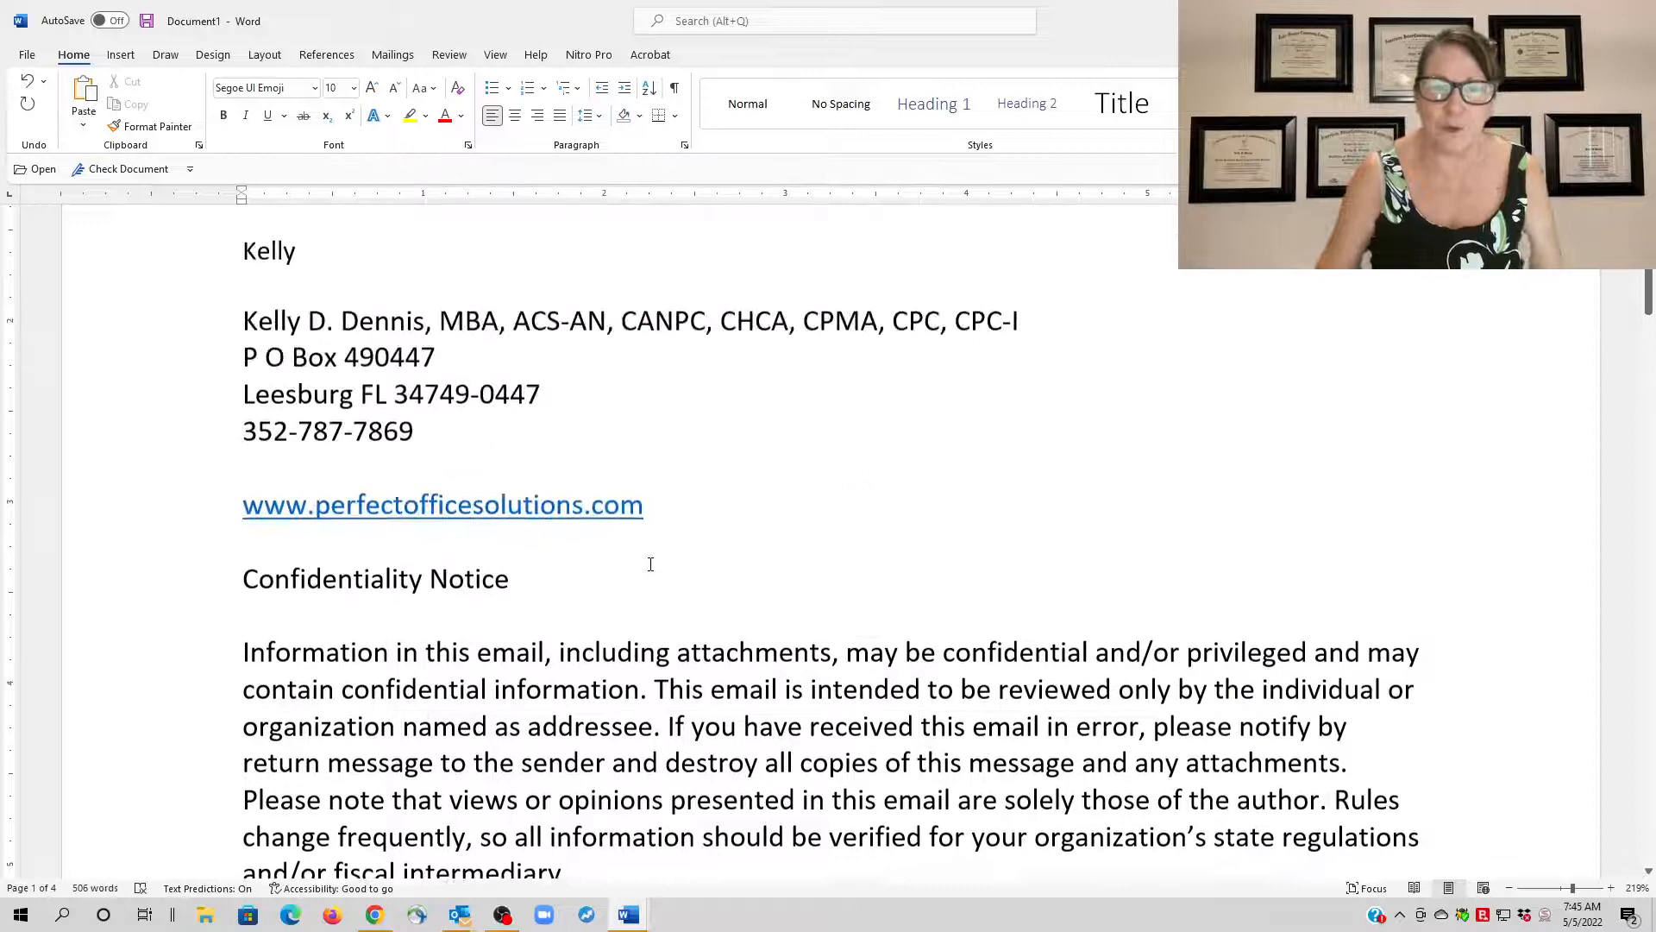
scroll("up", 3)
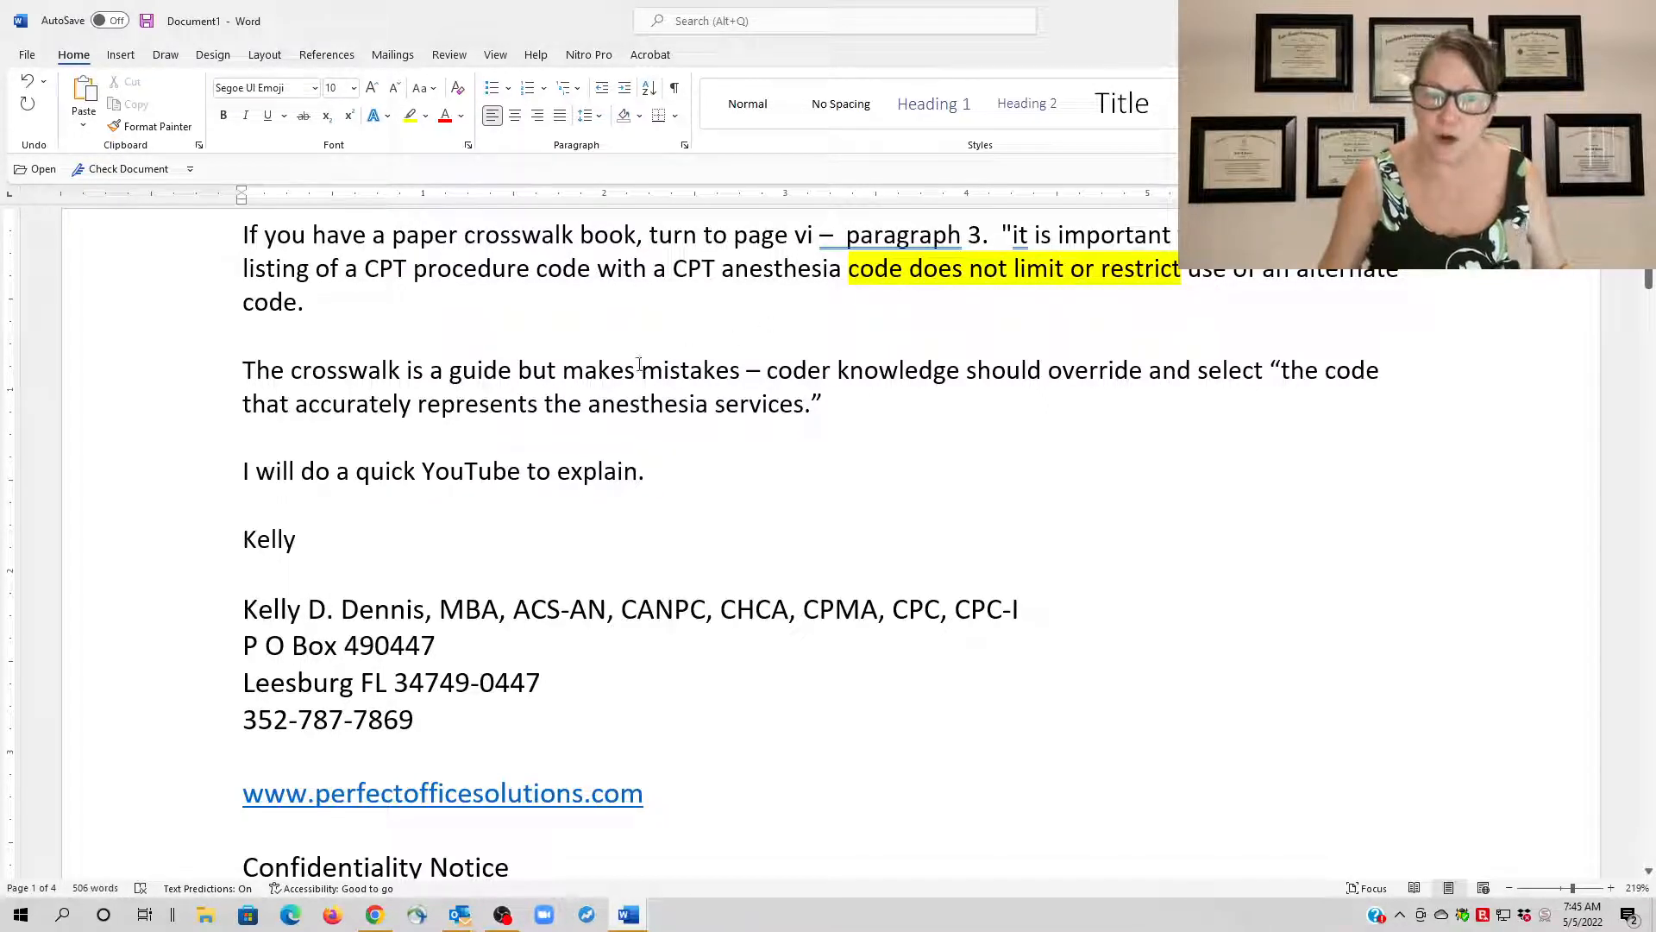
mouse_move(454, 391)
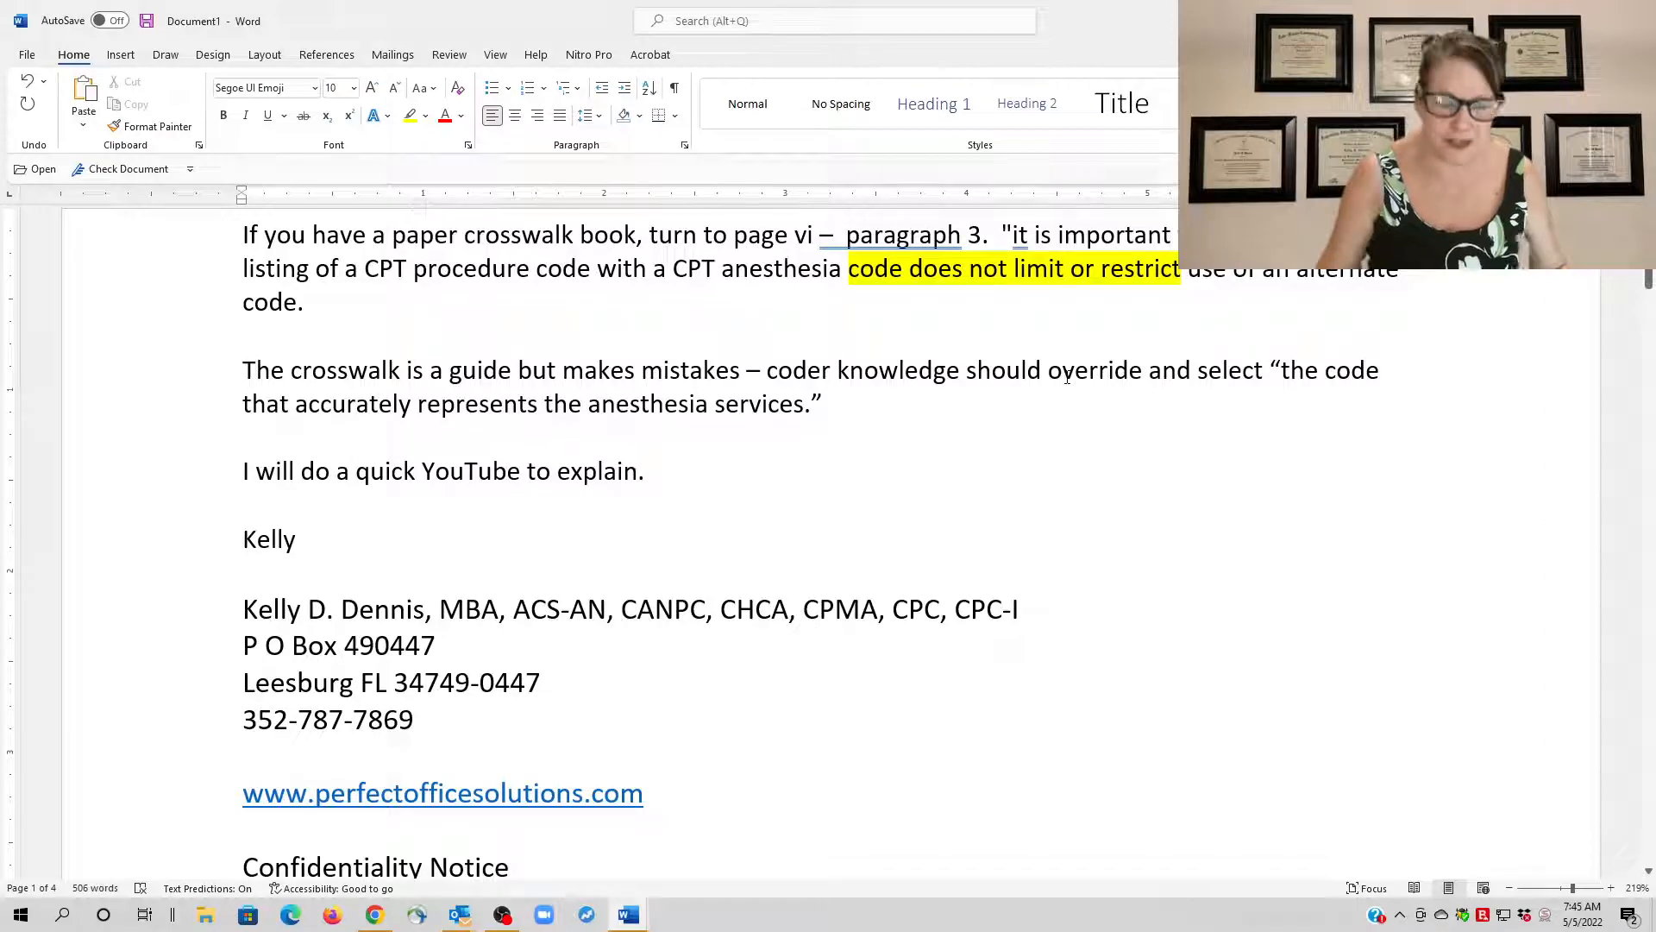
key("alt")
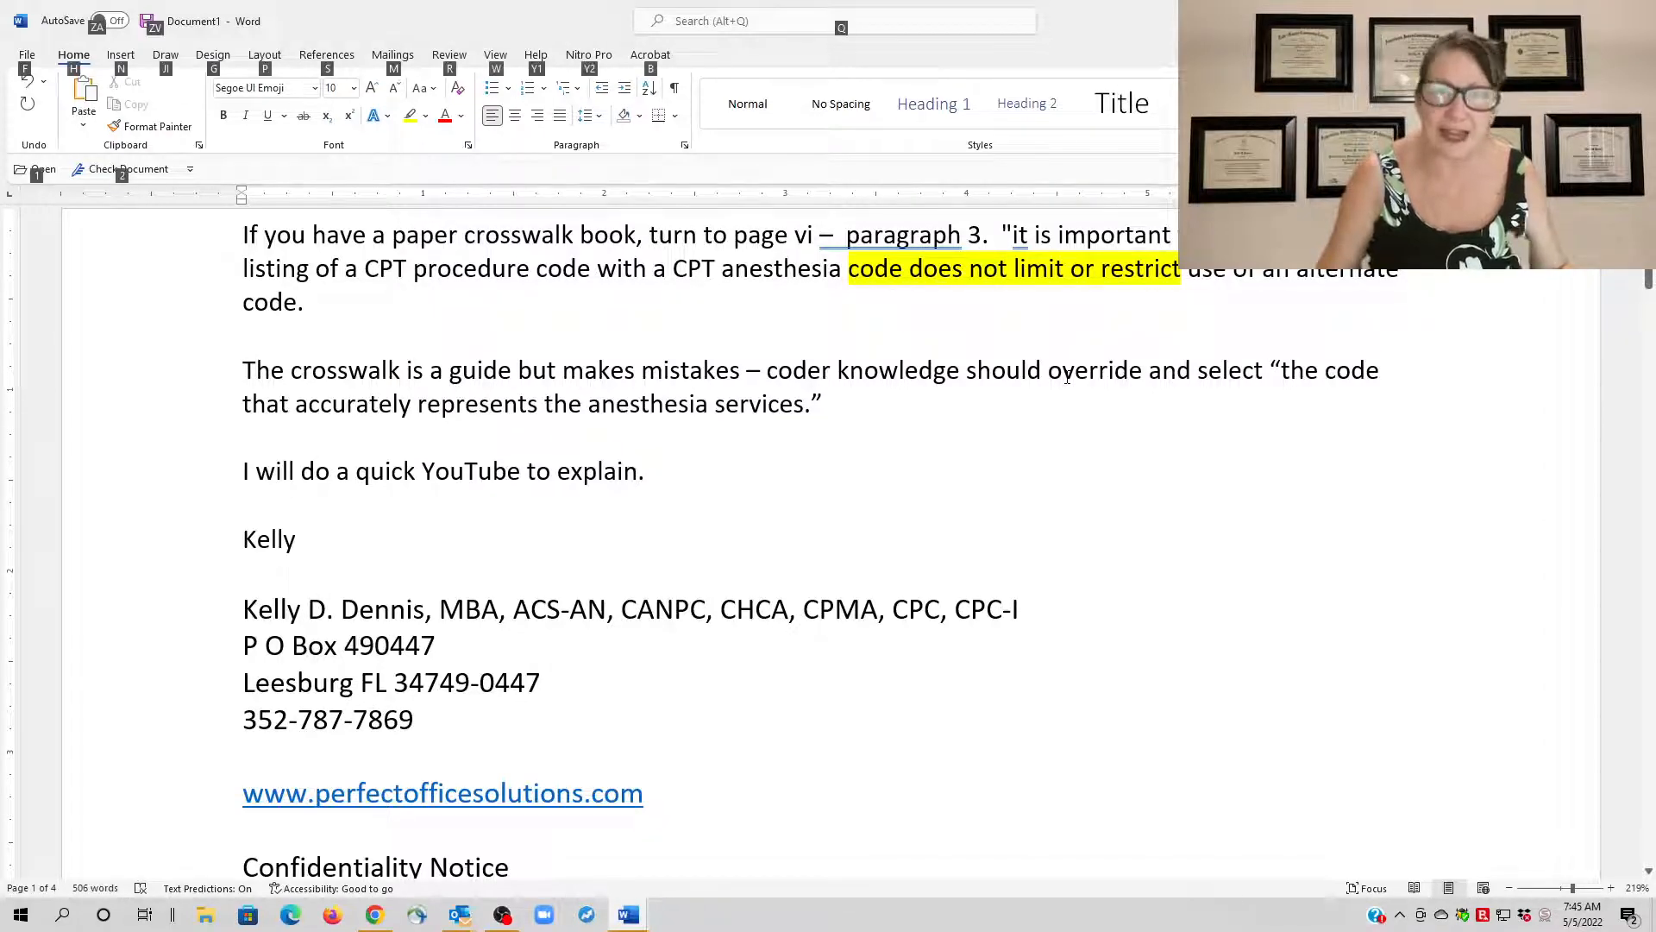
key("alt+tab")
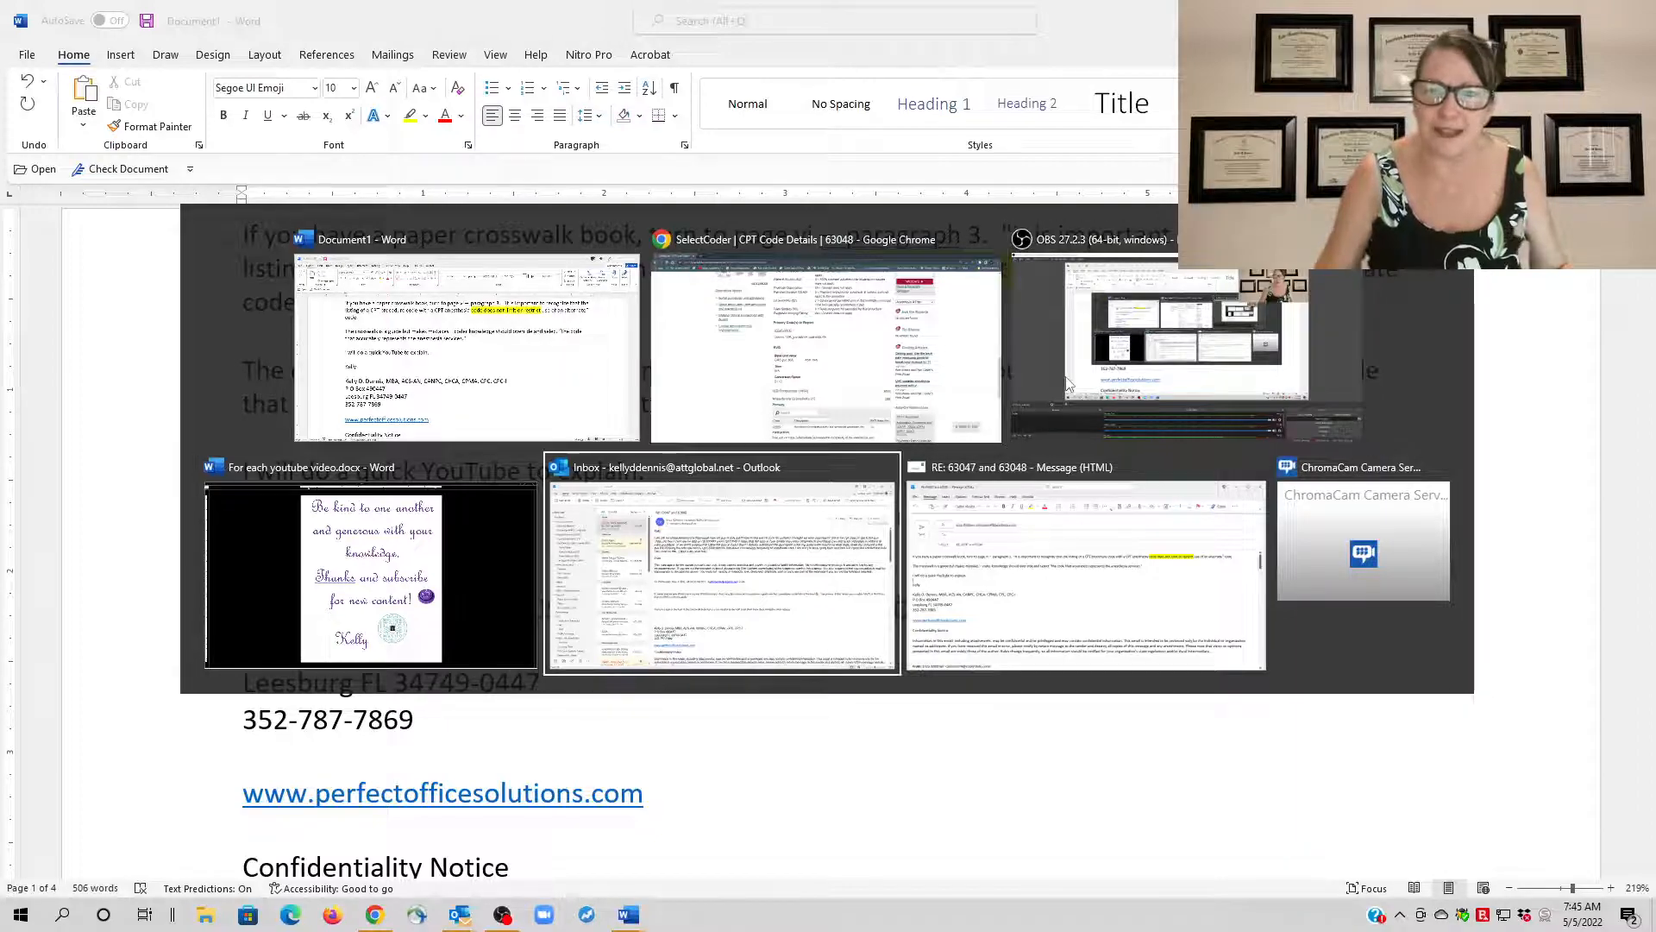
Return to the SelectCoder 63048 page and choose 00670 under Recently Viewed Codes.
left_click(826, 338)
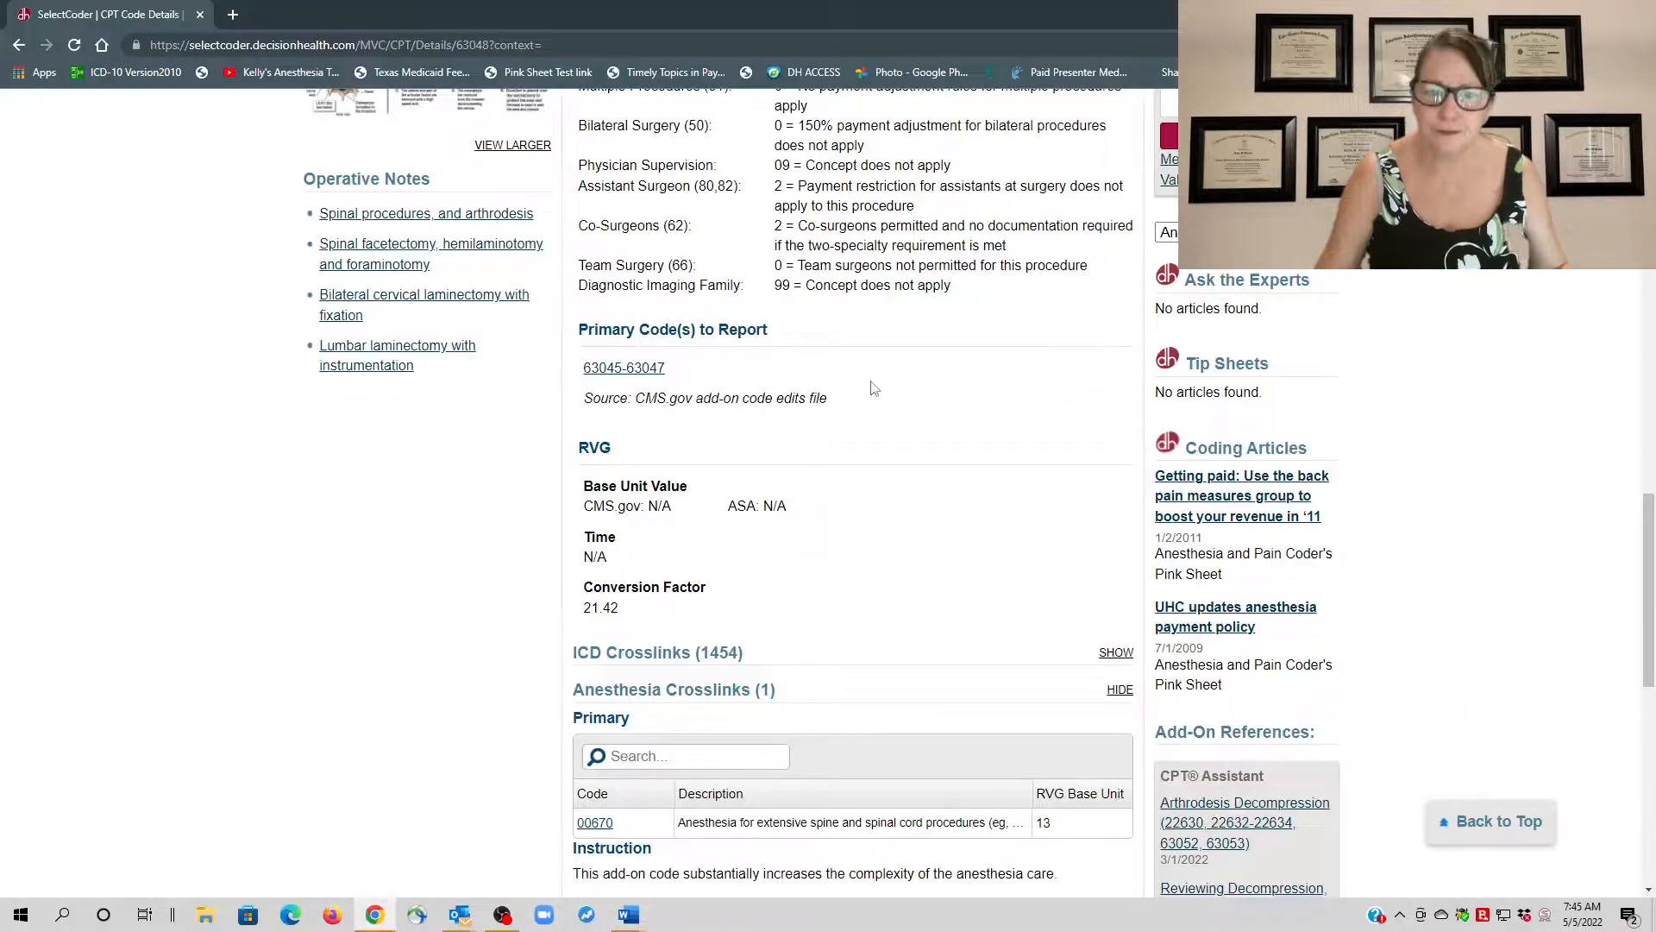
scroll("up", 3)
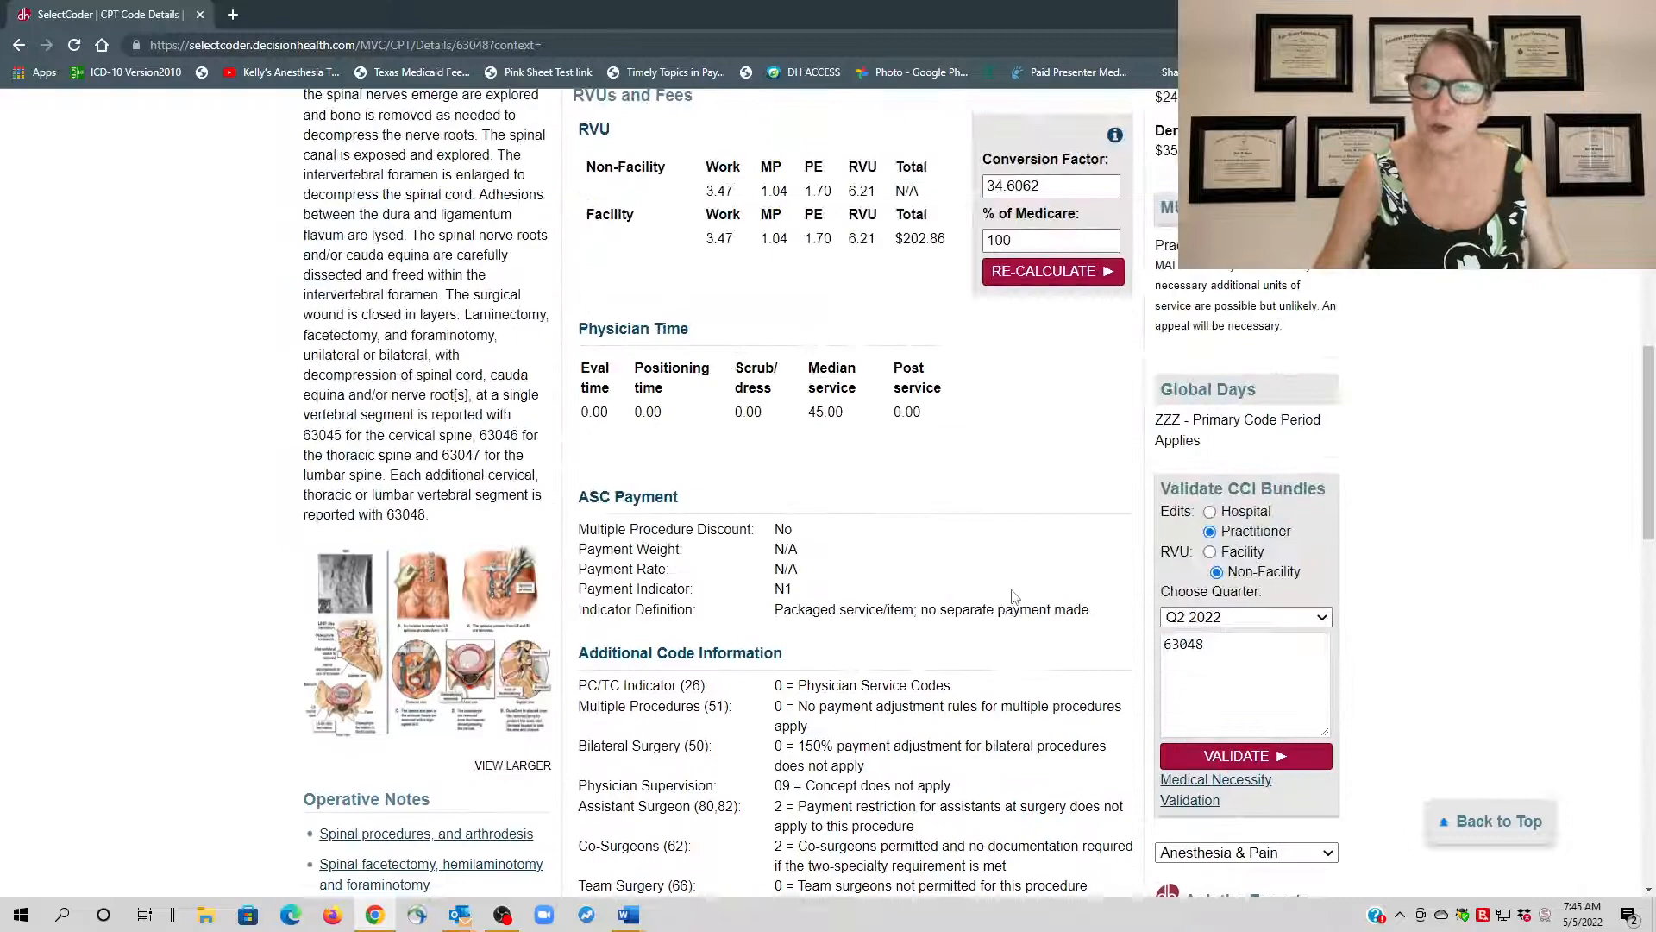
scroll("up", 3)
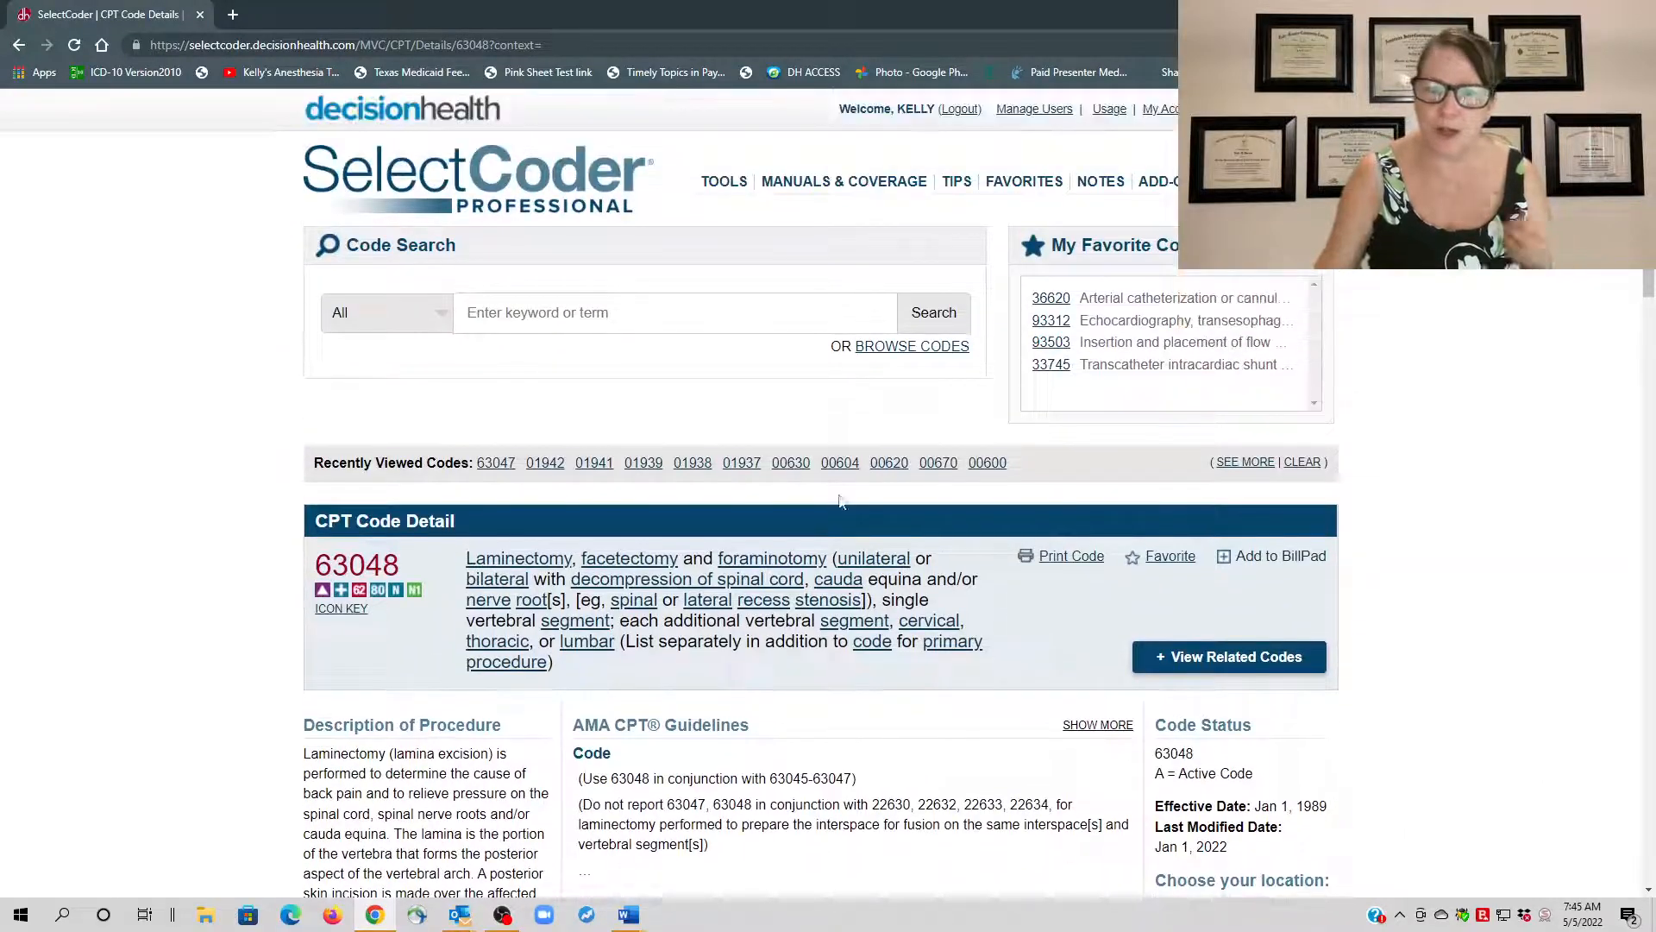
mouse_move(939, 462)
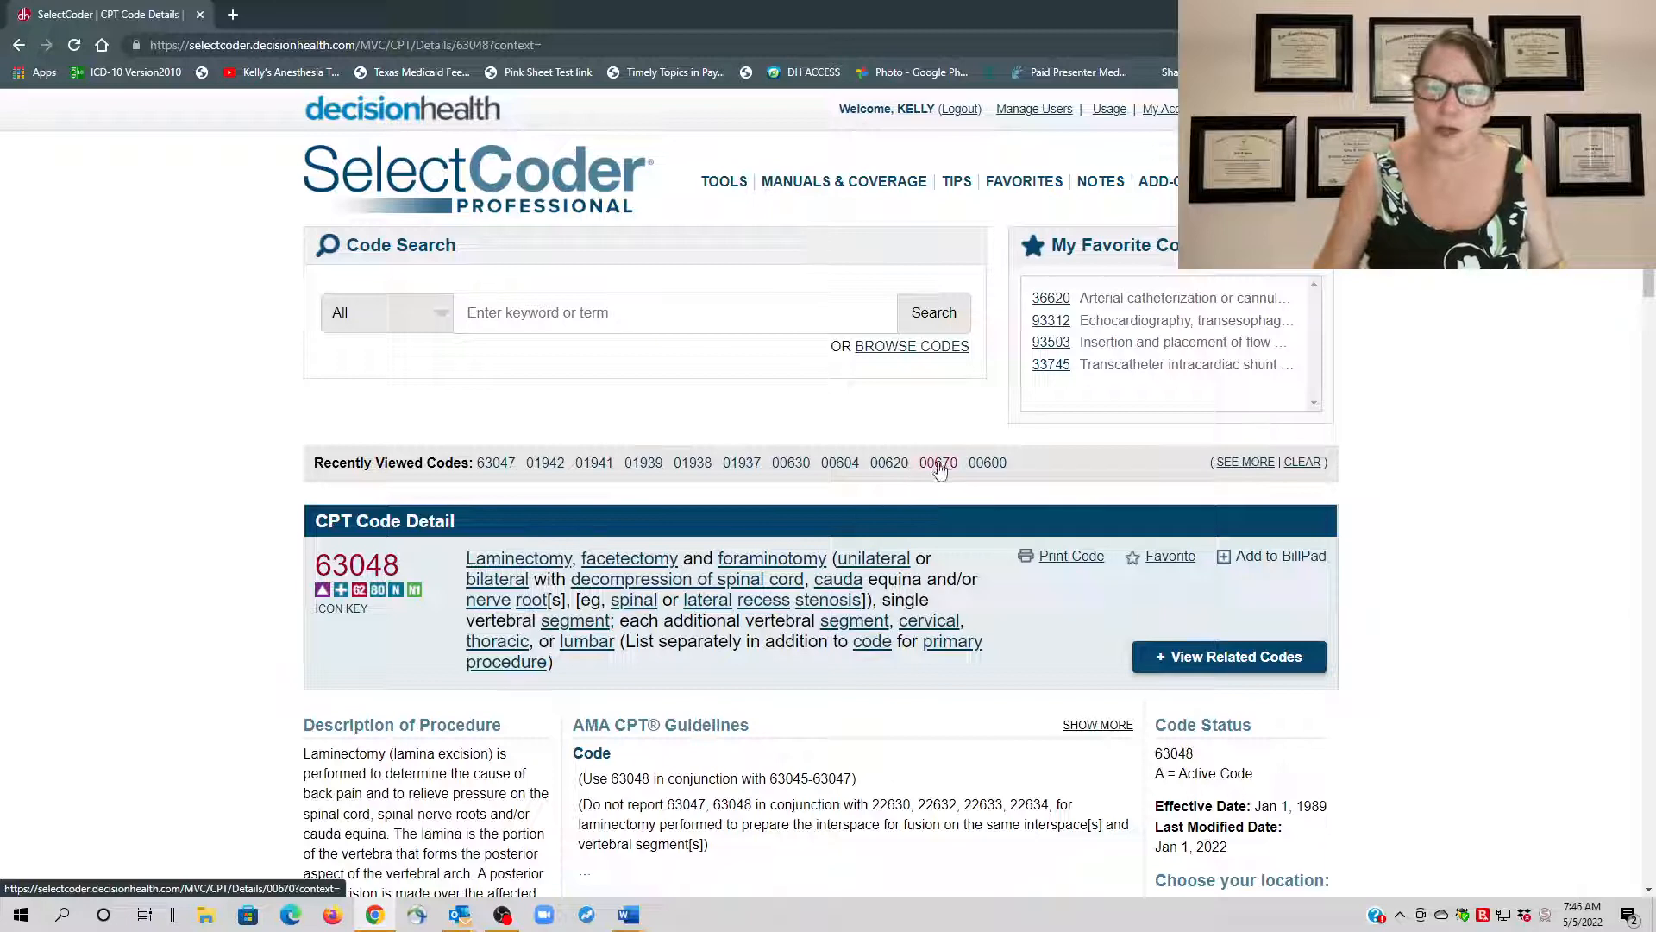
left_click(939, 462)
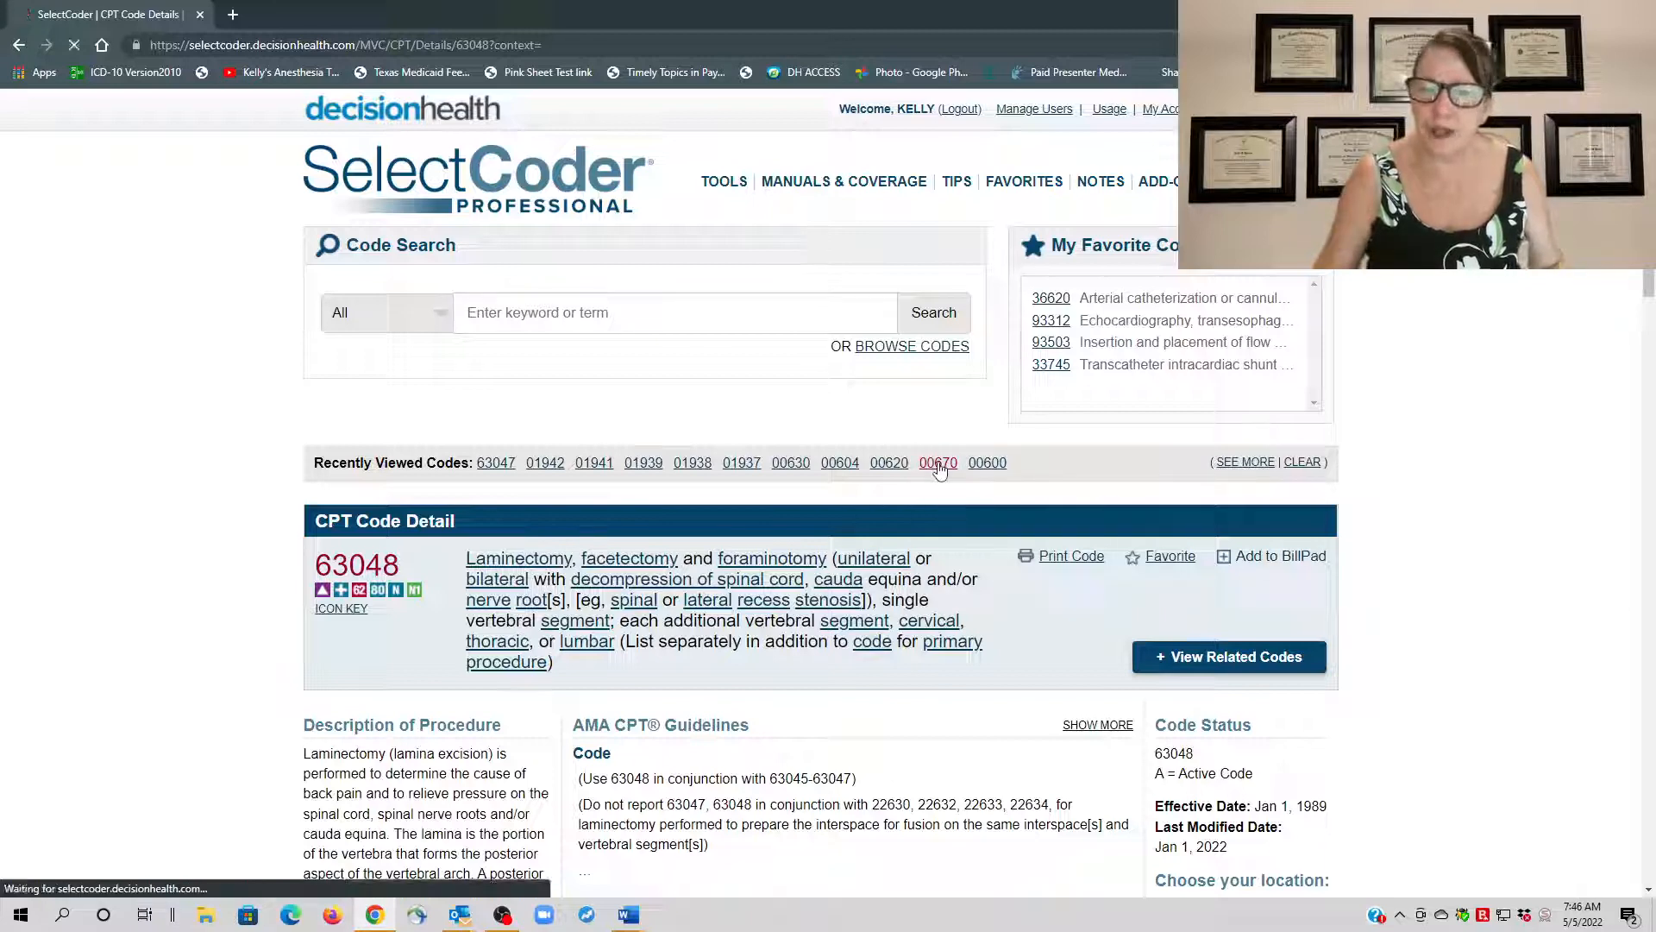
Review 00670's 13 base units and RVG comments on instrumentation, then go to code 00630.
left_click(939, 462)
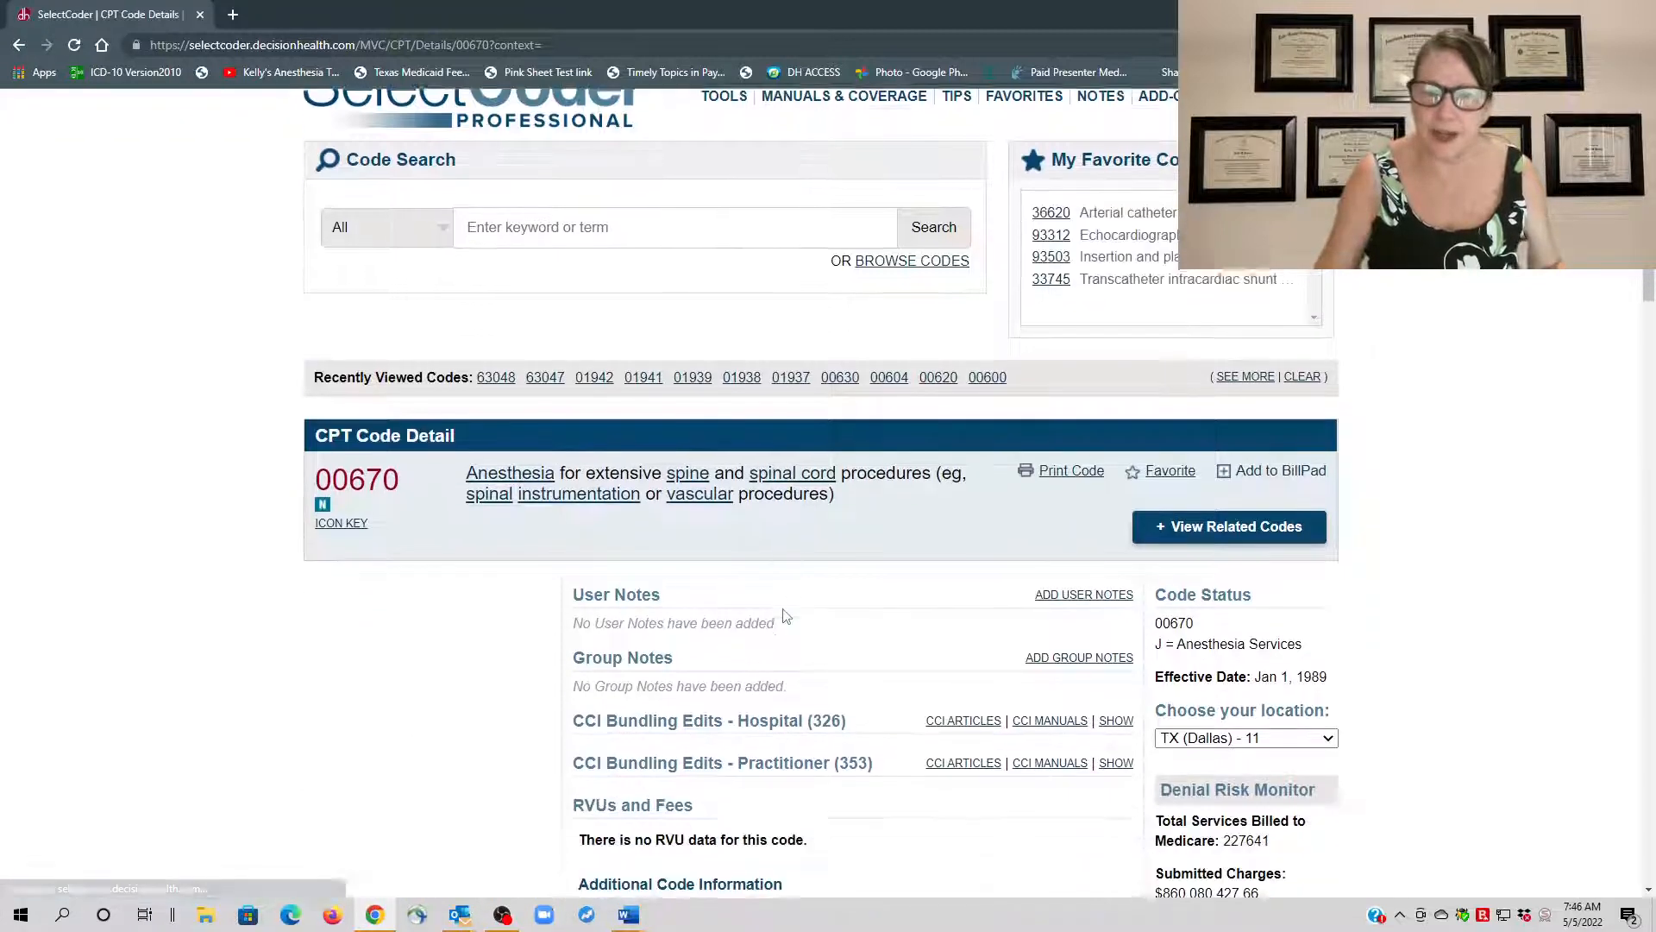
scroll("down", 3)
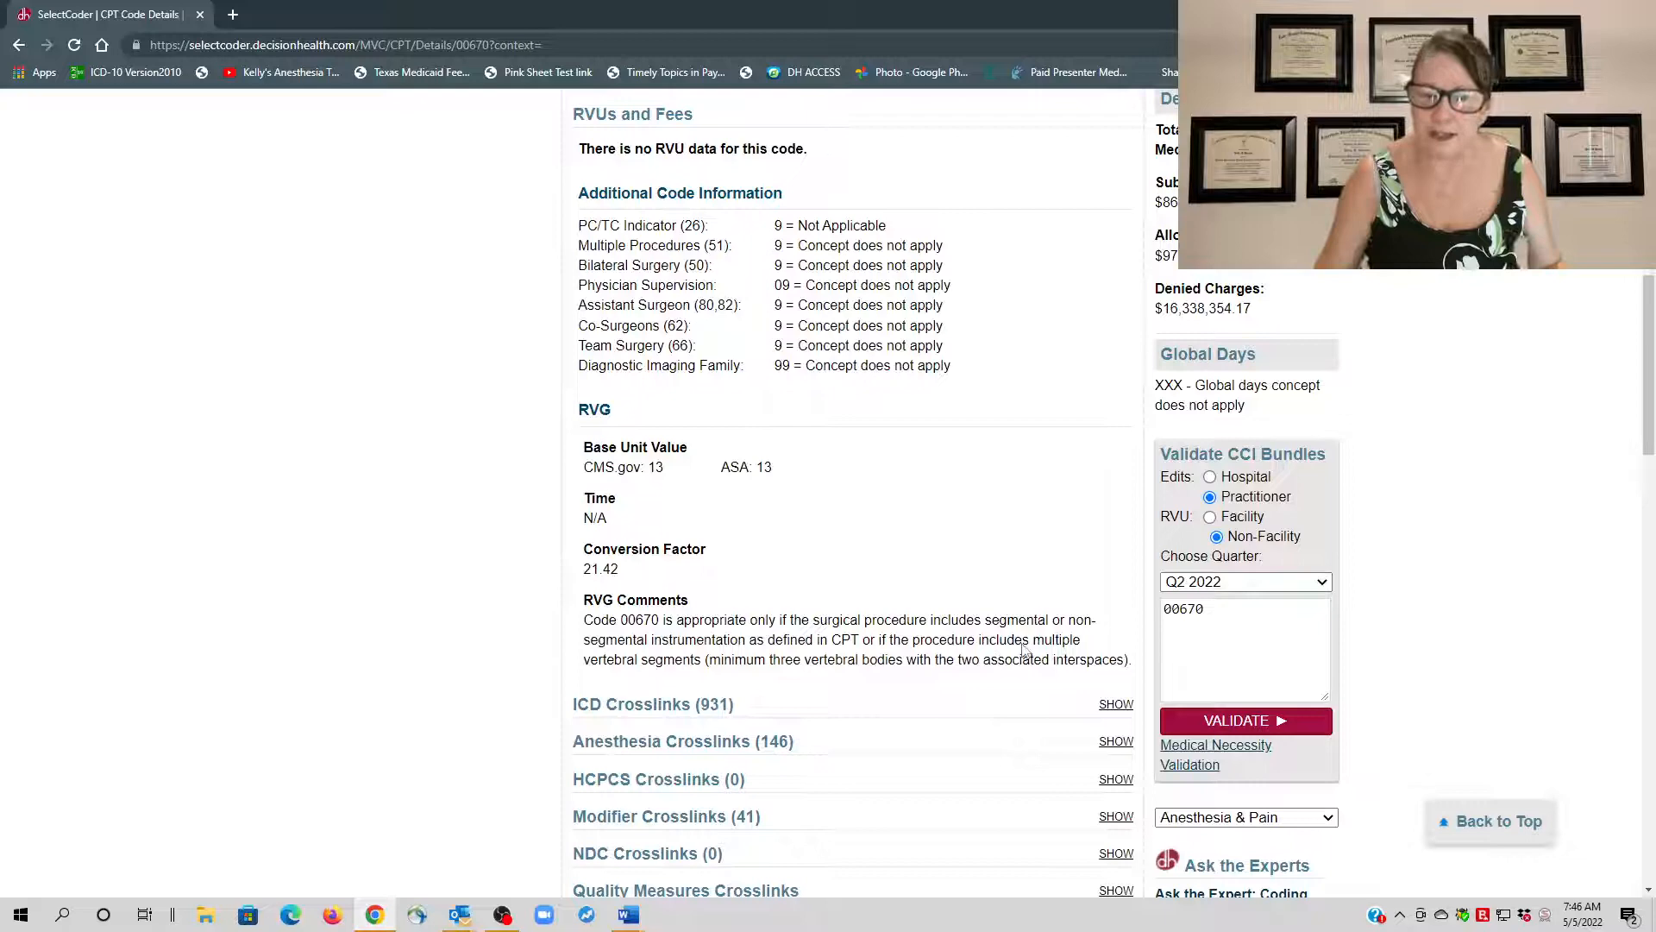
scroll("up", 3)
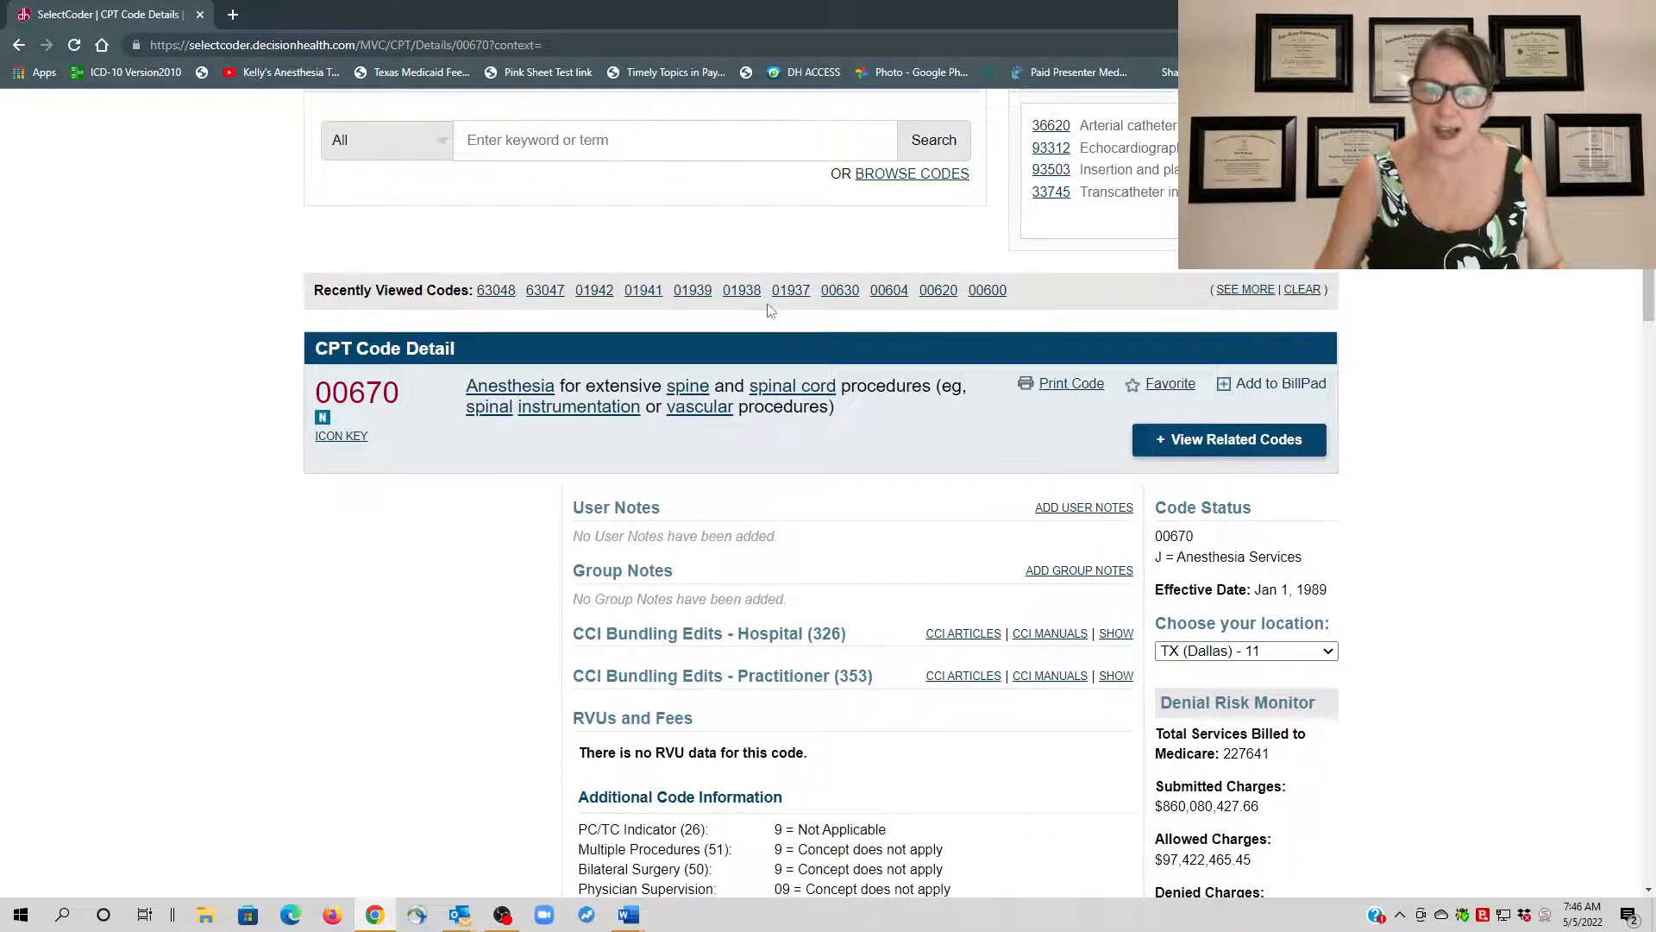
left_click(840, 289)
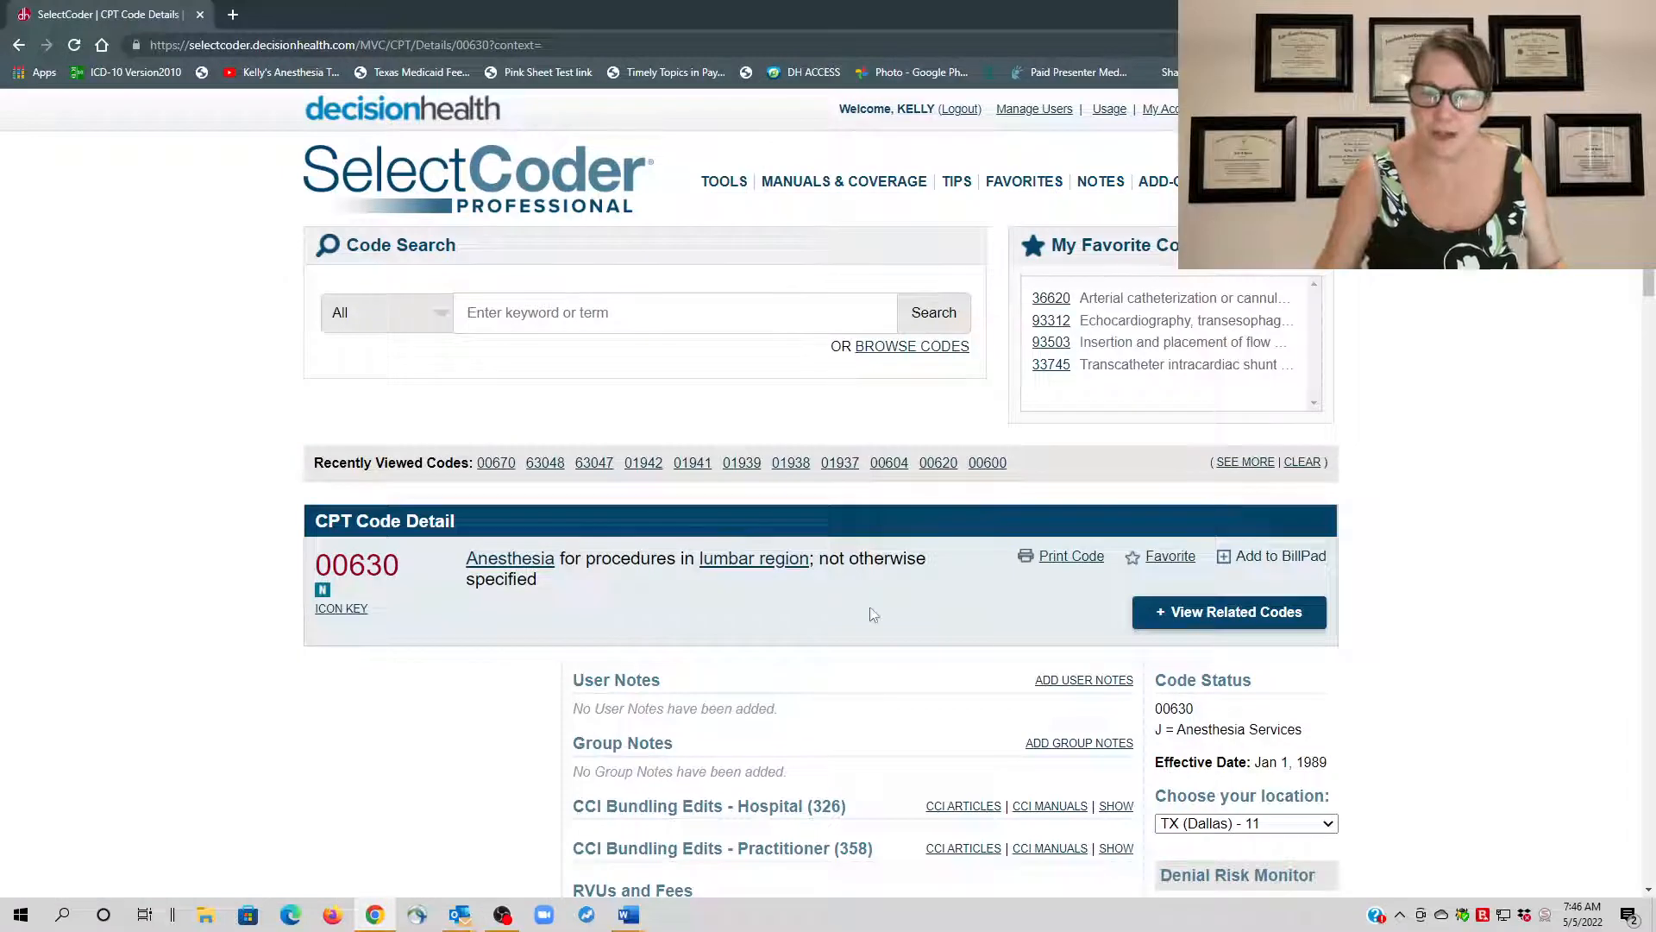
scroll("down", 3)
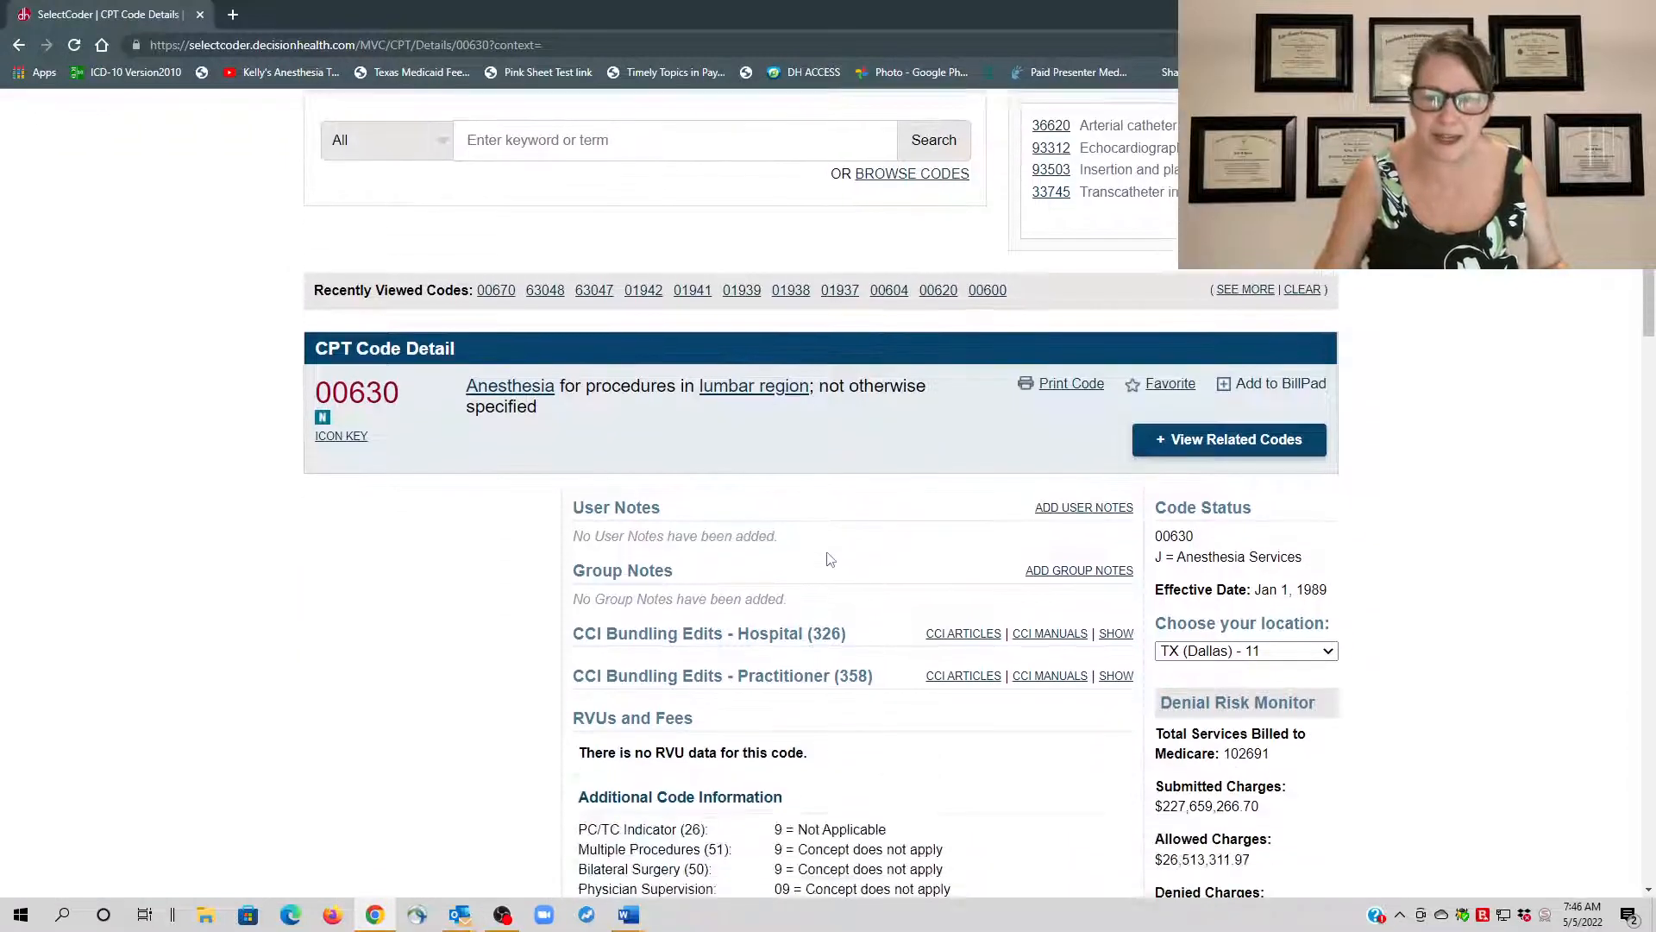
scroll("down", 3)
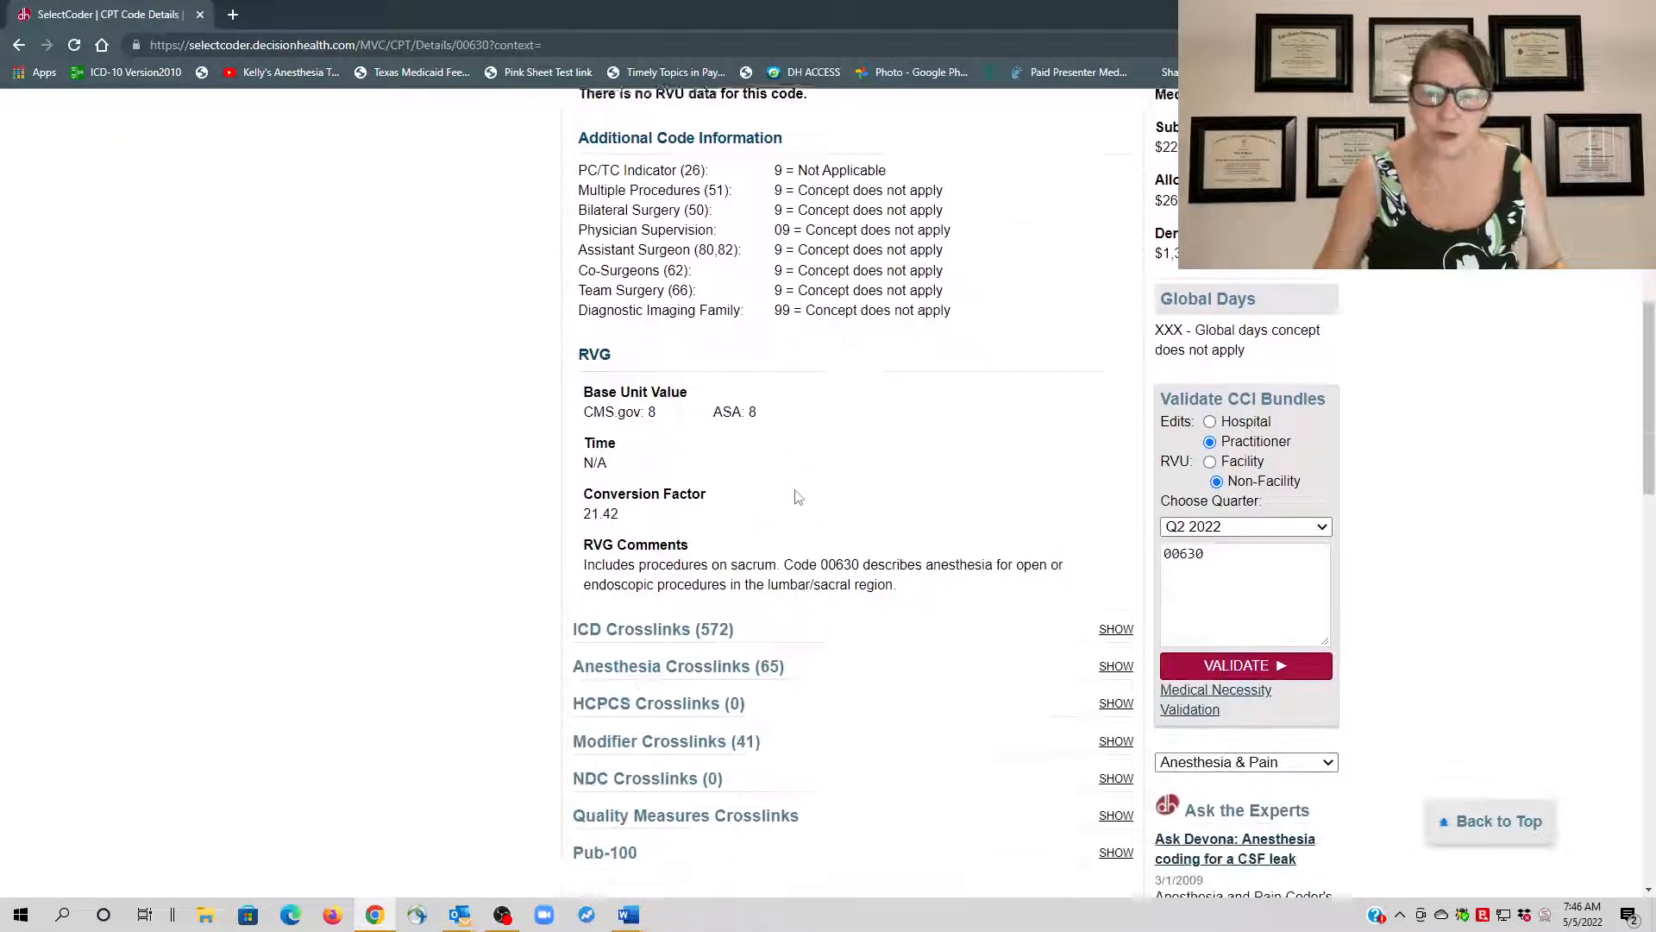
scroll("down", 3)
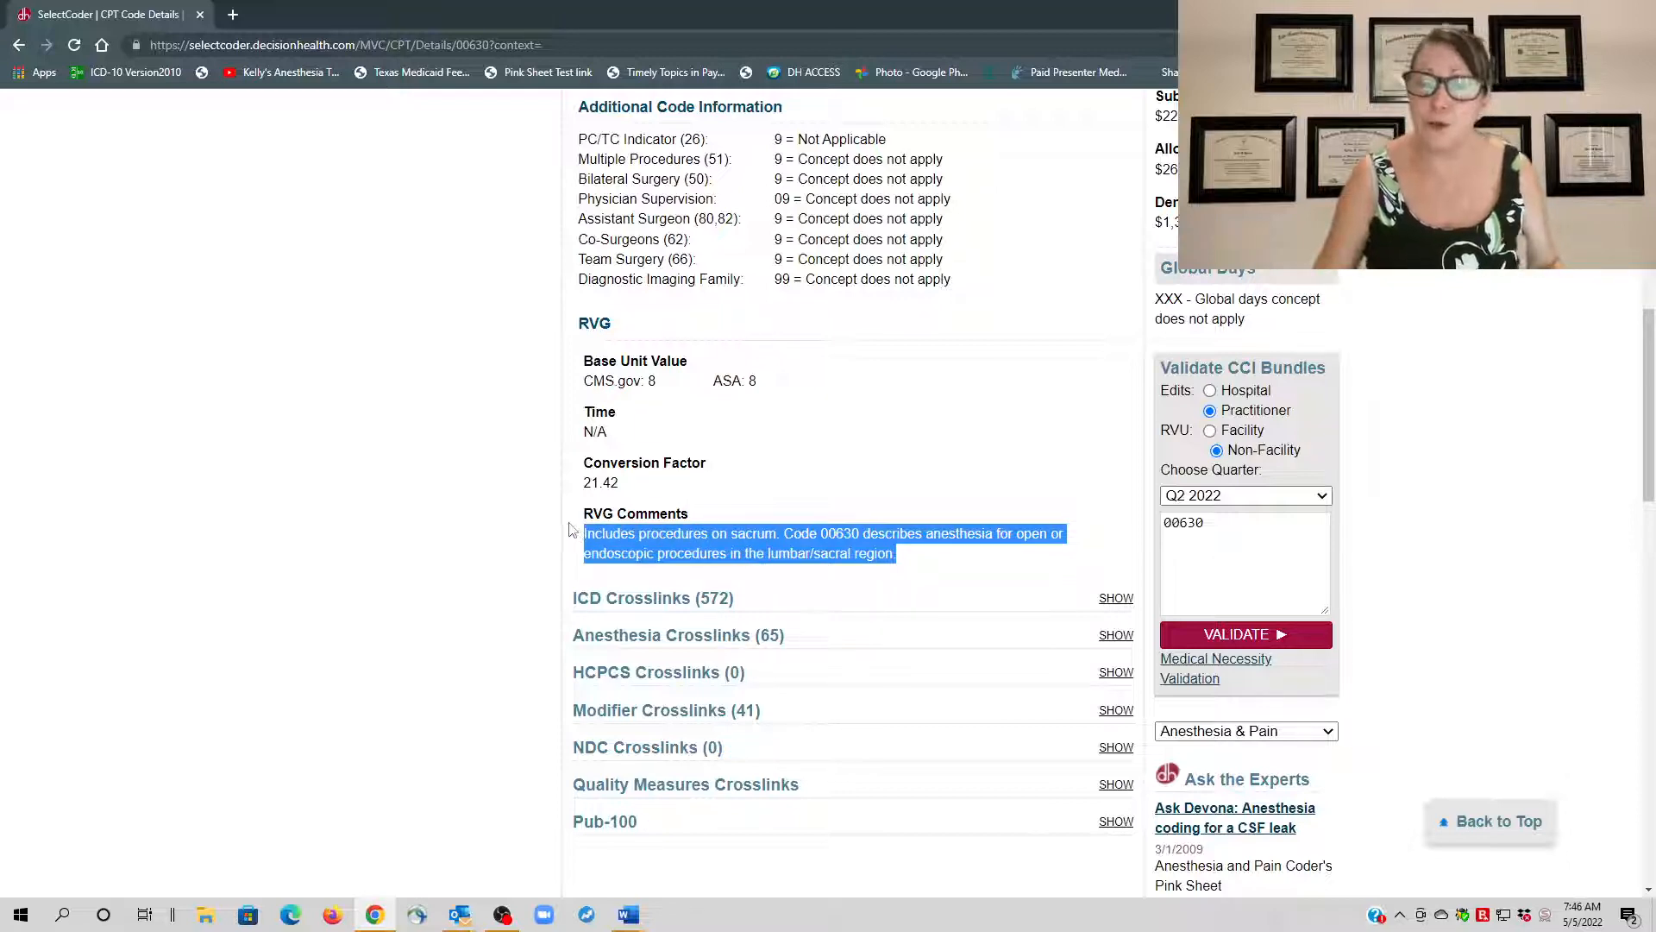
scroll("up", 3)
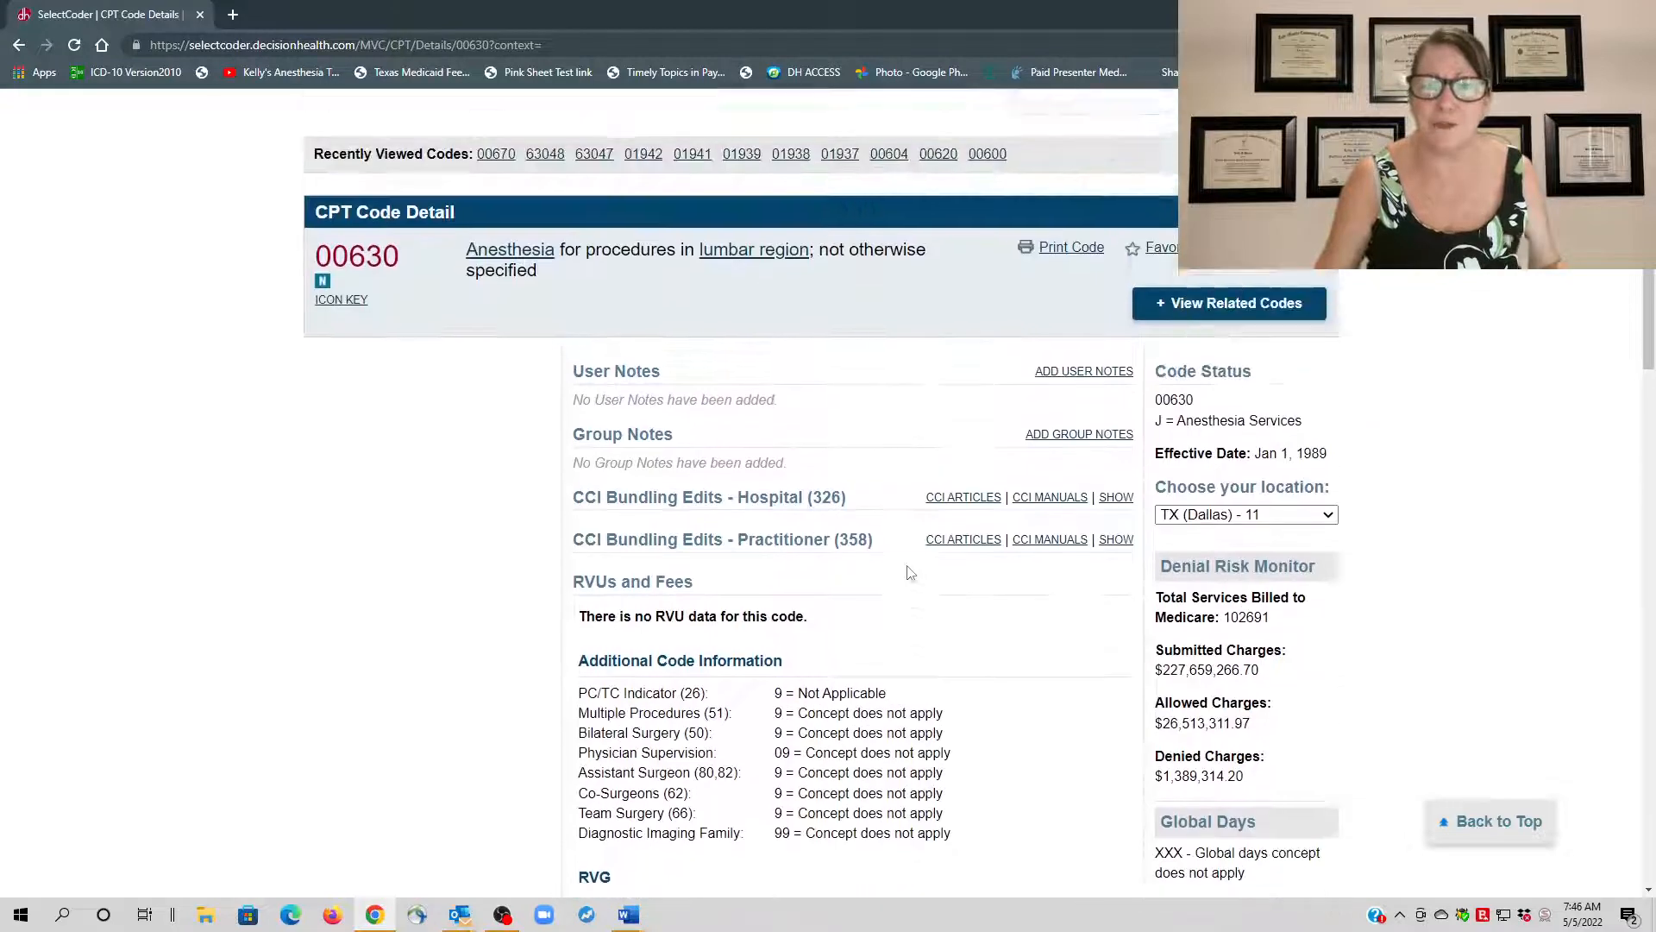
scroll("up", 3)
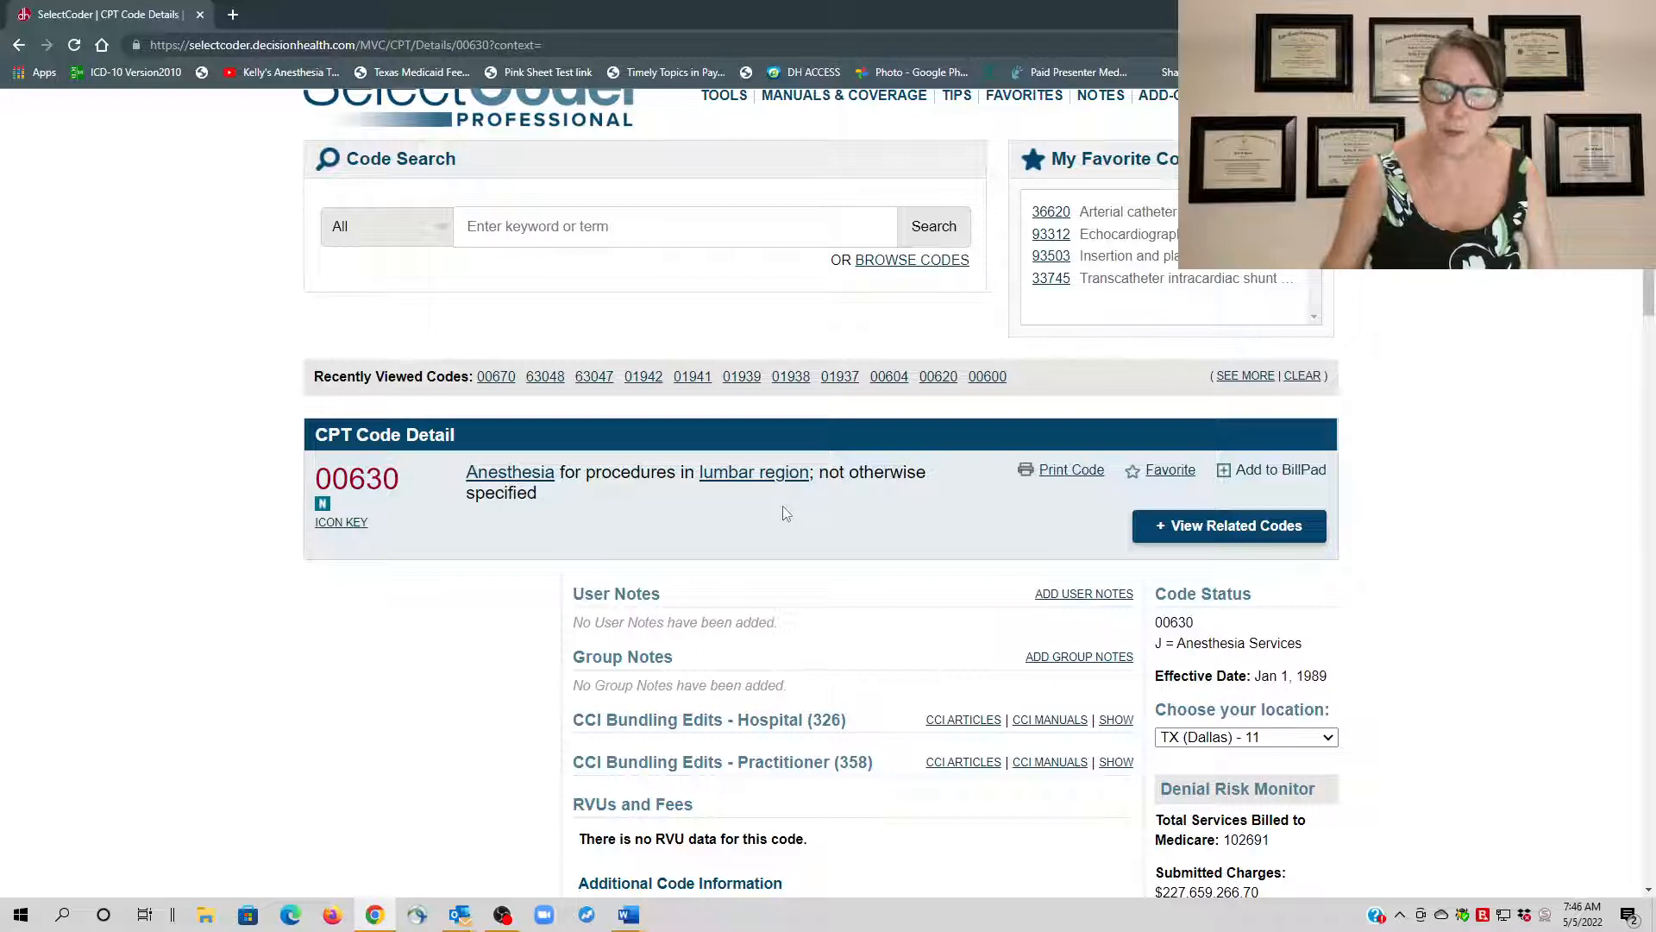
scroll("down", 3)
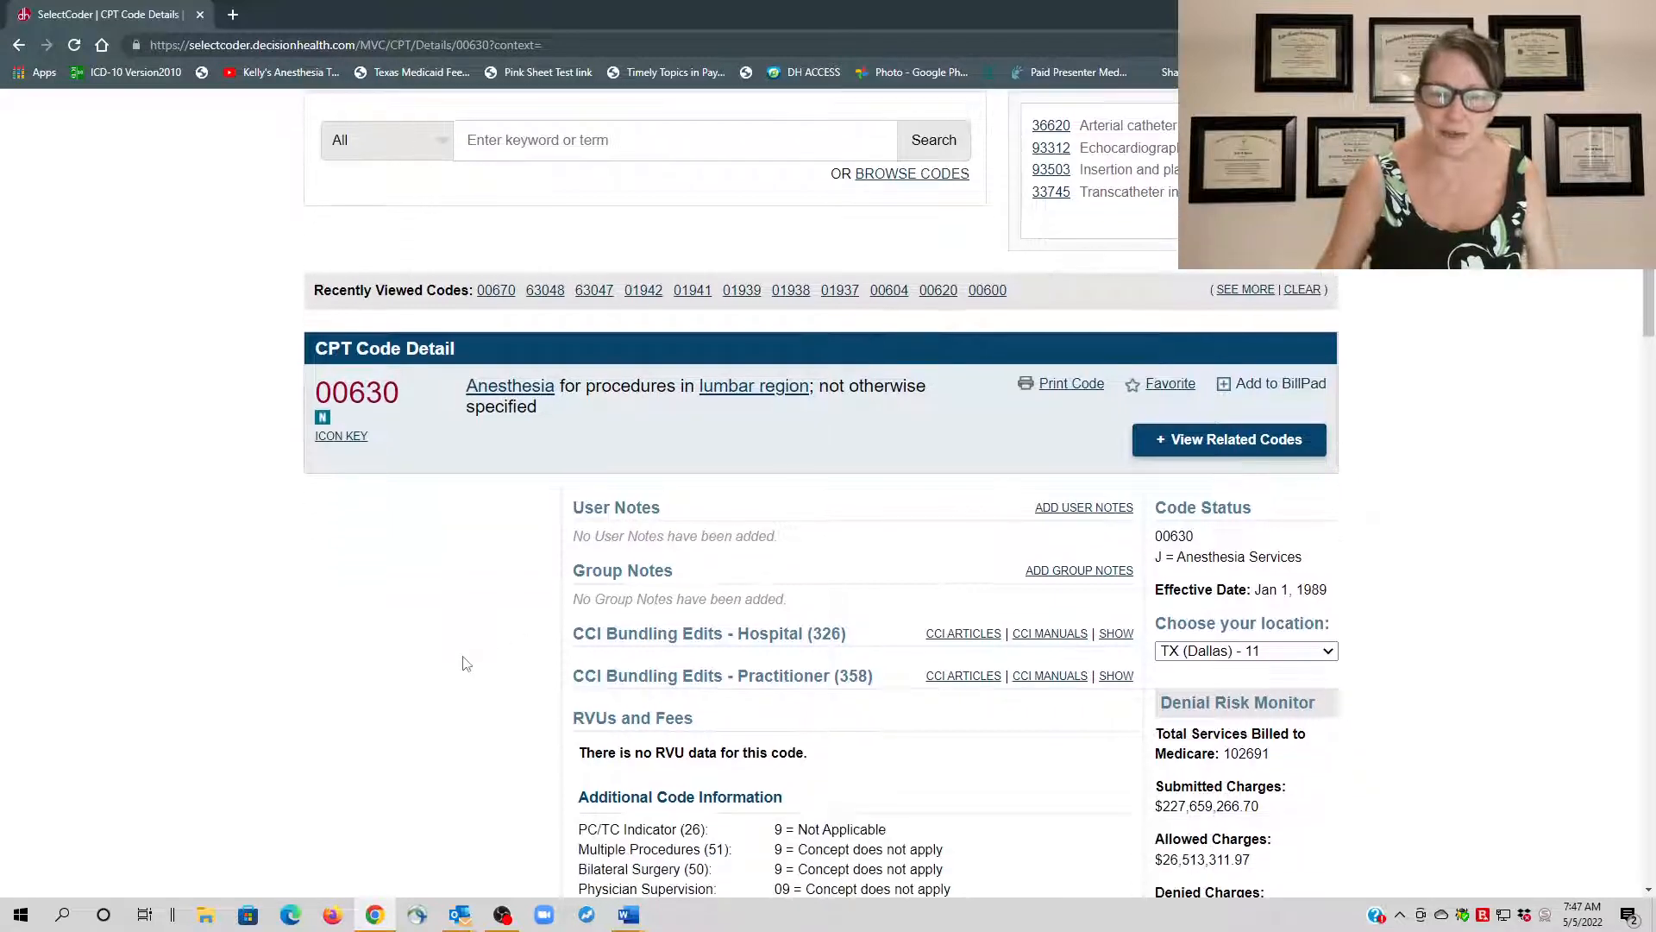